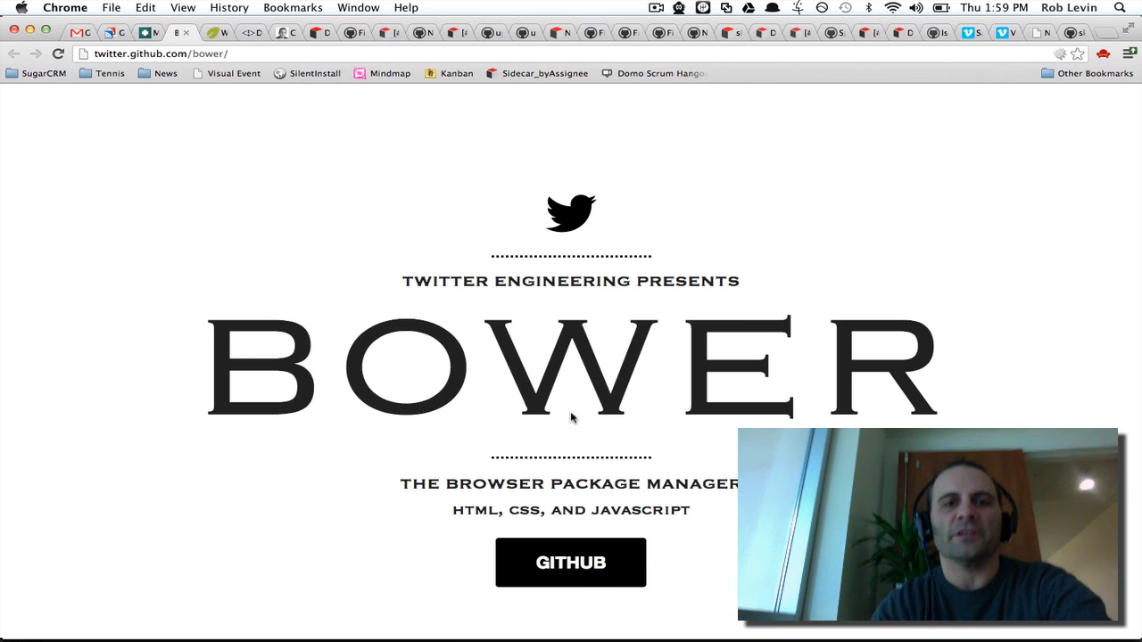
# Scroll the Bower homepage down to its installation and Usage section
pyautogui.scroll(-3)
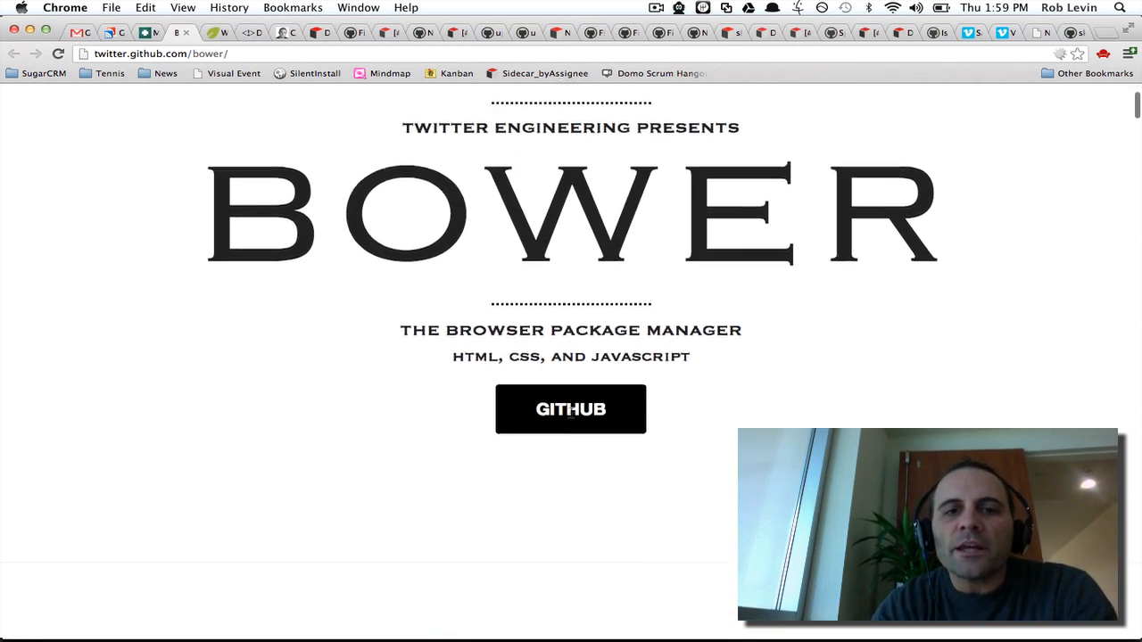
pyautogui.scroll(-3)
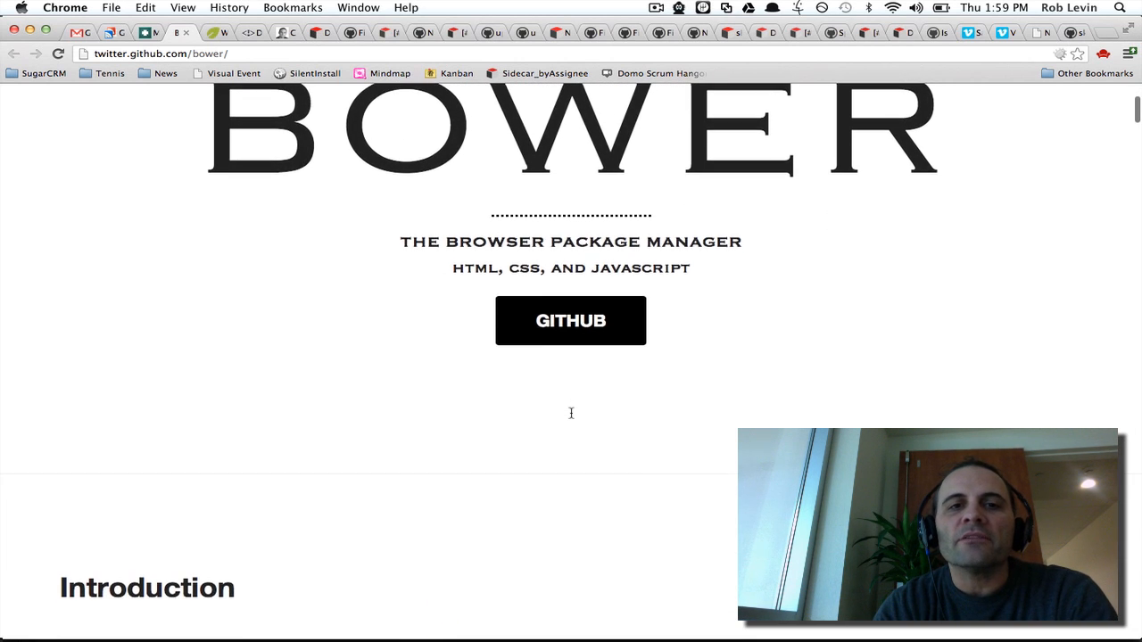
pyautogui.scroll(-3)
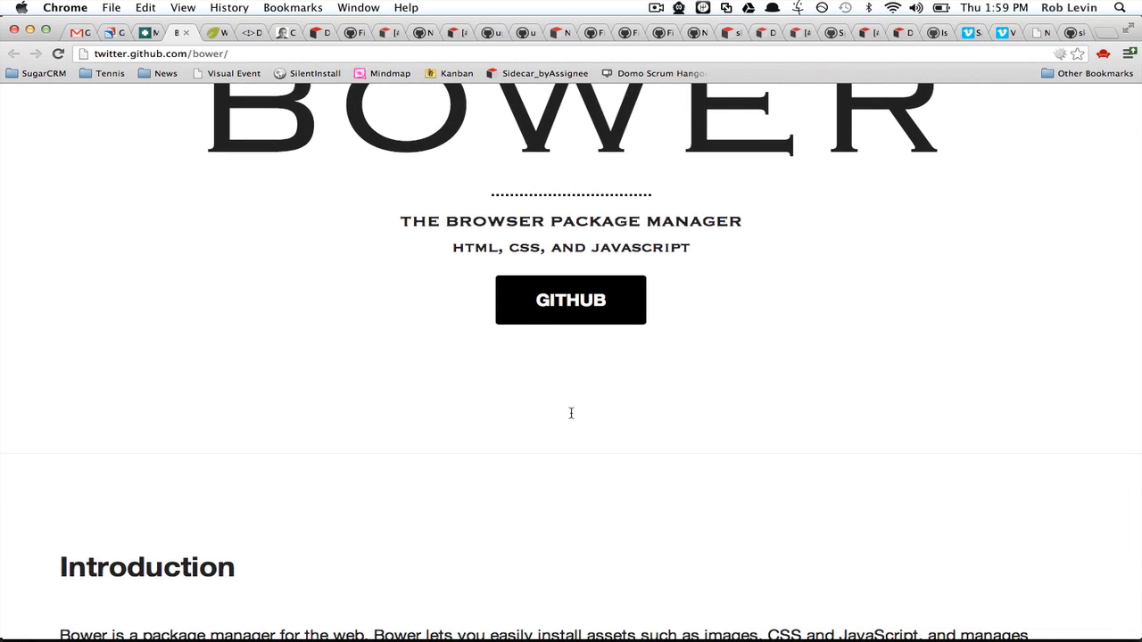
pyautogui.scroll(-3)
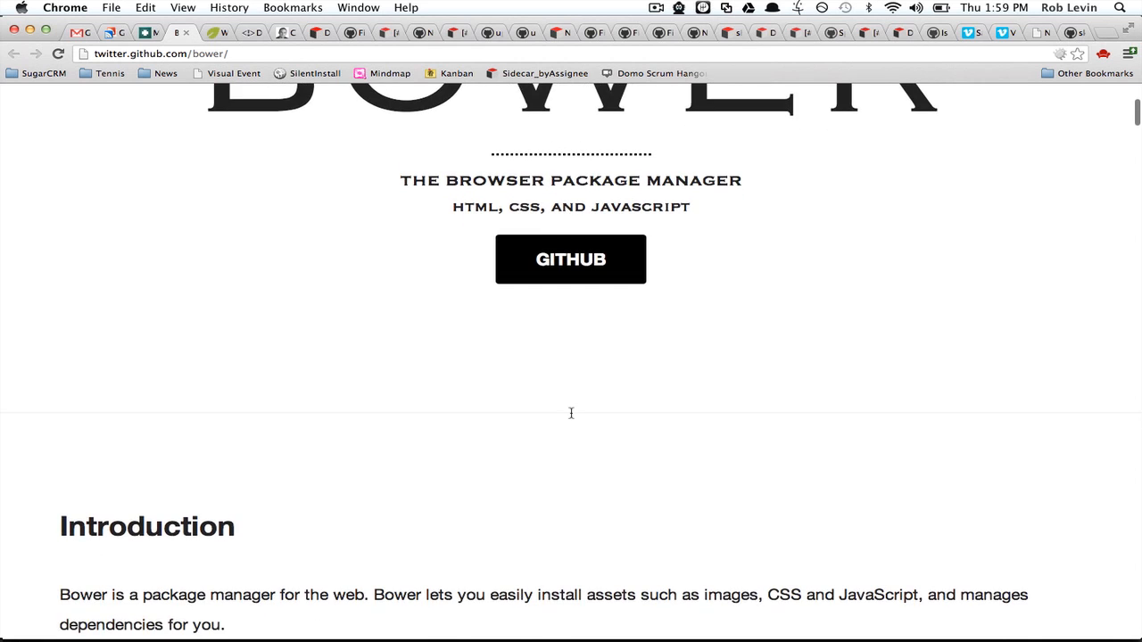
pyautogui.scroll(-3)
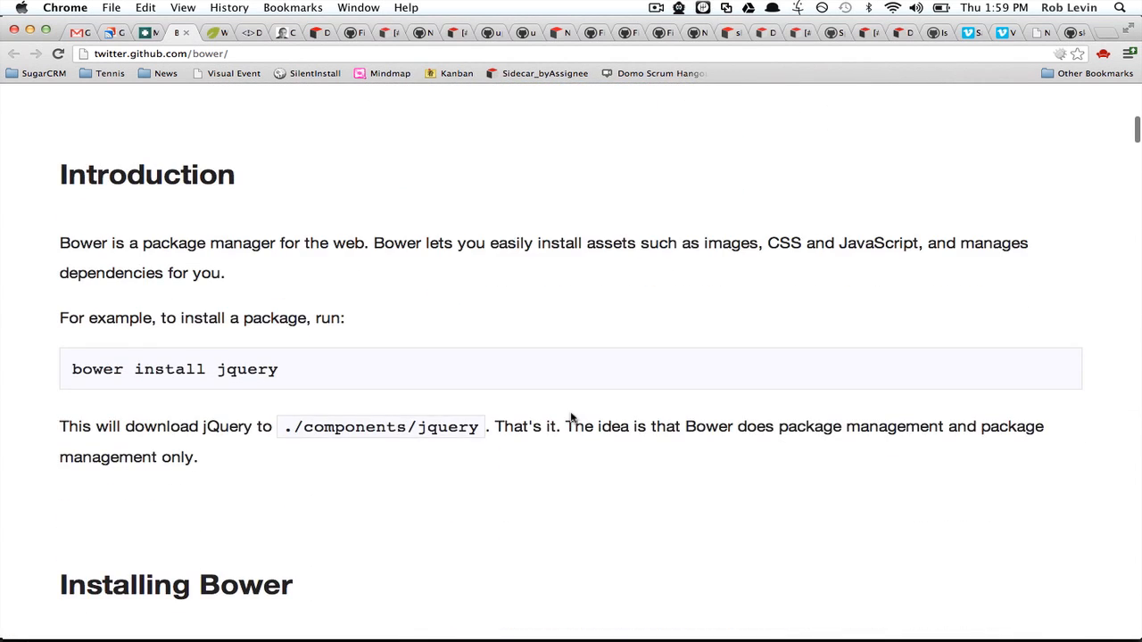
pyautogui.scroll(-3)
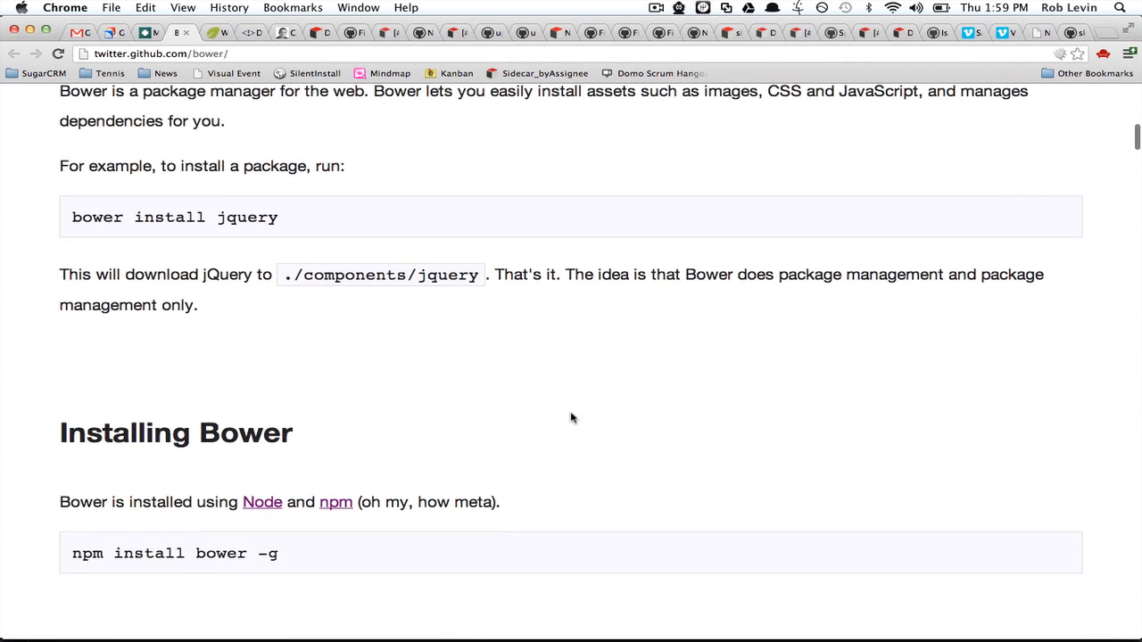
pyautogui.scroll(-3)
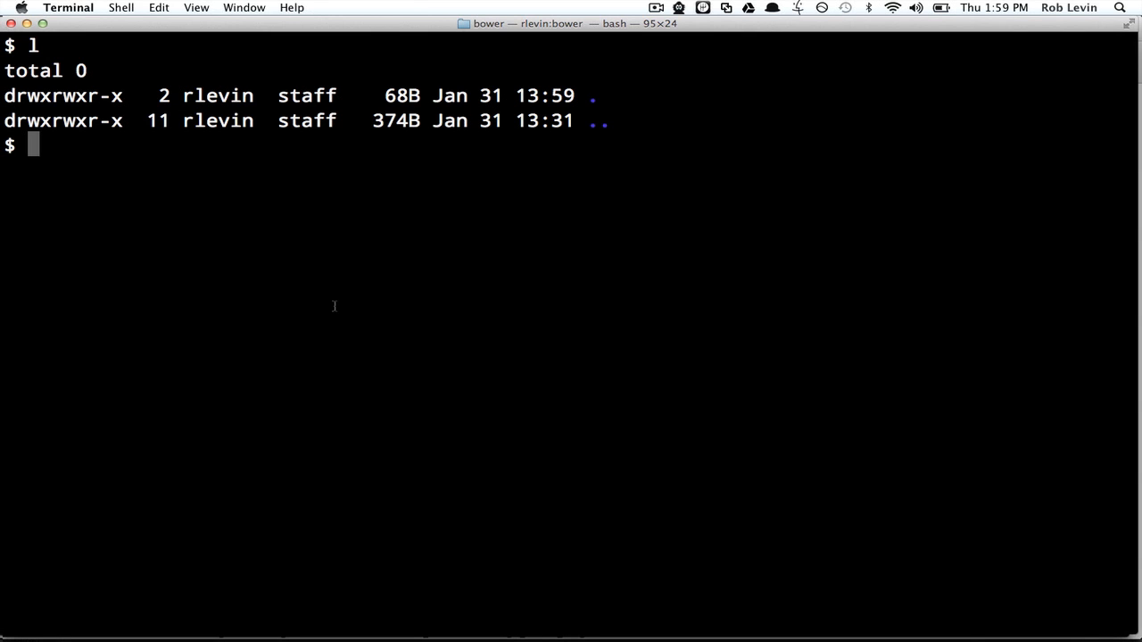
# Run npm install bower -g to install Bower globally
pyautogui.write('npm inst')
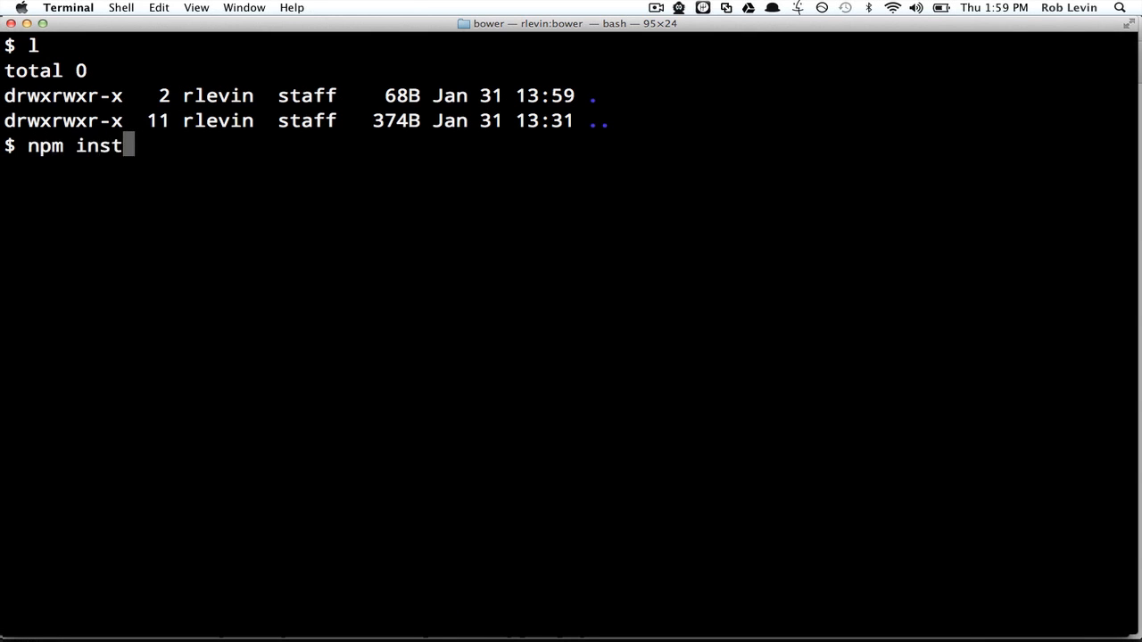
pyautogui.write('all bower -g')
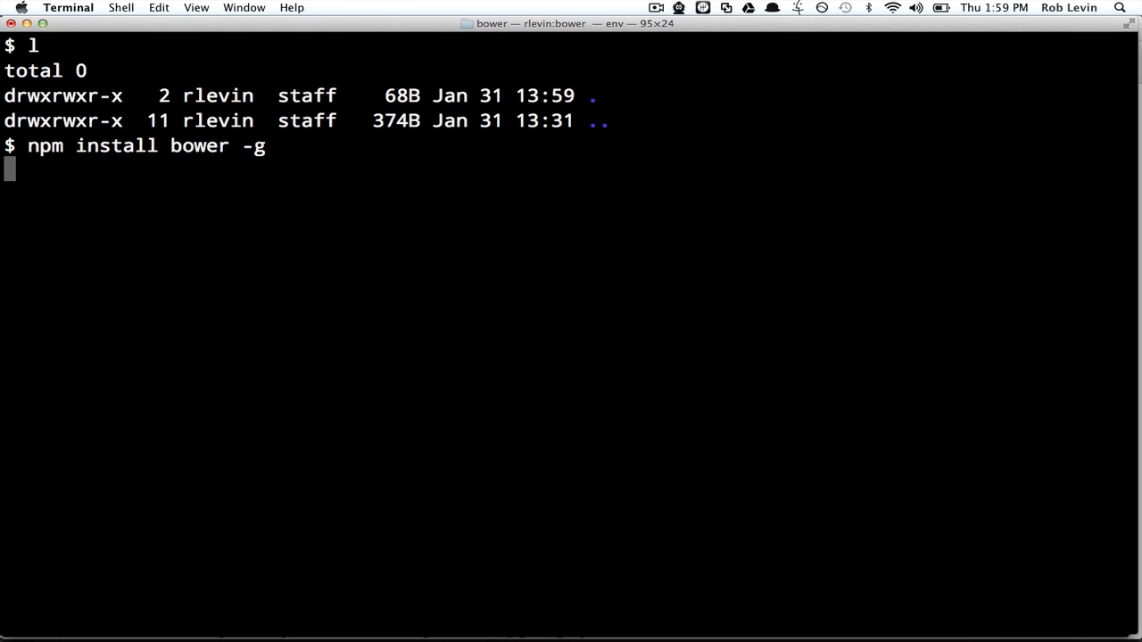
pyautogui.press('Return')
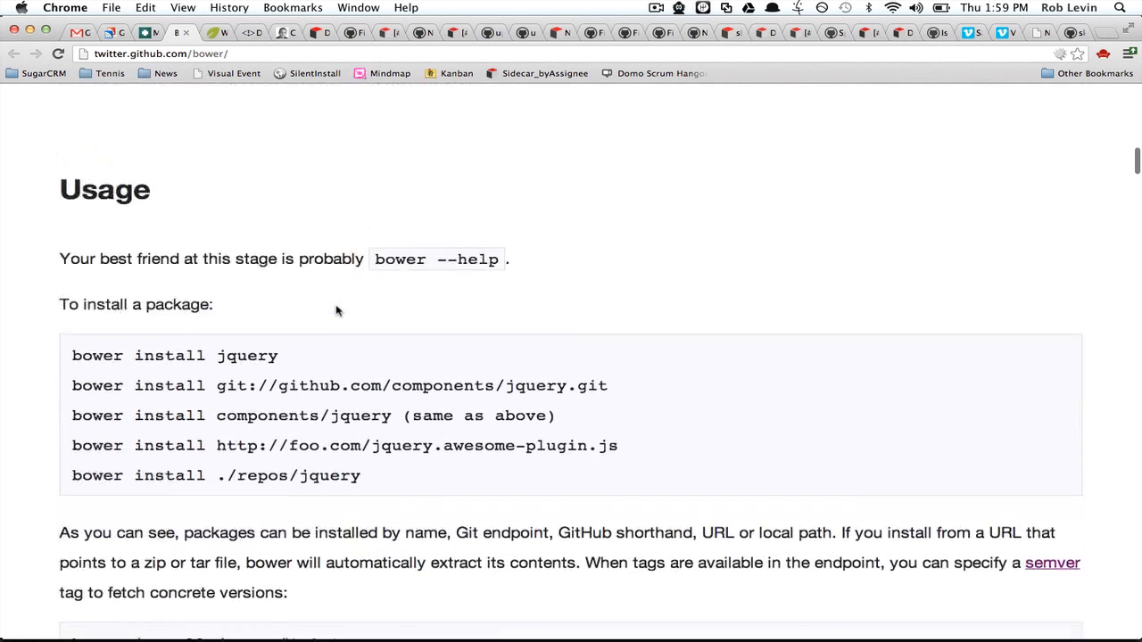
pyautogui.scroll(-3)
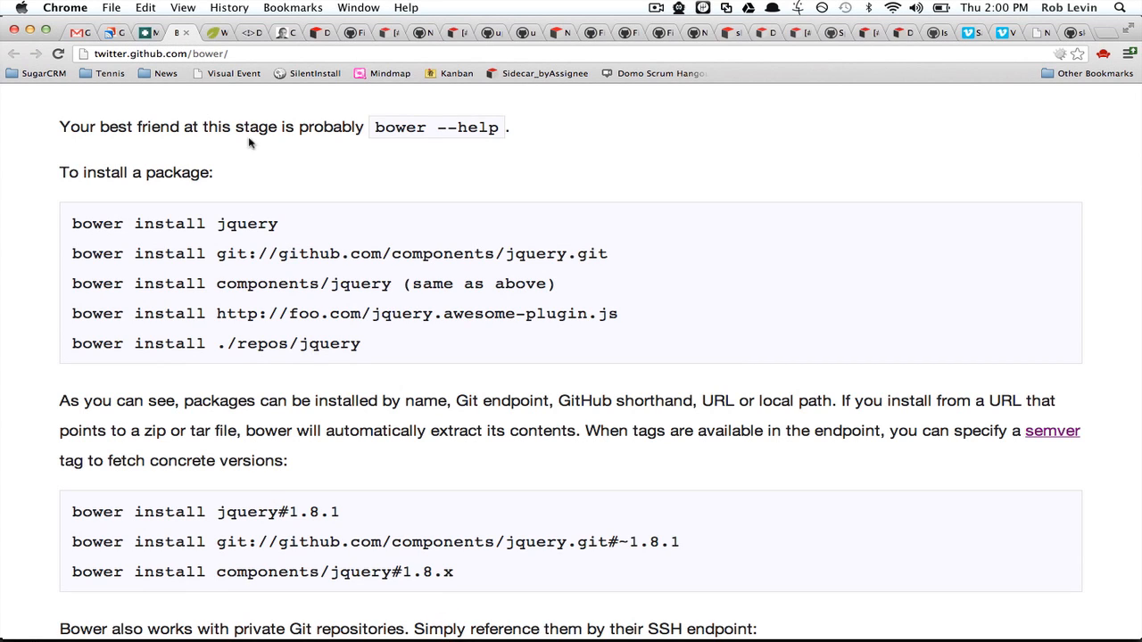
pyautogui.scroll(-3)
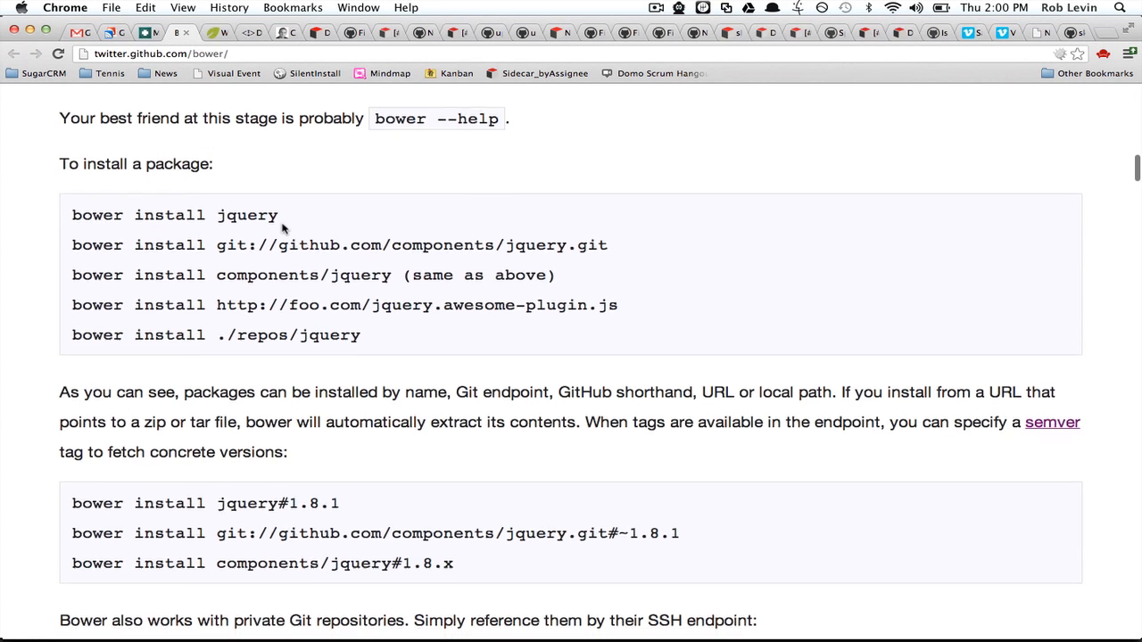
pyautogui.scroll(-3)
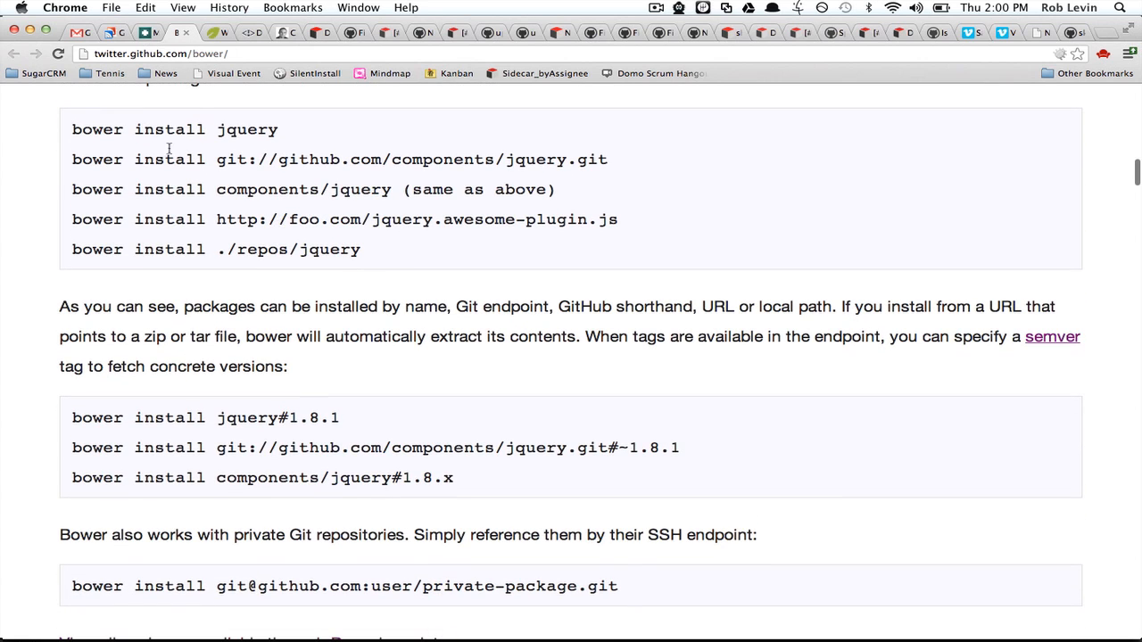
pyautogui.doubleClick(246, 129)
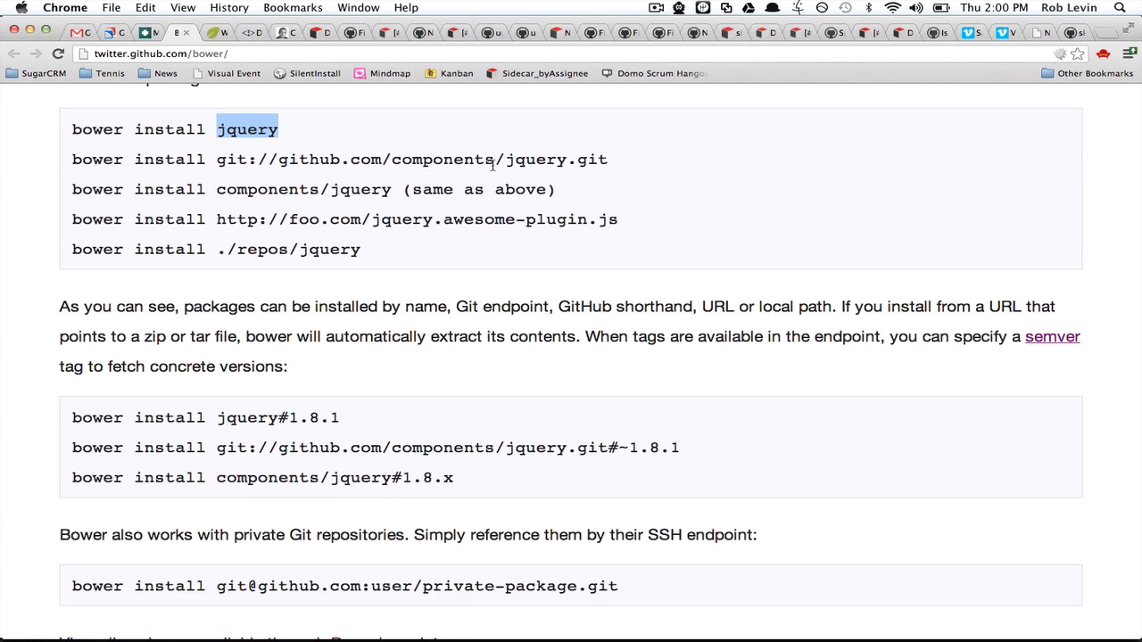
pyautogui.moveTo(596, 159)
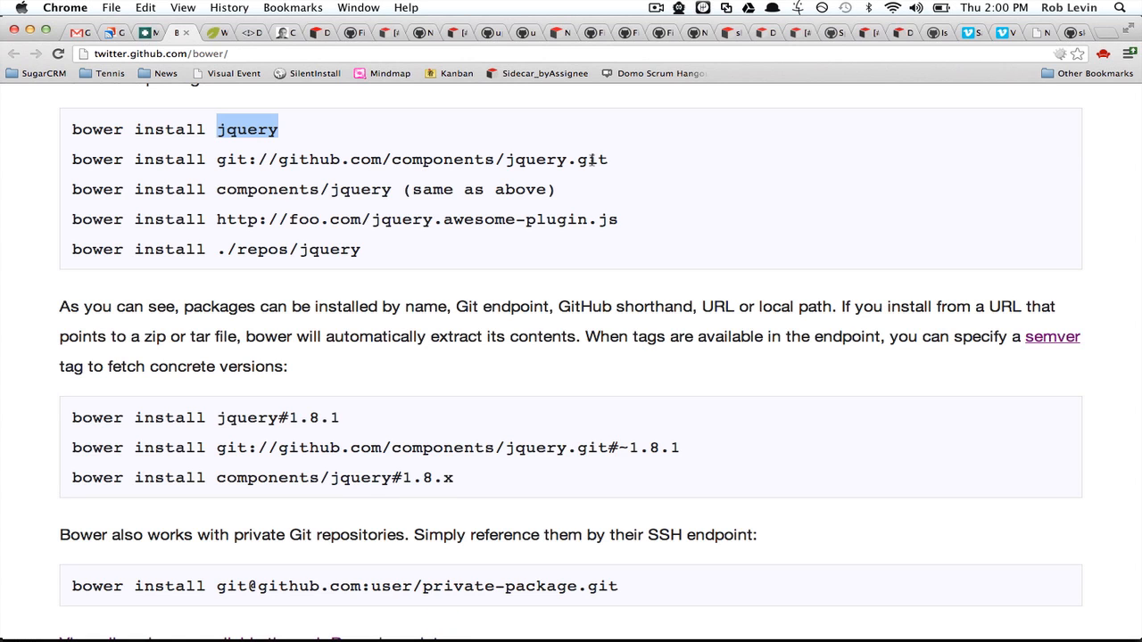
pyautogui.scroll(-3)
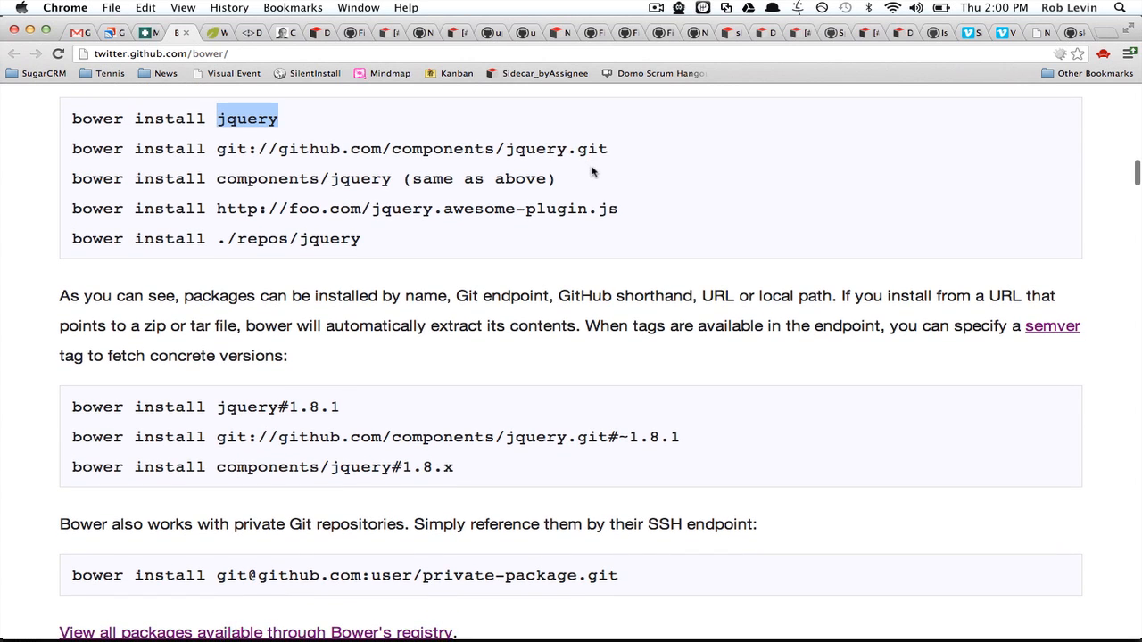
pyautogui.scroll(-3)
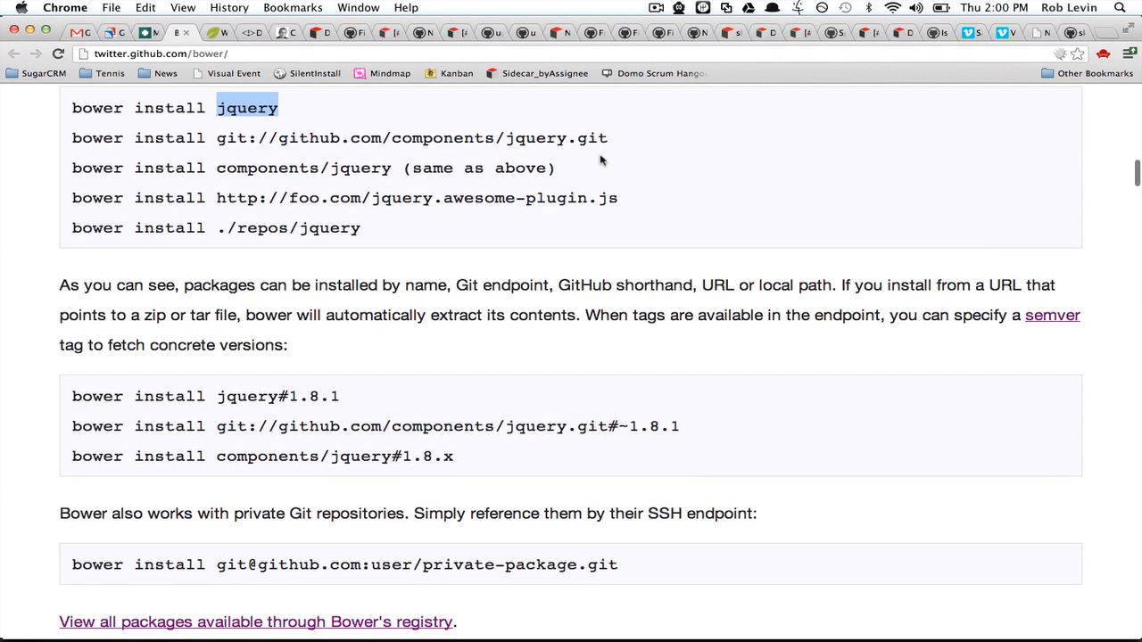
pyautogui.scroll(-3)
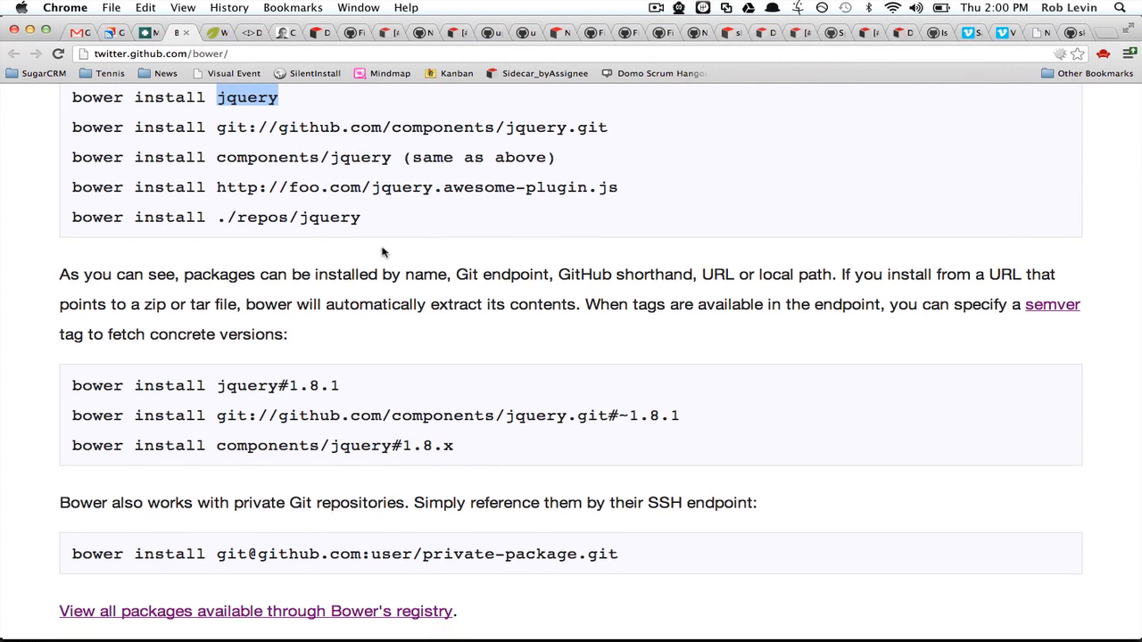
pyautogui.scroll(-3)
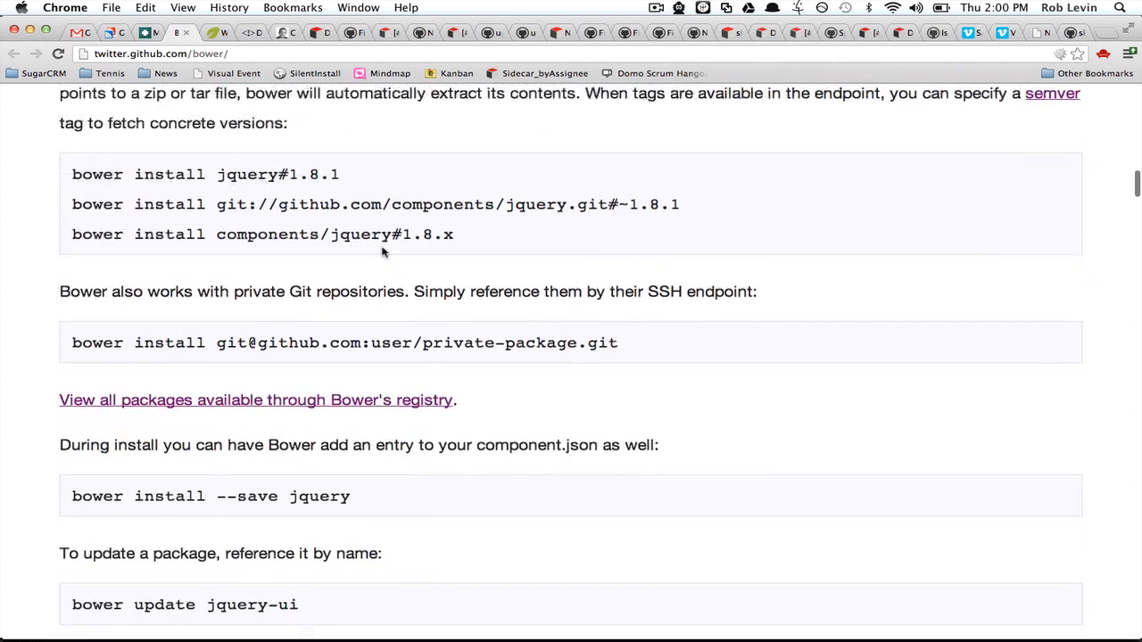
pyautogui.scroll(-3)
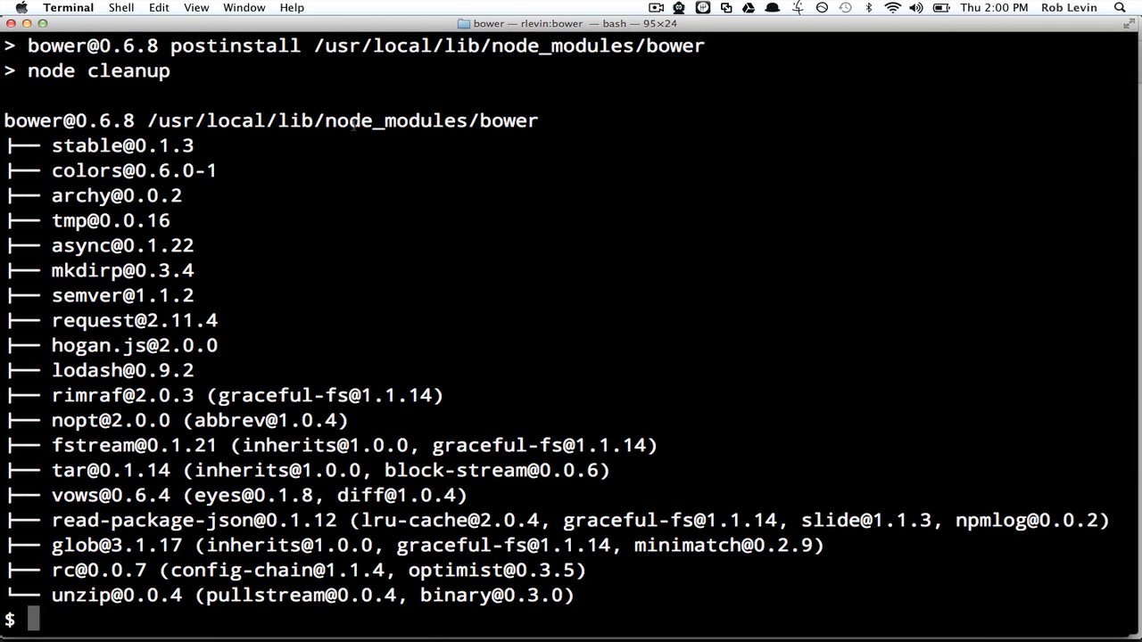
# Run bower search jquery piped through grep ui to list jquery-ui related packages
pyautogui.write('c')
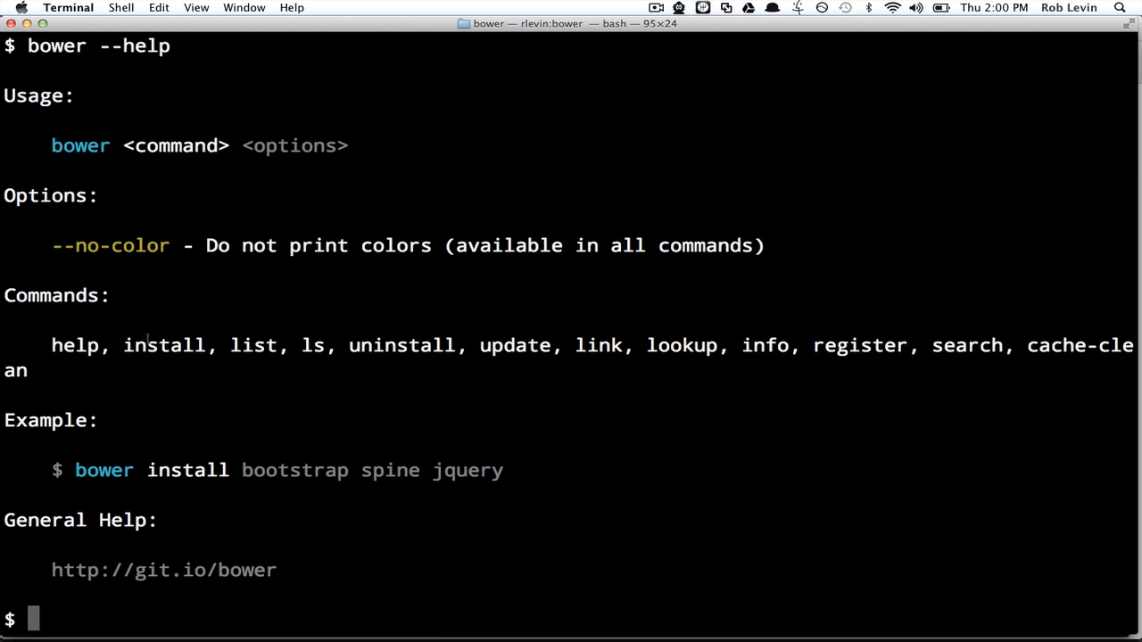
pyautogui.write('b')
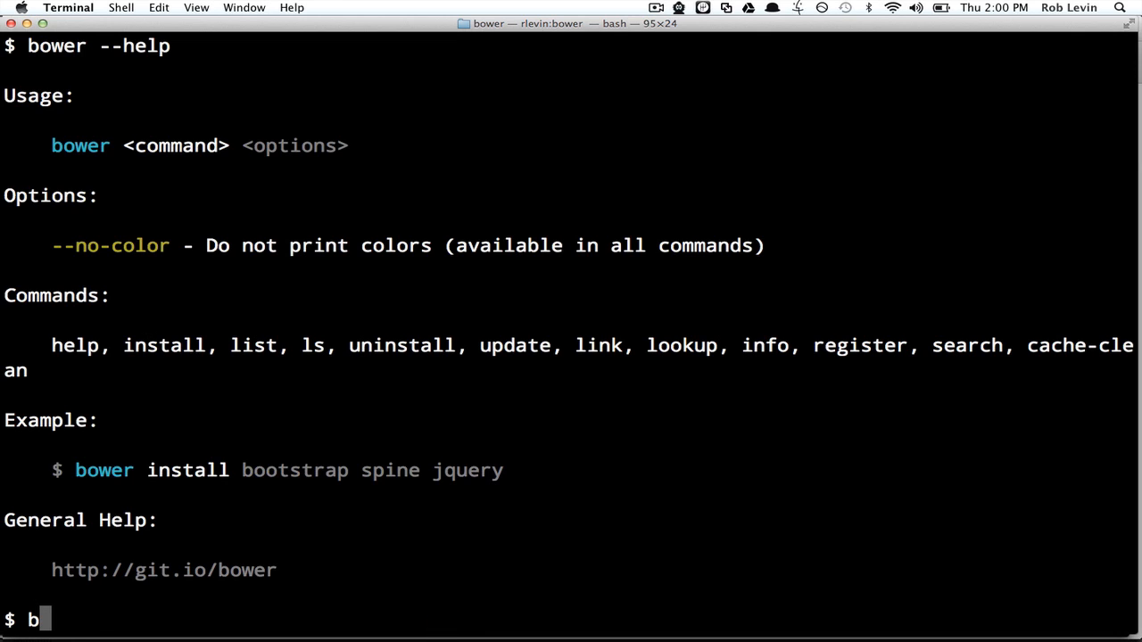
pyautogui.write('ower search')
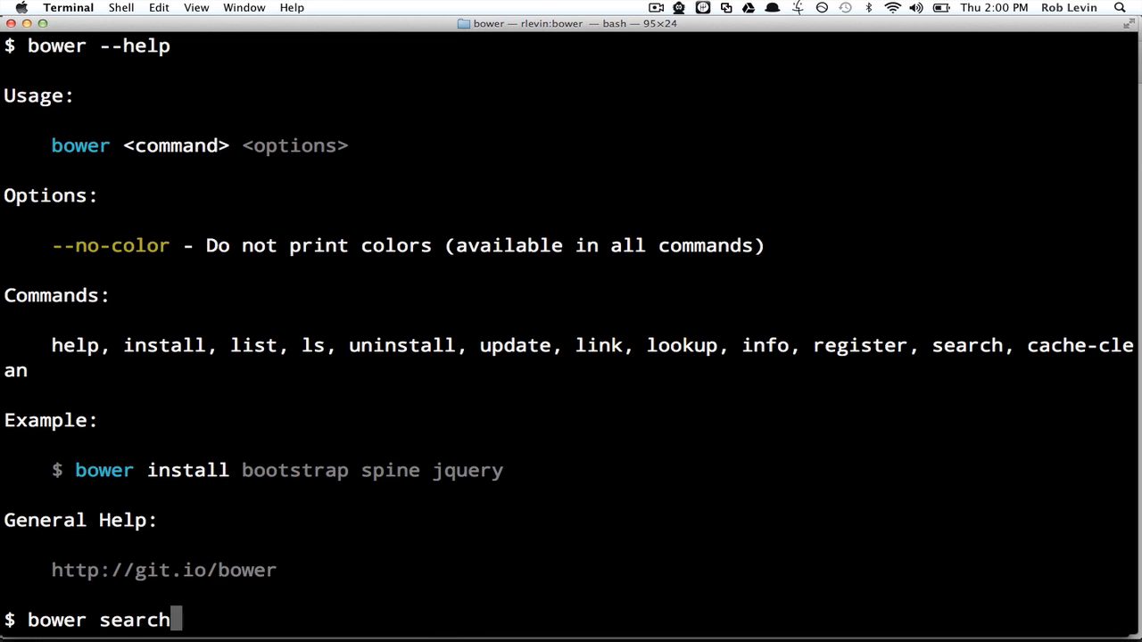
pyautogui.write('jquery')
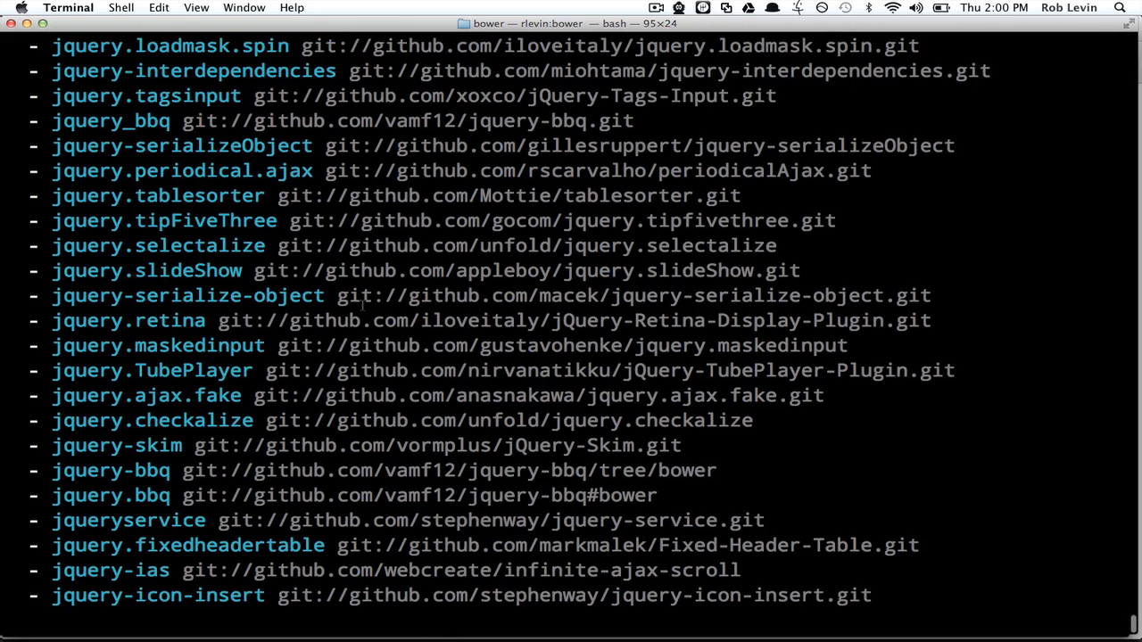
pyautogui.scroll(-3)
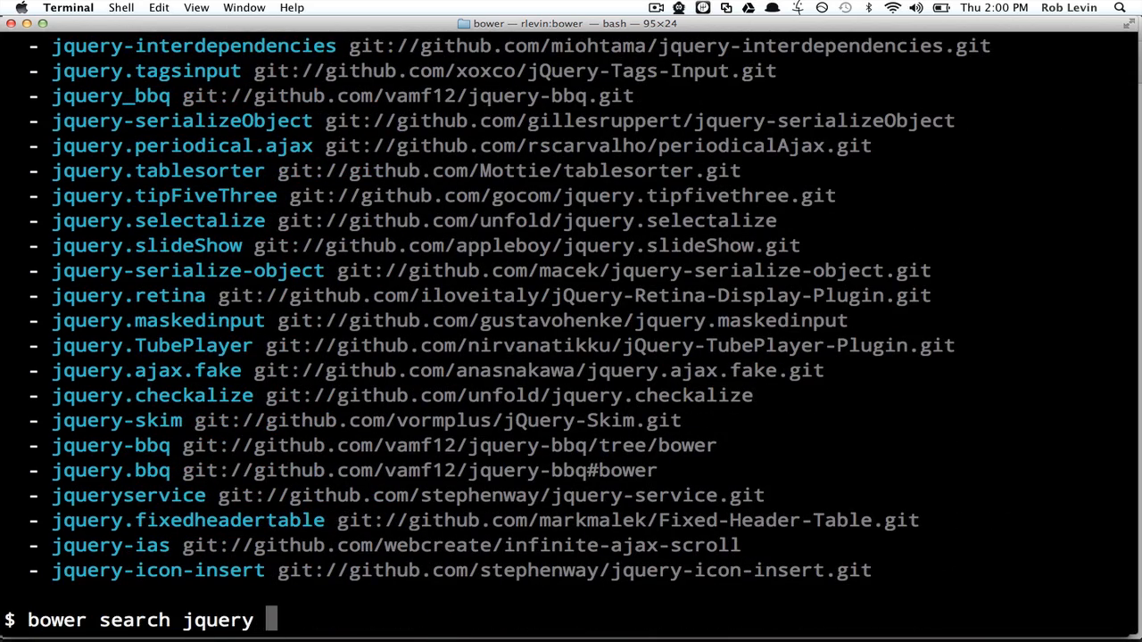
pyautogui.write('| grep')
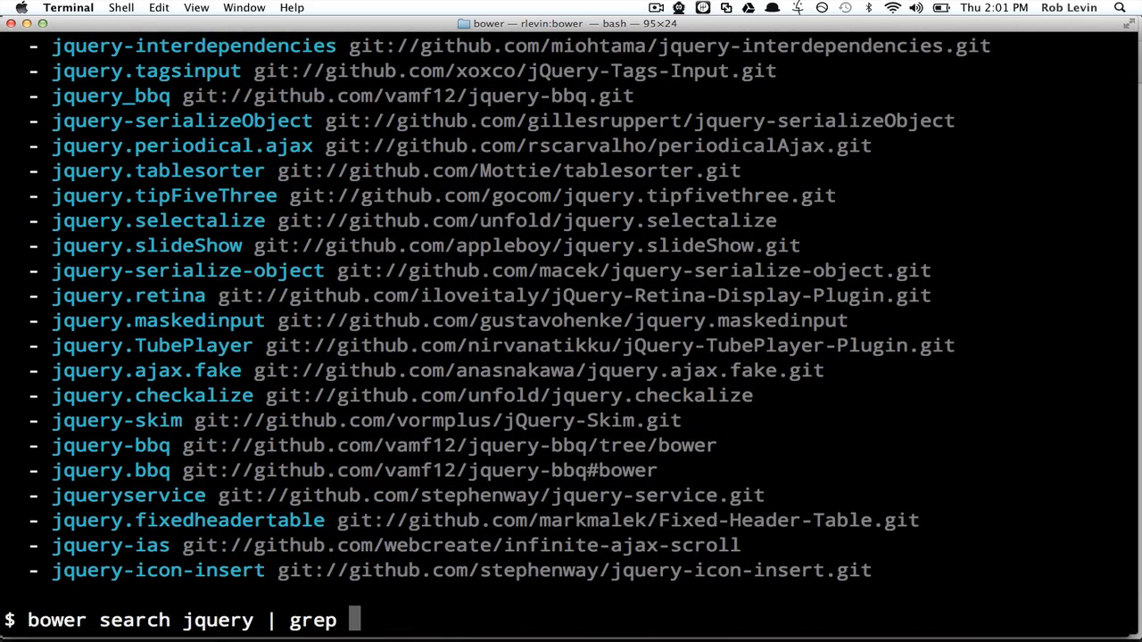
pyautogui.write('ui')
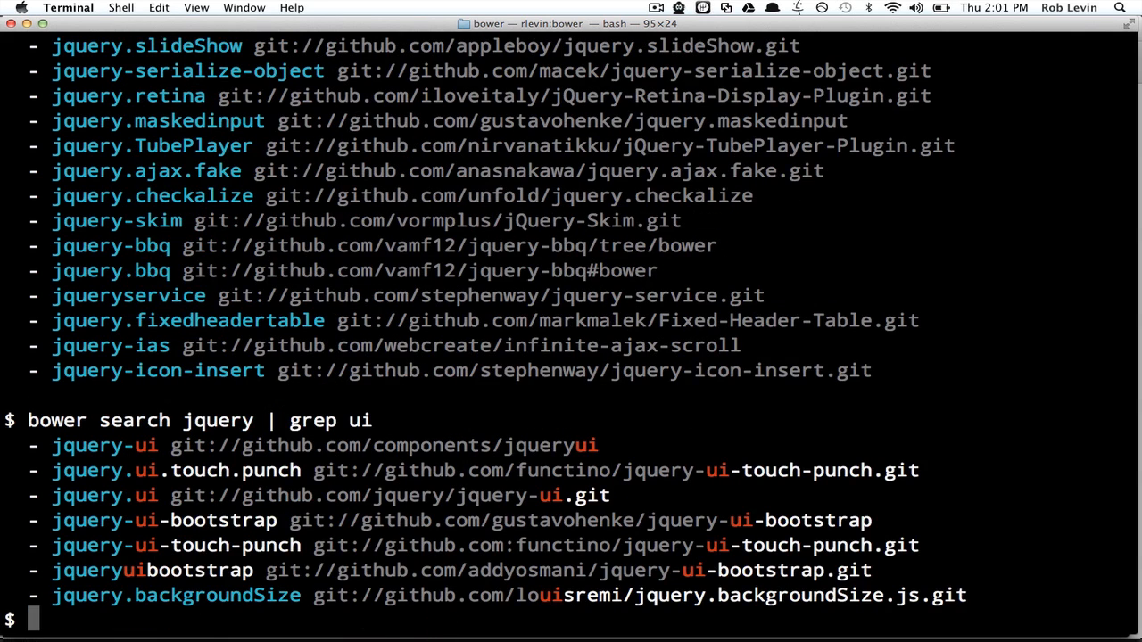
# Run bower install jquery, fetching and installing jquery#1.9.0 into the project
pyautogui.write('bower')
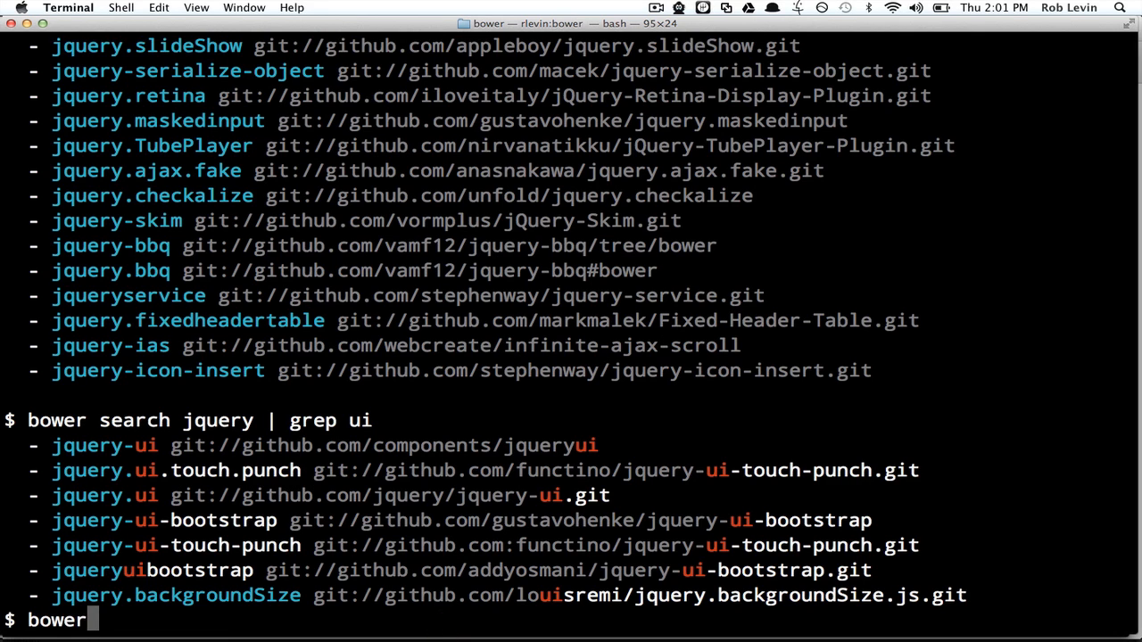
pyautogui.write('jque')
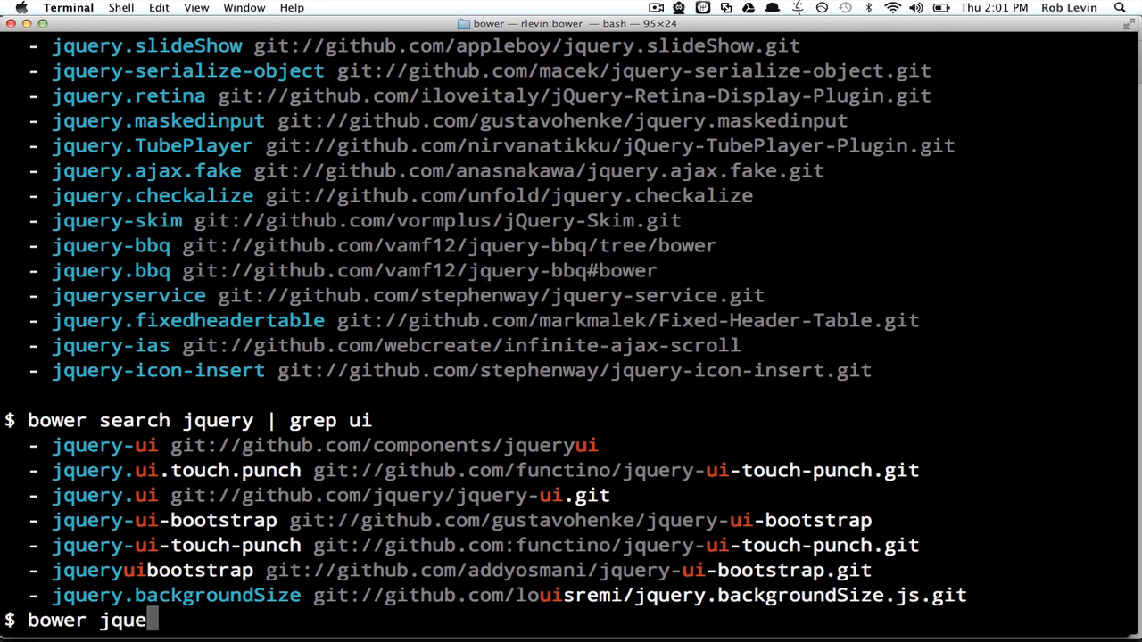
pyautogui.write('install jq')
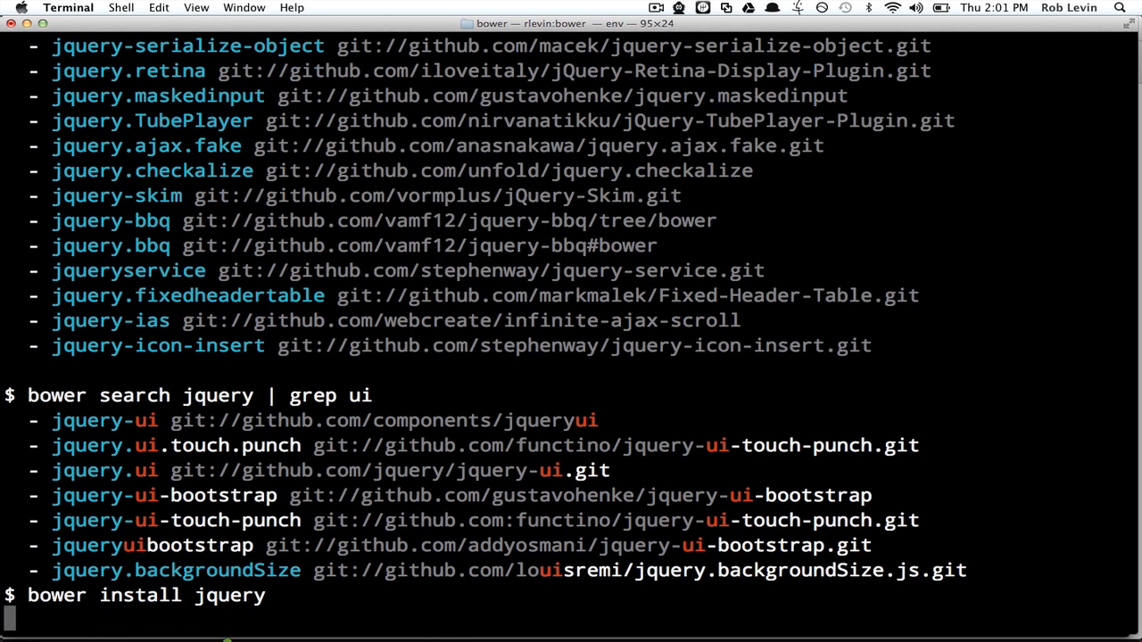
pyautogui.press('Return')
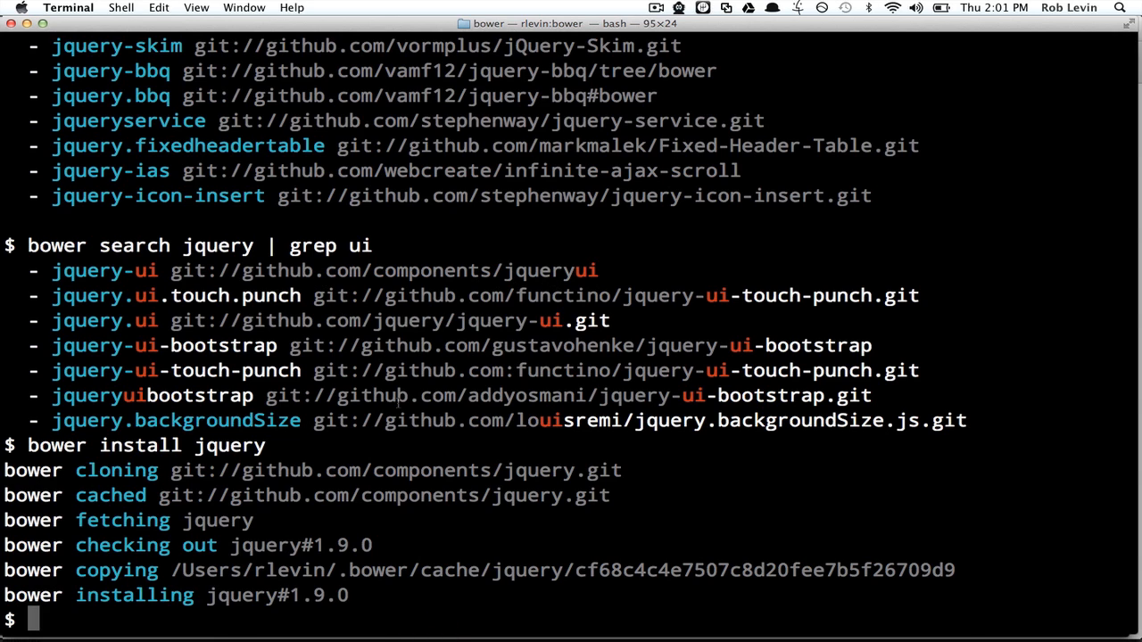
pyautogui.moveTo(235, 542)
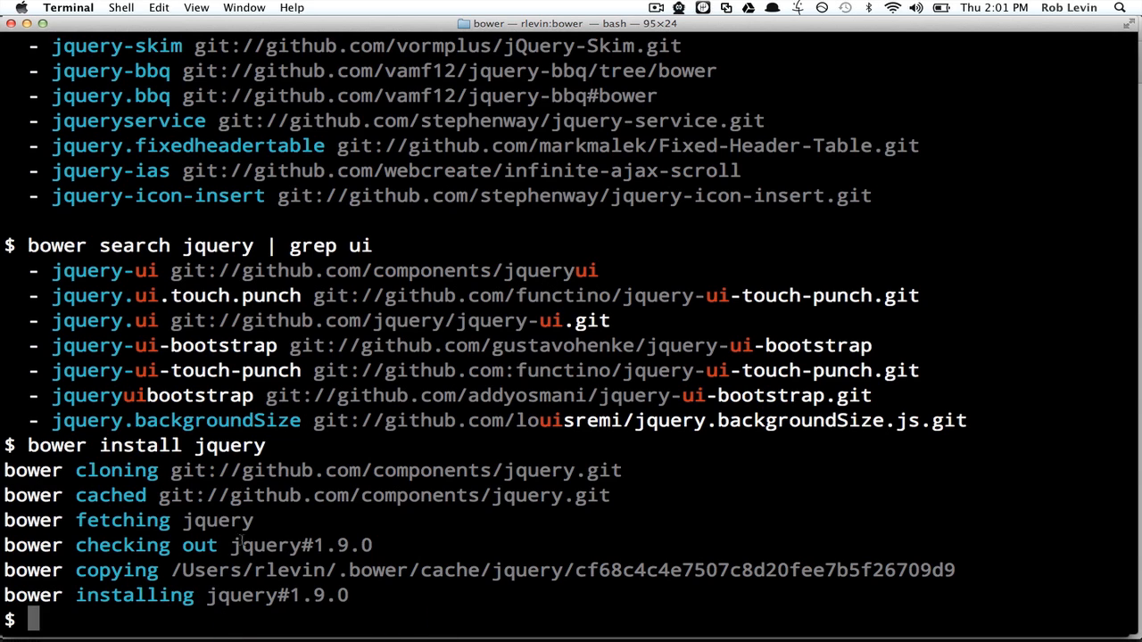
pyautogui.doubleClick(330, 546)
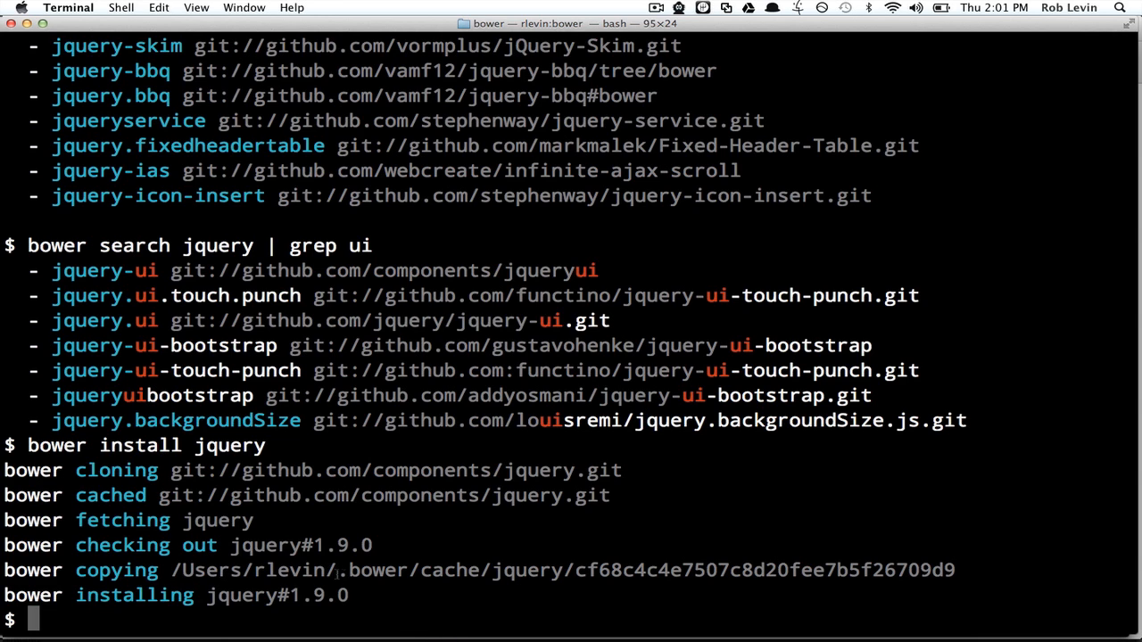
# List ~/.bower/cache/ to show the cached jquery folder
pyautogui.doubleClick(410, 571)
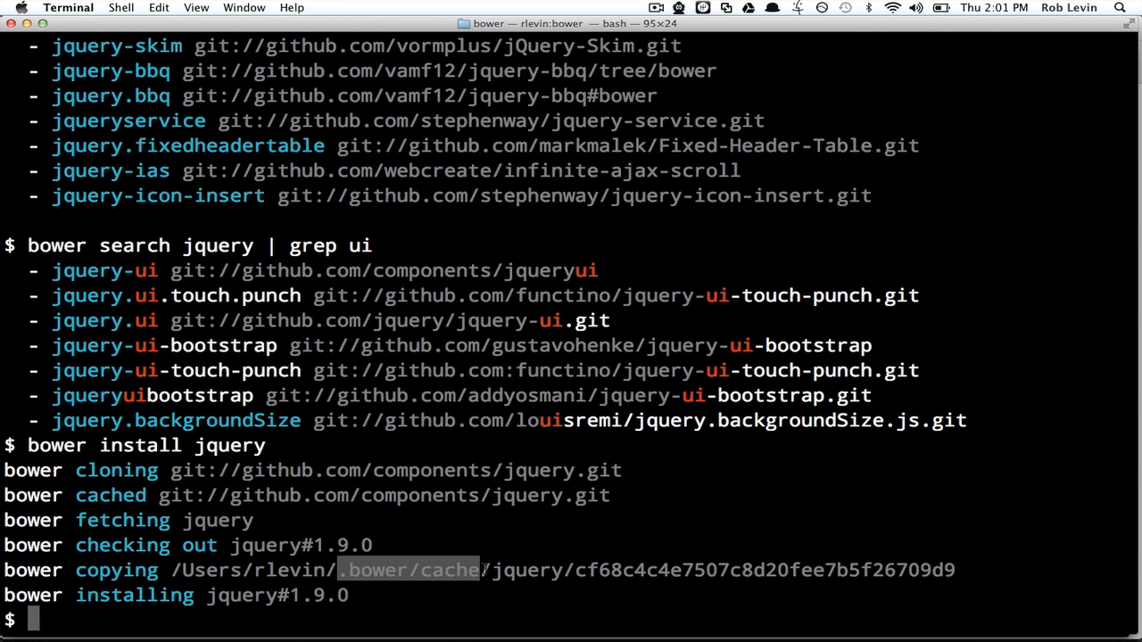
pyautogui.write('l ~/.')
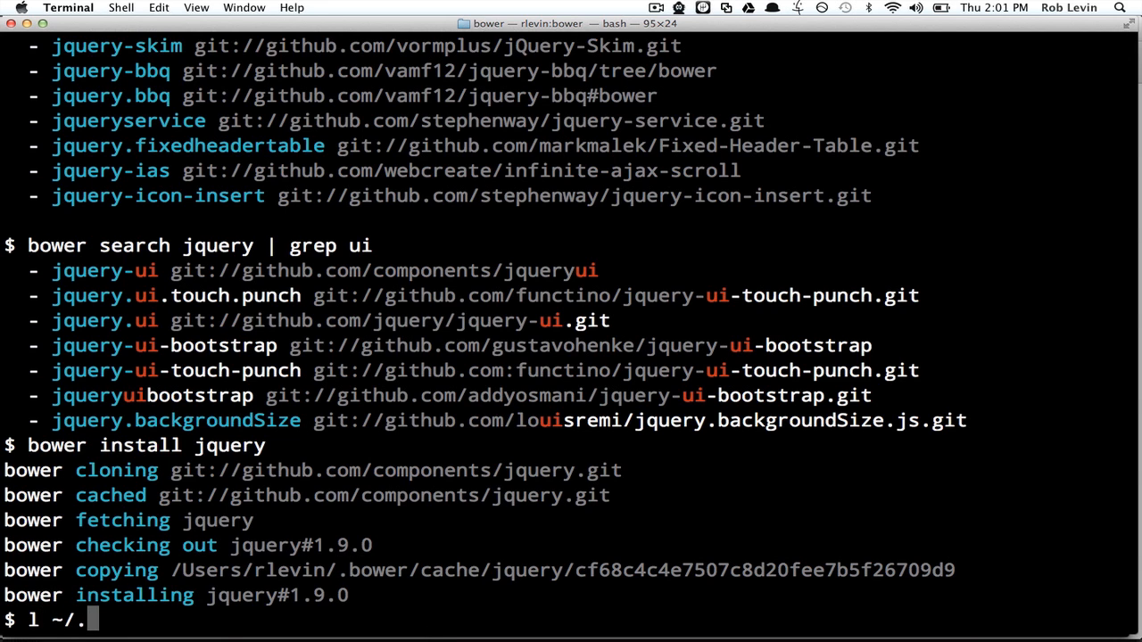
pyautogui.write('bower/ca')
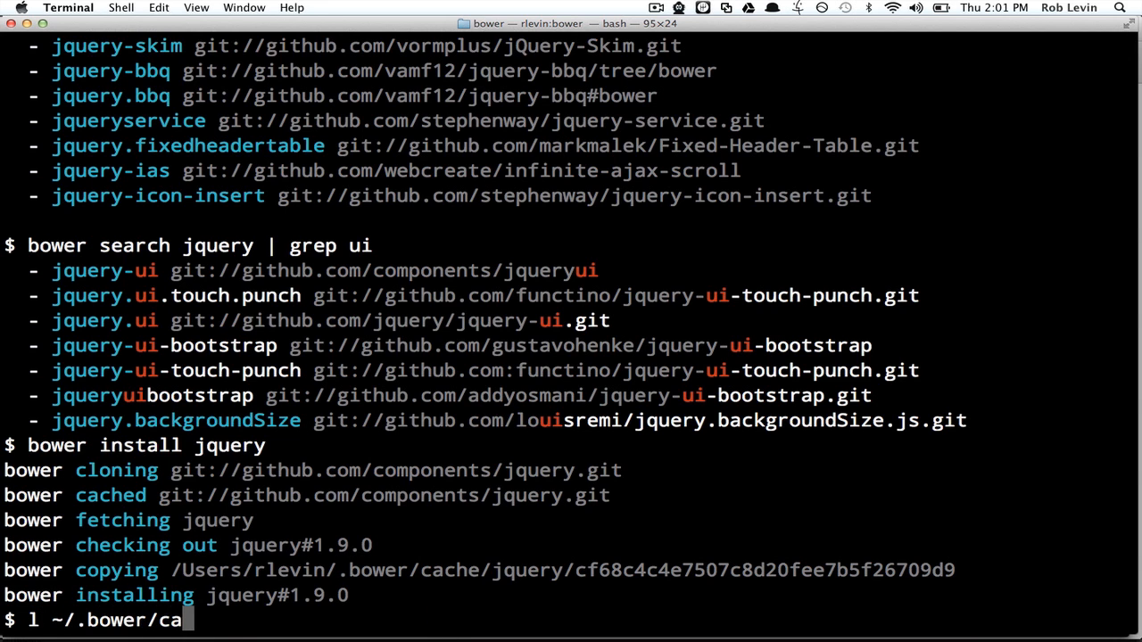
pyautogui.press('Return')
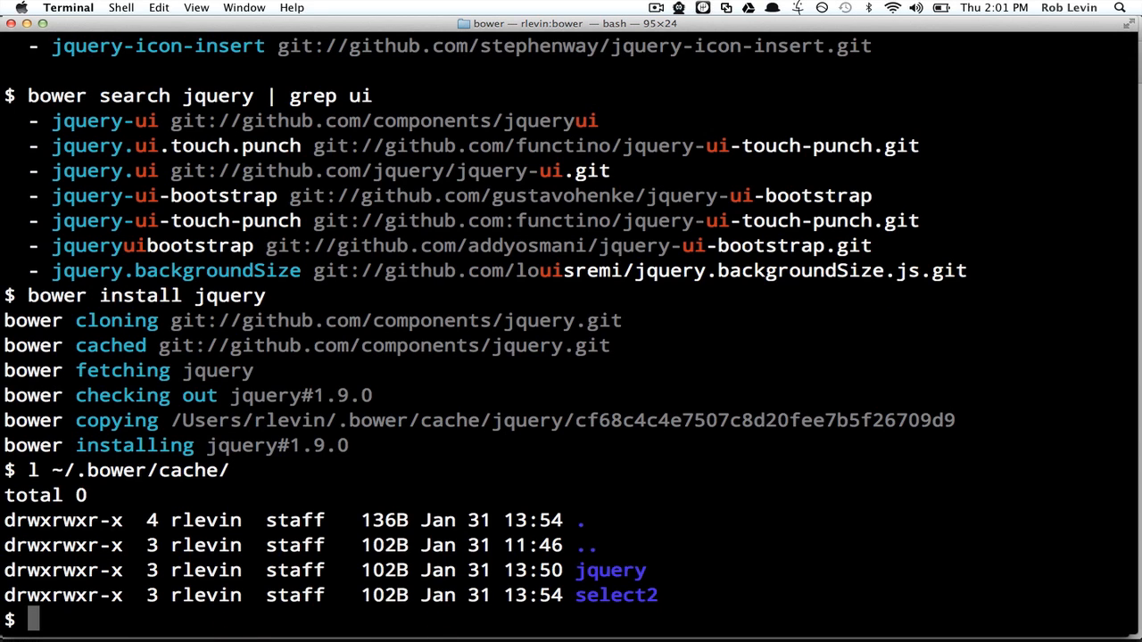
# List the cached jquery hash folder and components/jquery/, both holding jquery.js and jquery.min.js
pyautogui.write('l ~/.bower/cache/jquery/cf68c4c4e7507c8d20fee7b5f26709d9/')
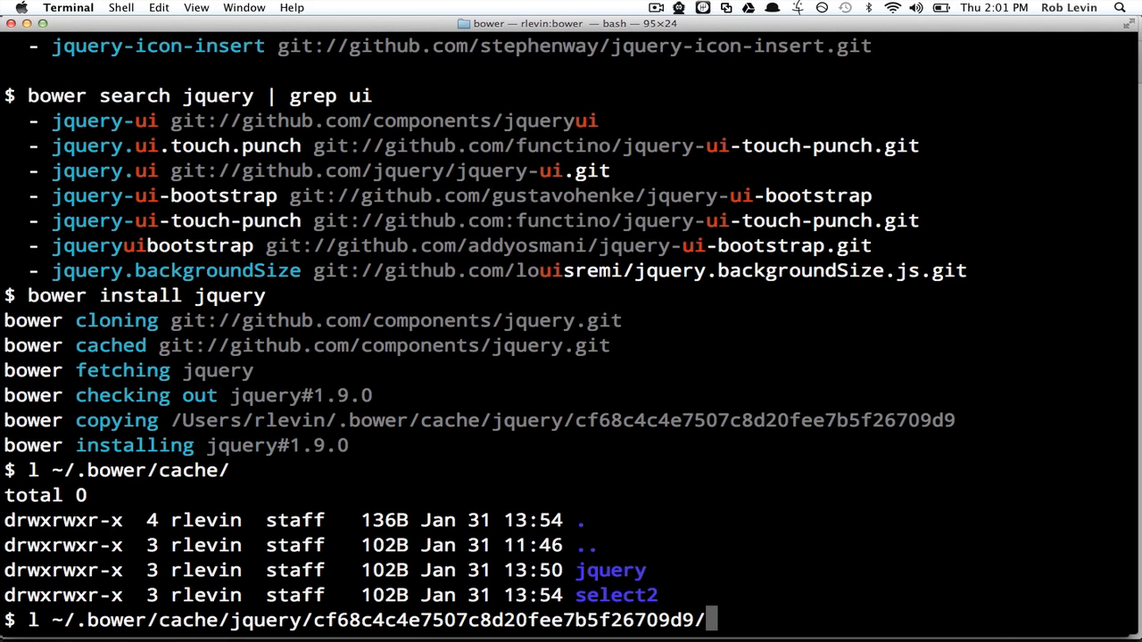
pyautogui.doubleClick(509, 614)
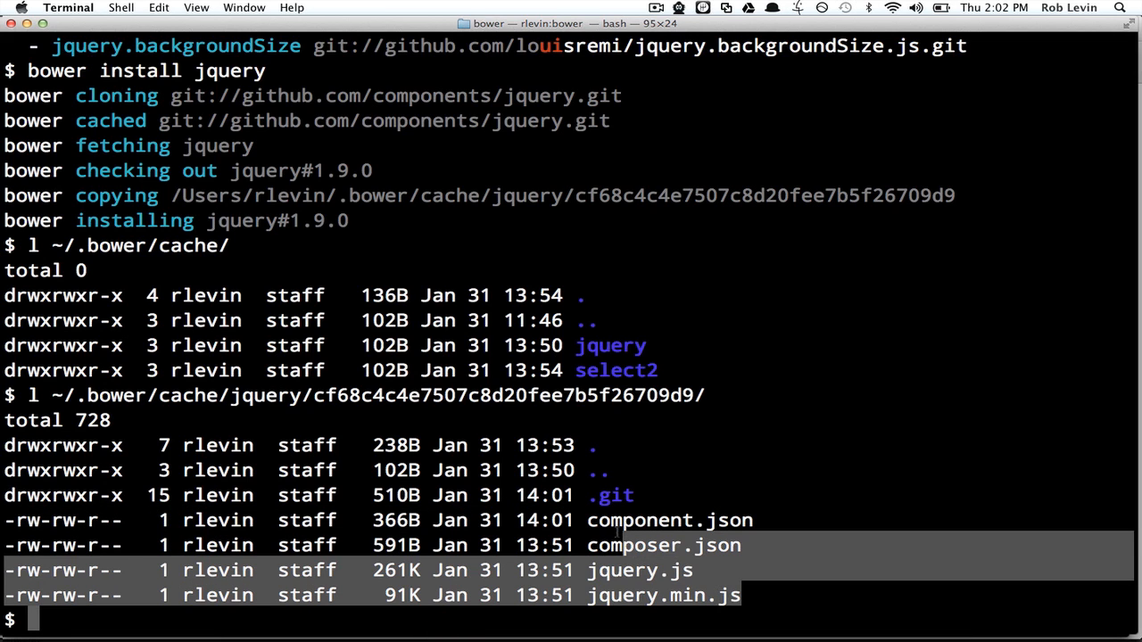
pyautogui.write('l components/')
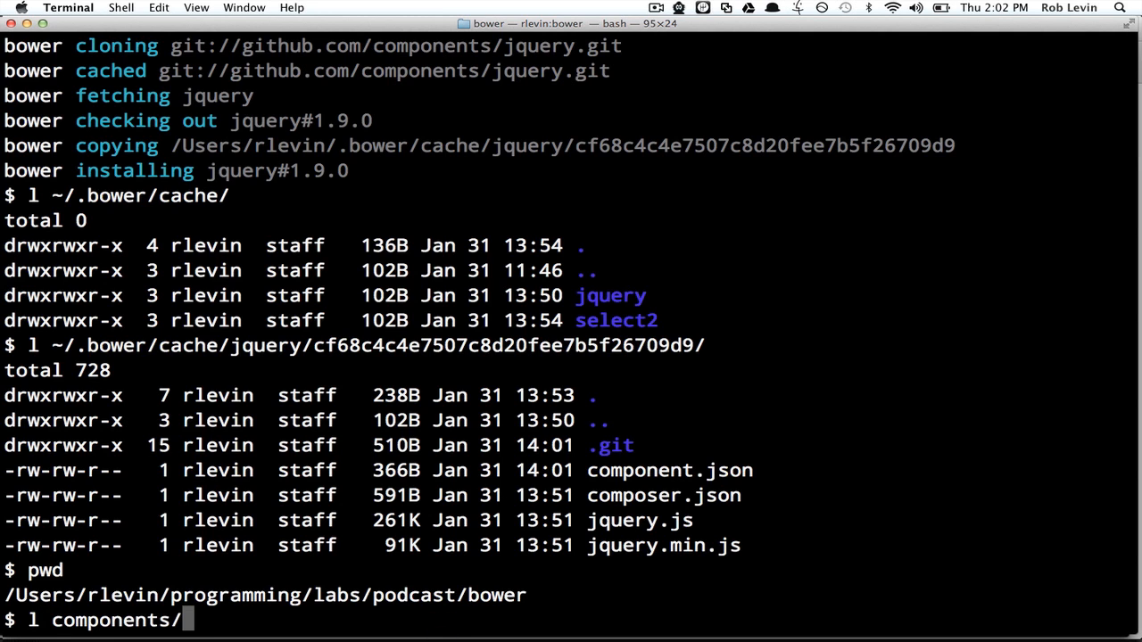
pyautogui.write('jquery/')
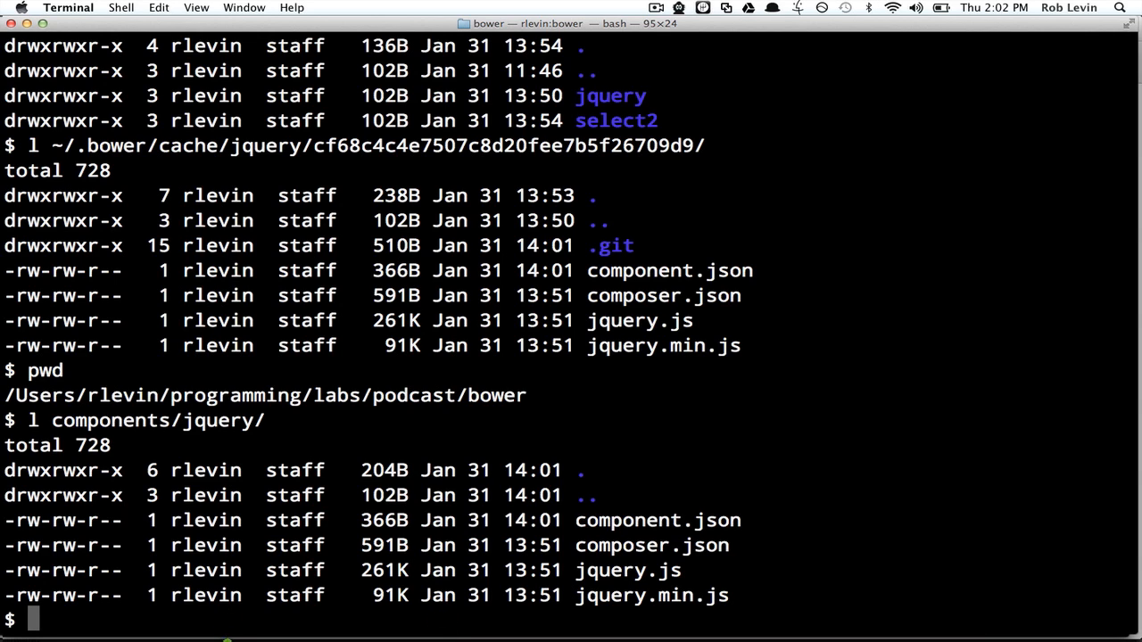
pyautogui.write('bo')
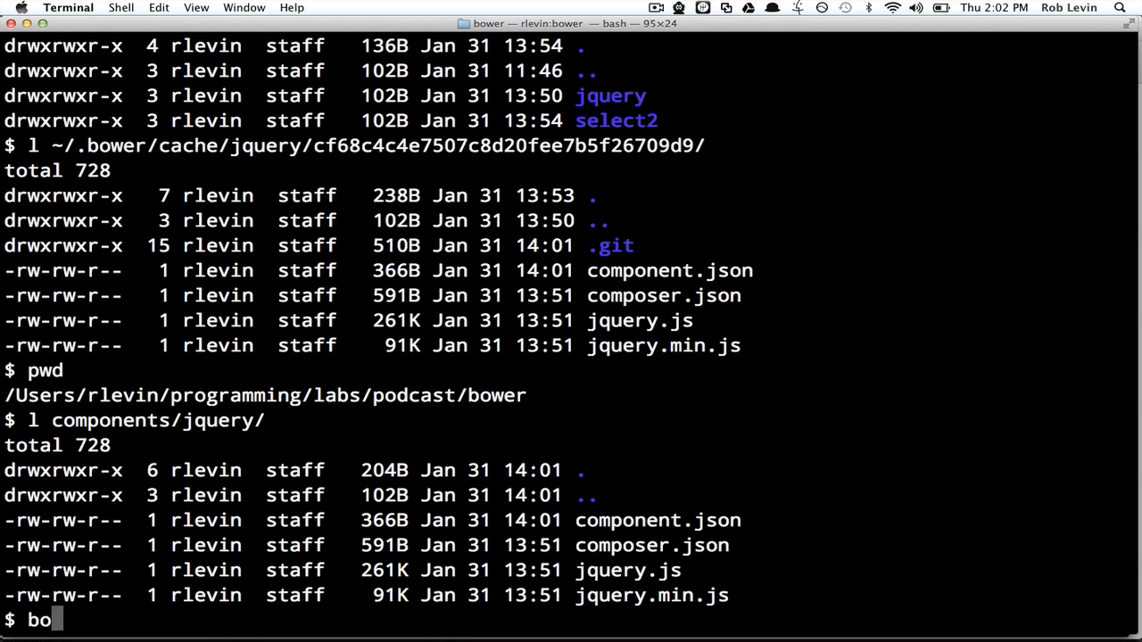
# Check bower -h, then run bower cache-clean to clear select2 and jquery
pyautogui.write('wer -h')
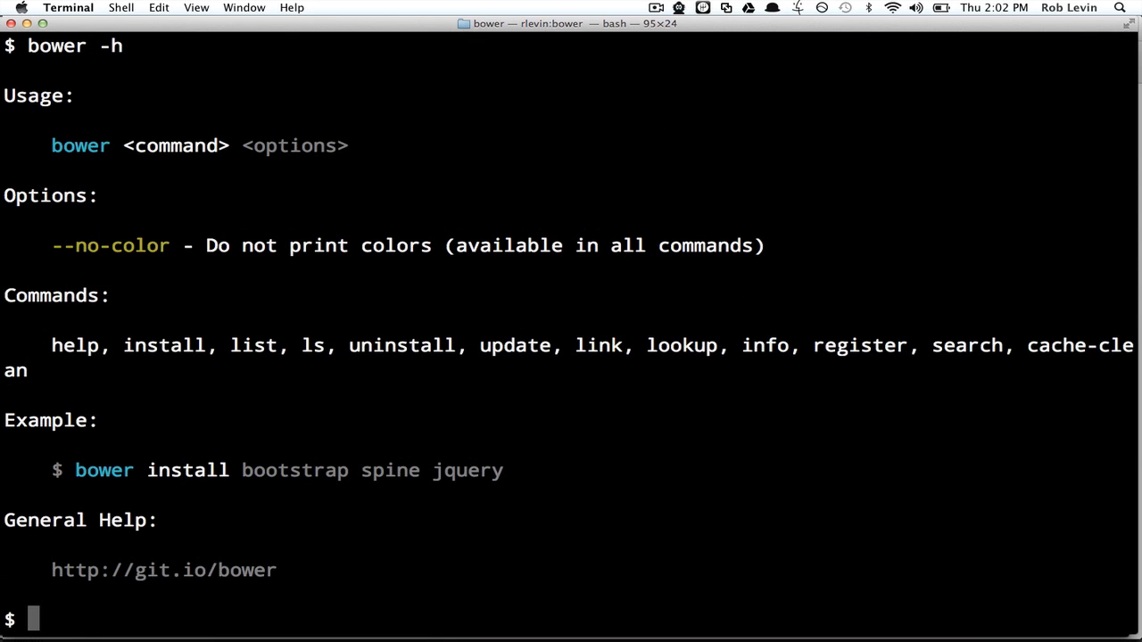
pyautogui.write('bower')
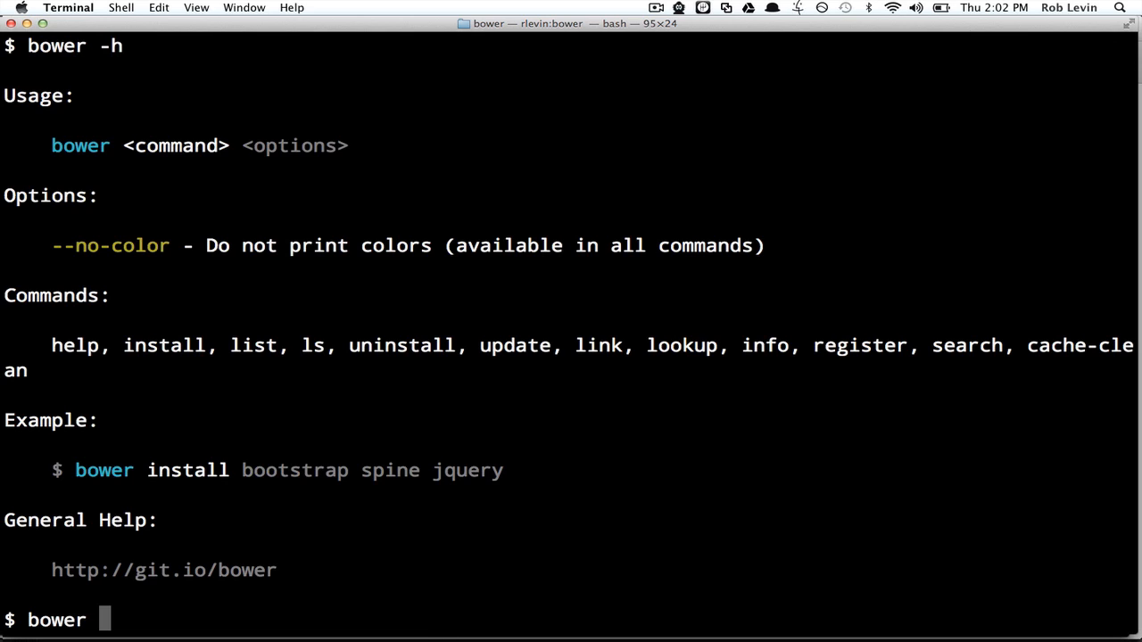
pyautogui.write('cache')
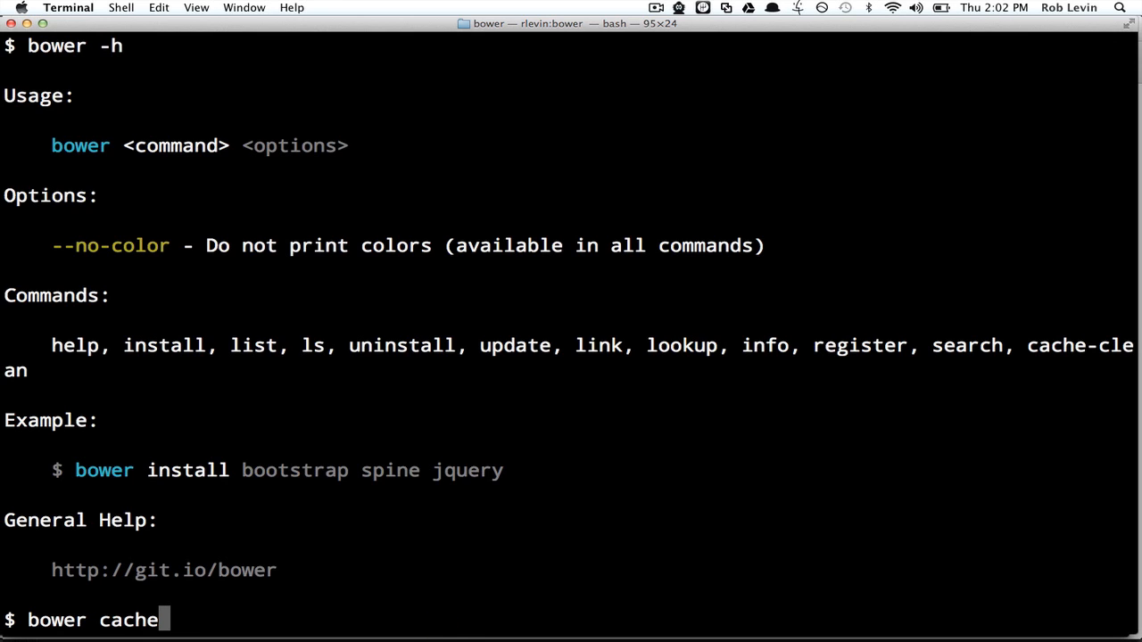
pyautogui.write('-clean')
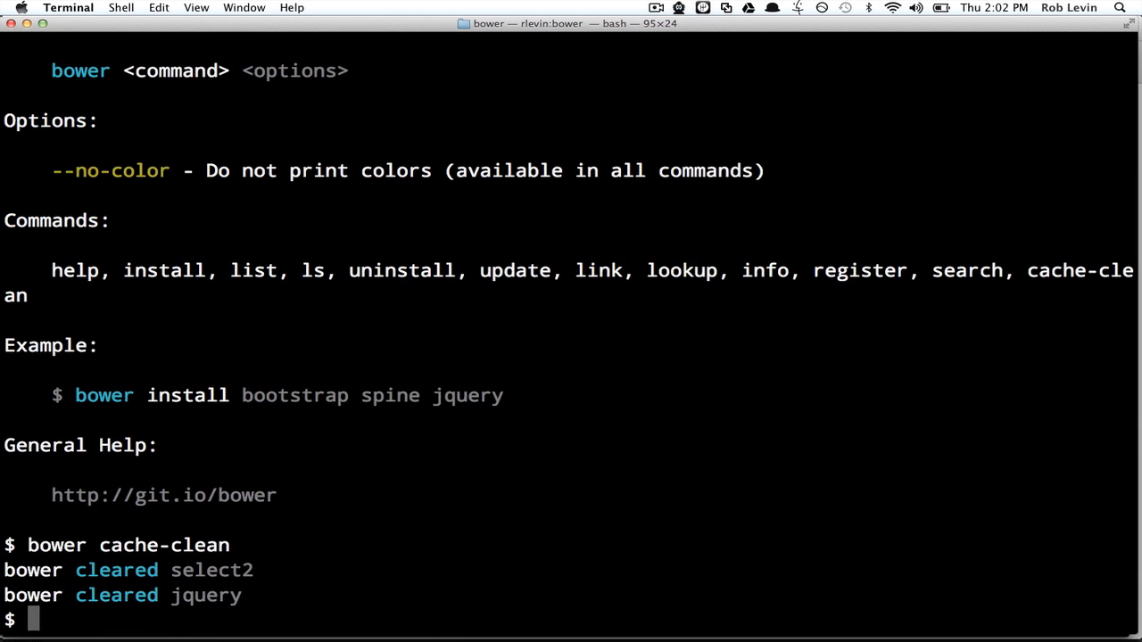
# List components/jquery/ and ~/.bower/cache to confirm the cache folder is empty
pyautogui.write('l components/jquery/')
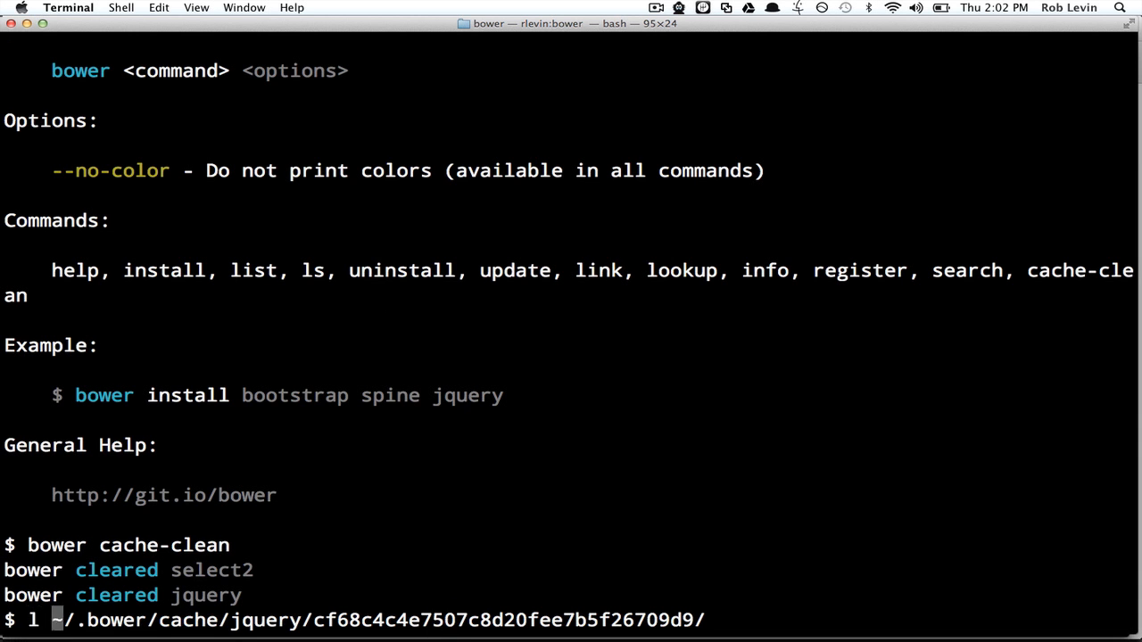
pyautogui.press('Return')
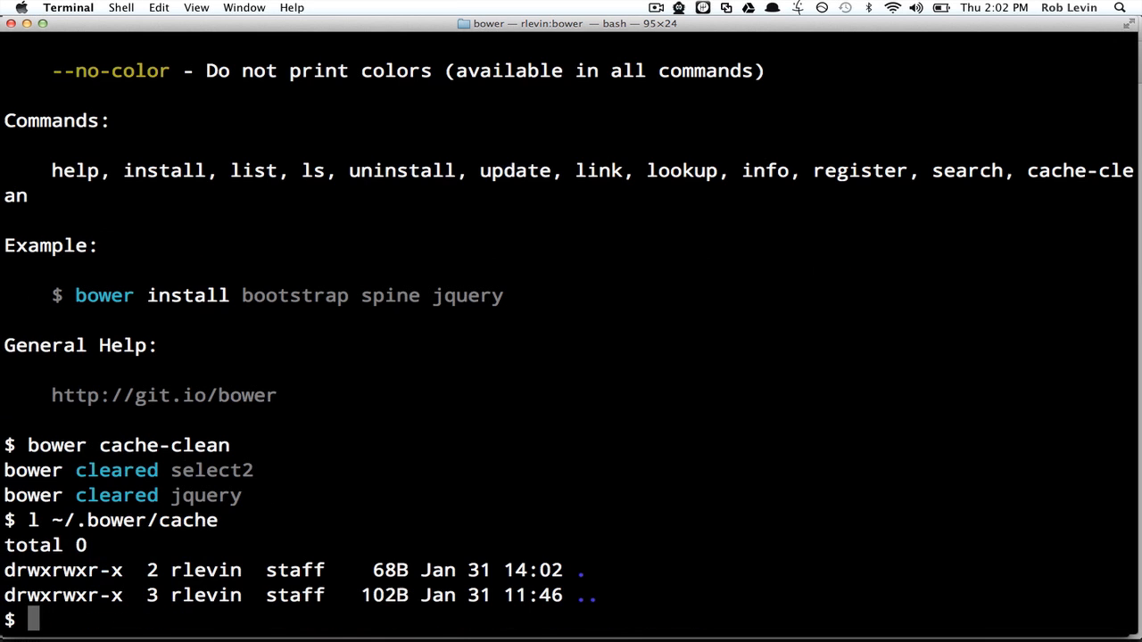
pyautogui.write('l ~/.bower/cache')
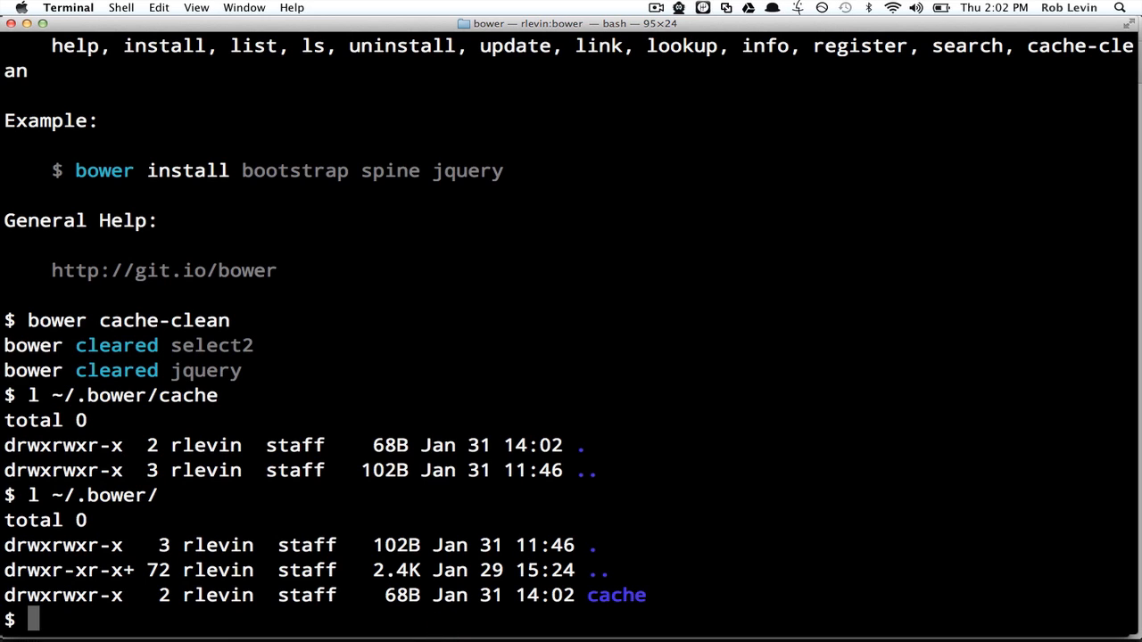
# Run bower install jquery#1.7 to install jQuery version 1.7
pyautogui.write('bower')
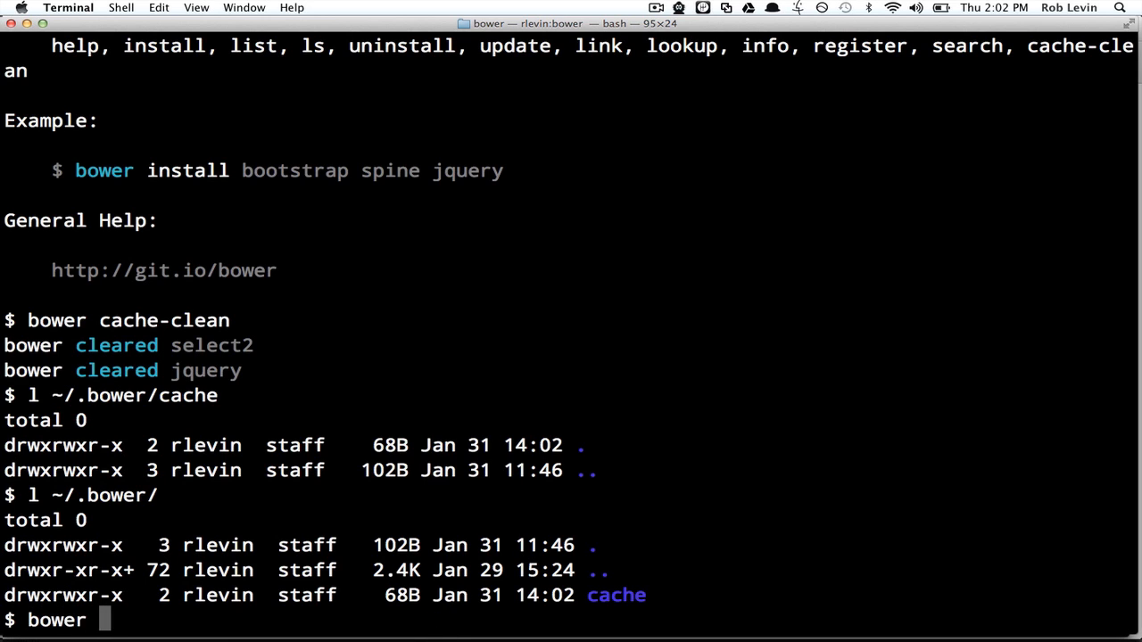
pyautogui.write('install jquery')
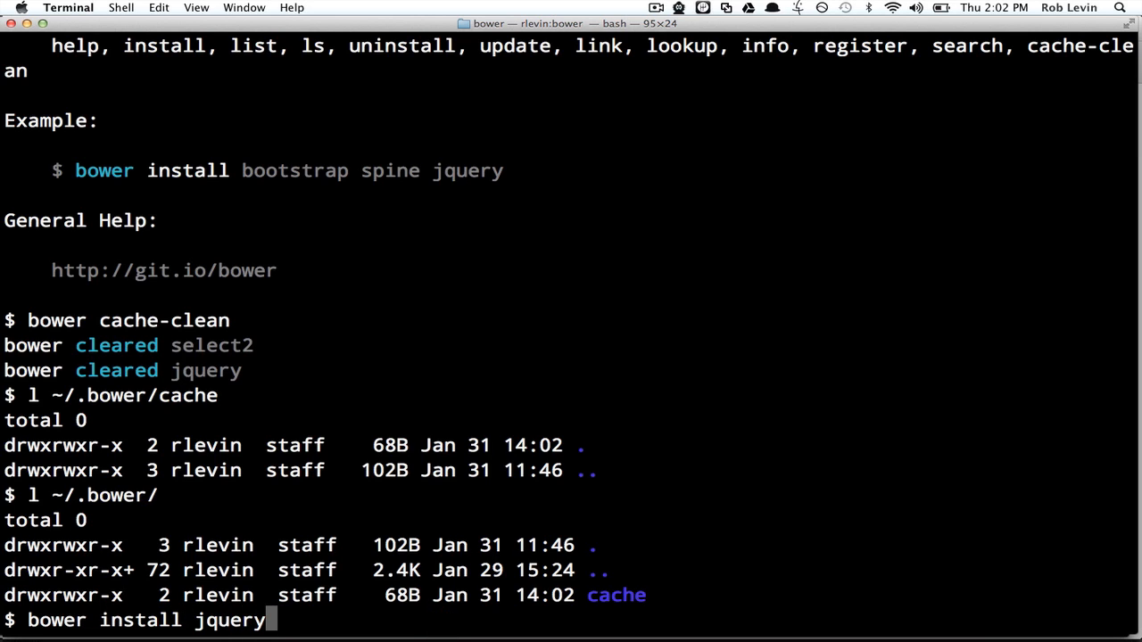
pyautogui.write('#1.')
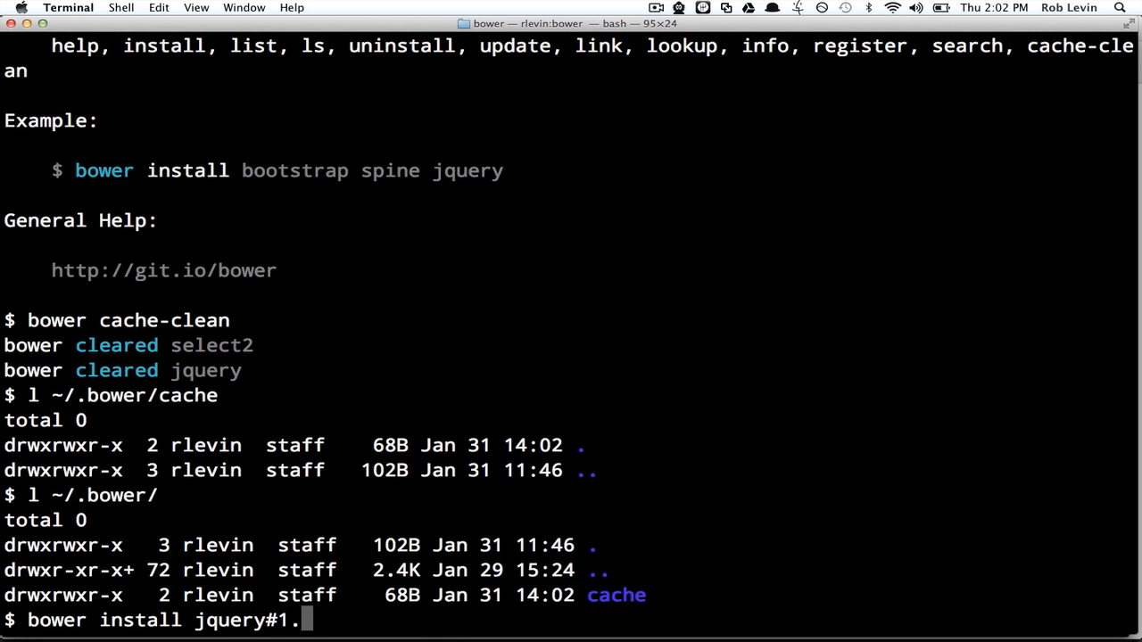
pyautogui.write('7')
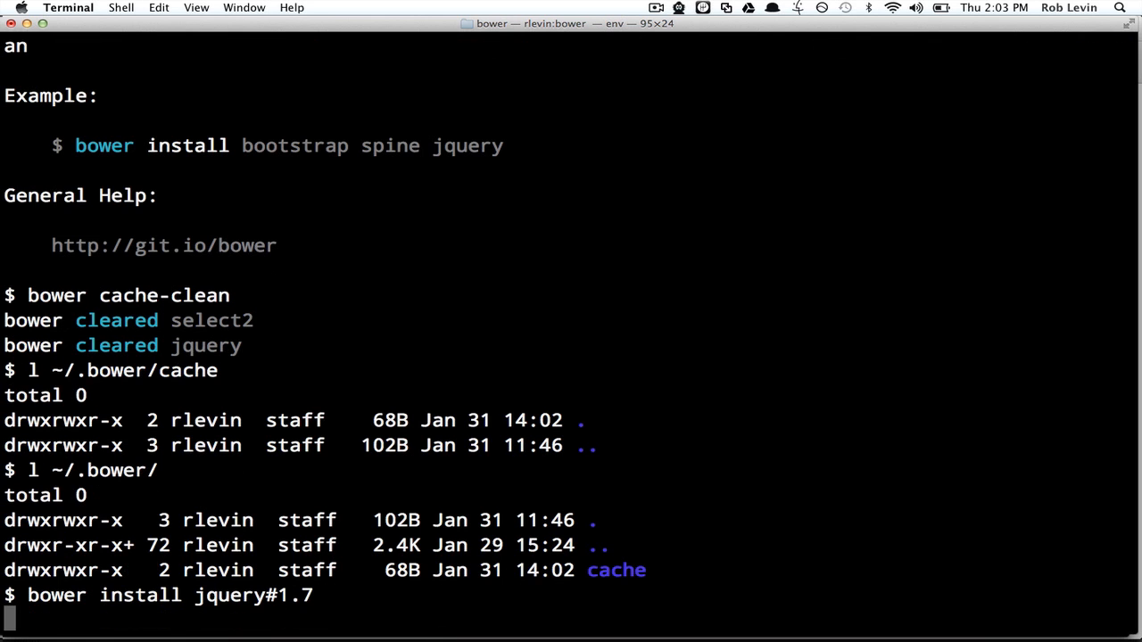
pyautogui.press('Return')
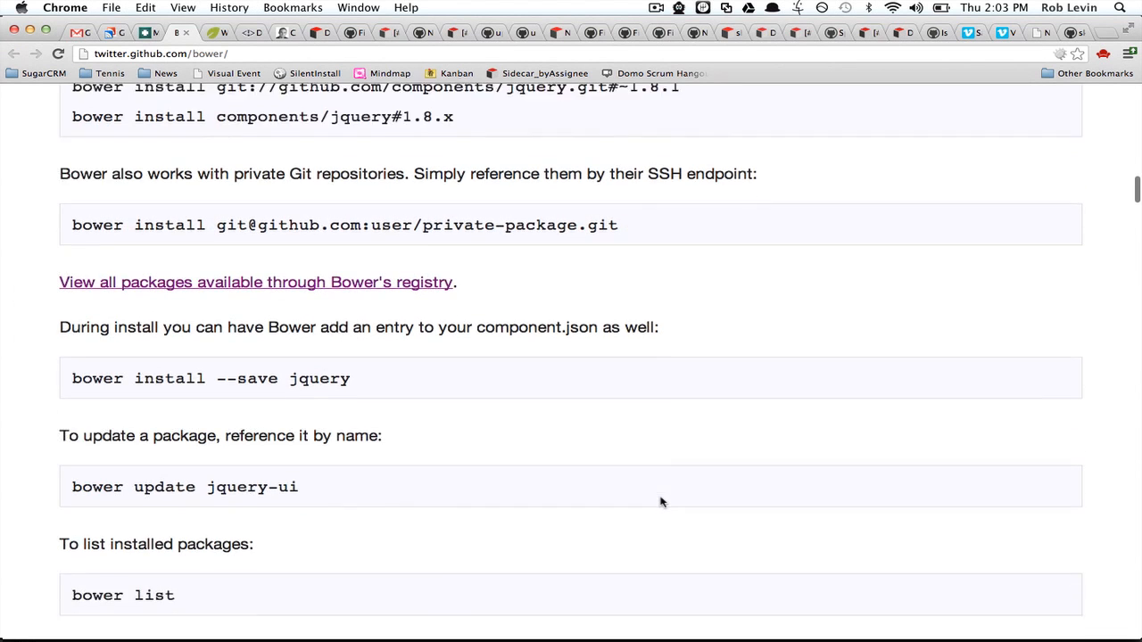
# Scroll the Bower docs to the install --save, update and list examples
pyautogui.scroll(-3)
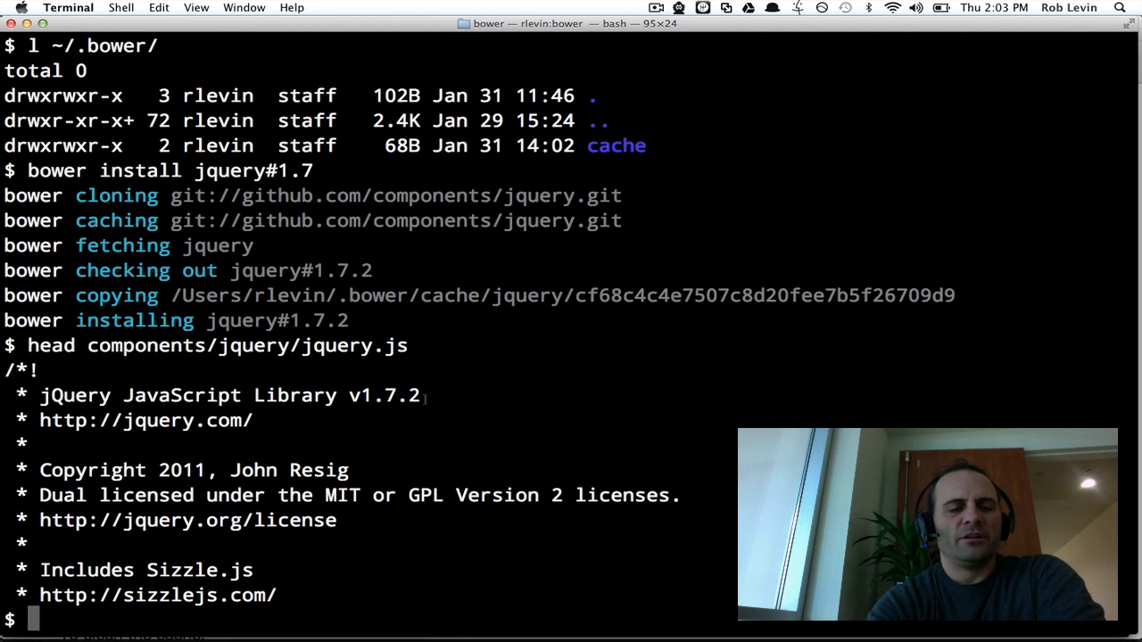
# Check bower -h, then run bower update jquery, reinstalling jquery#1.7.2
pyautogui.write('bower')
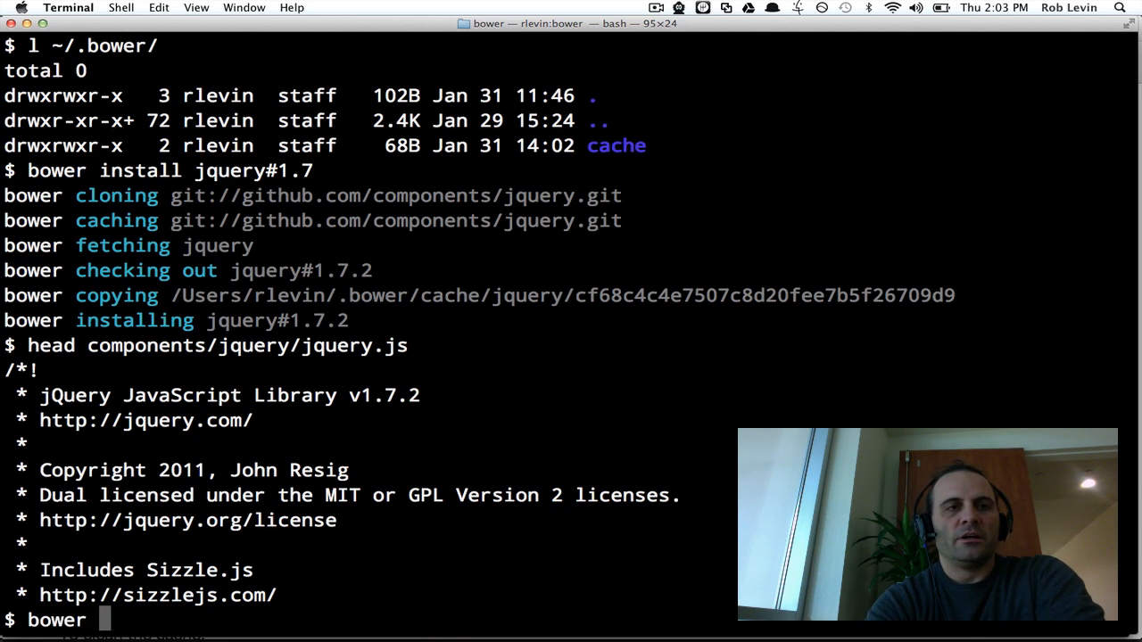
pyautogui.write('-h')
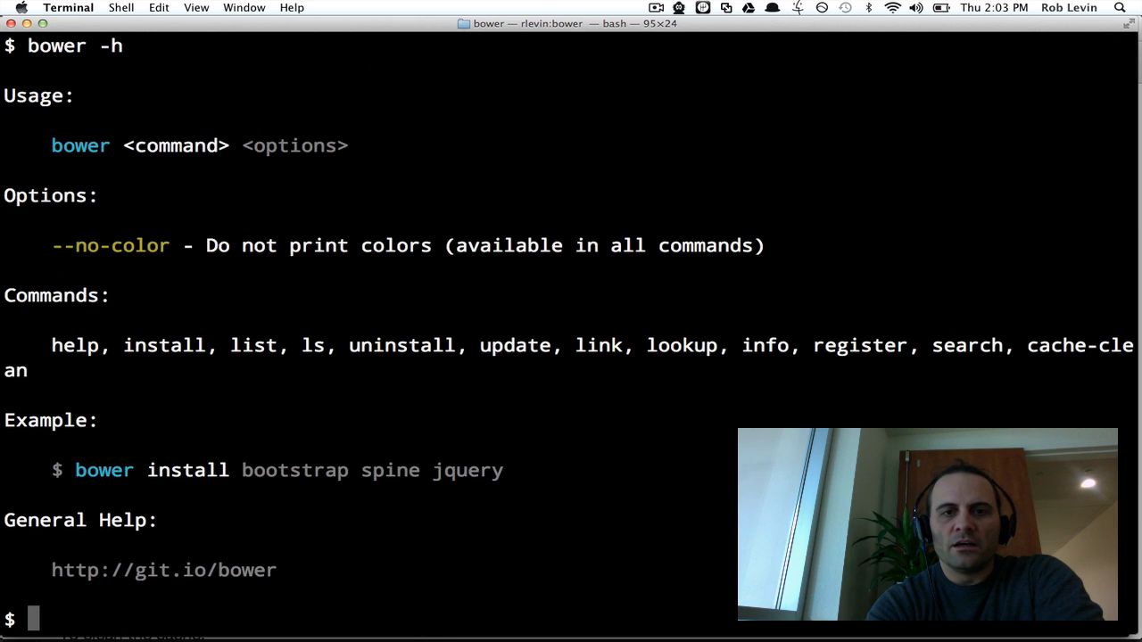
pyautogui.write('bower upda')
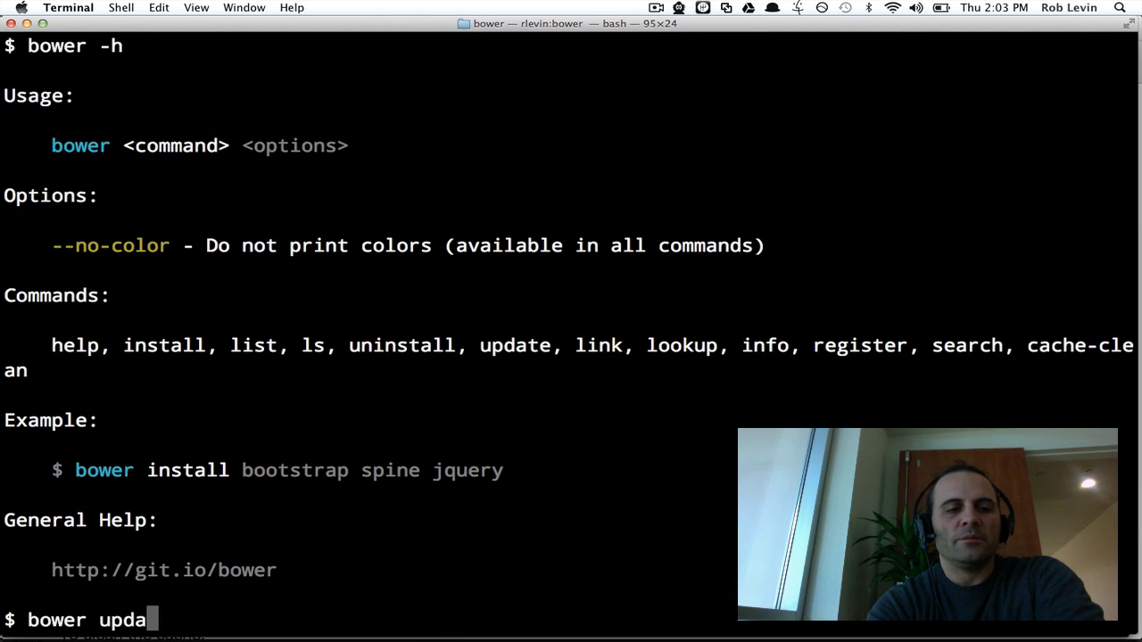
pyautogui.write('te jquery')
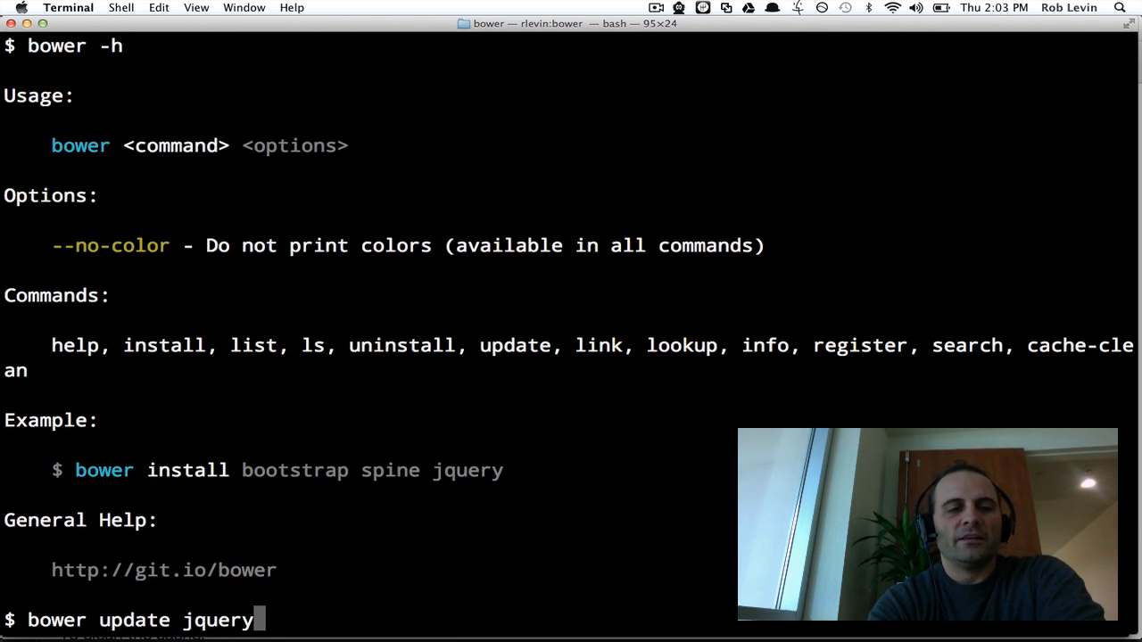
pyautogui.press('Return')
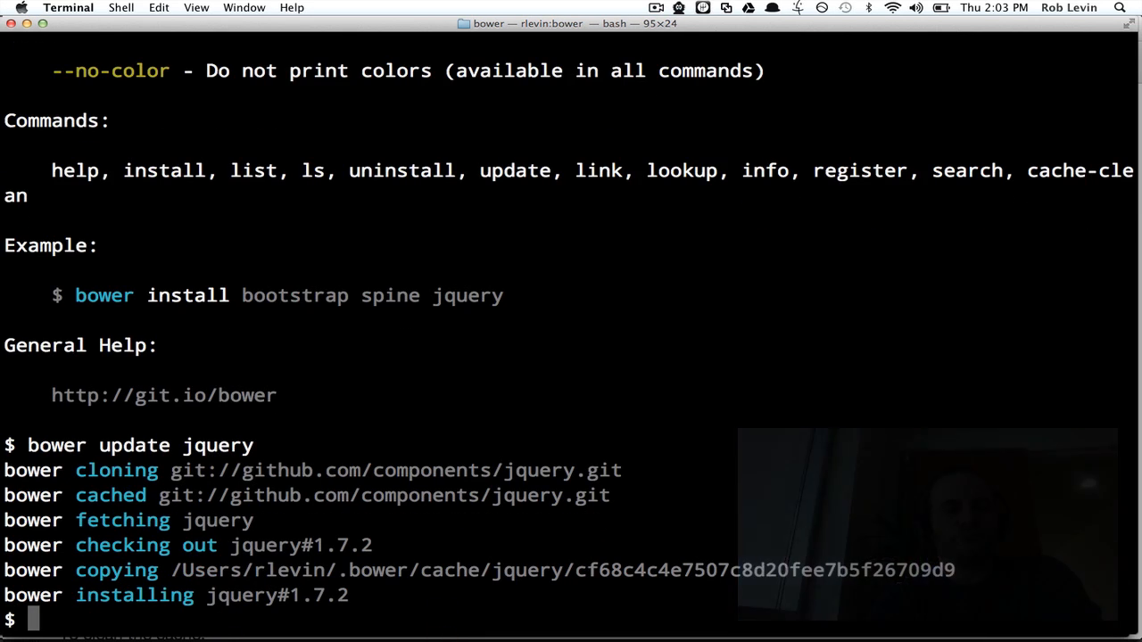
# Run bower install jquery#1.9 to install jQuery 1.9.0 over 1.7.2
pyautogui.write('bower install')
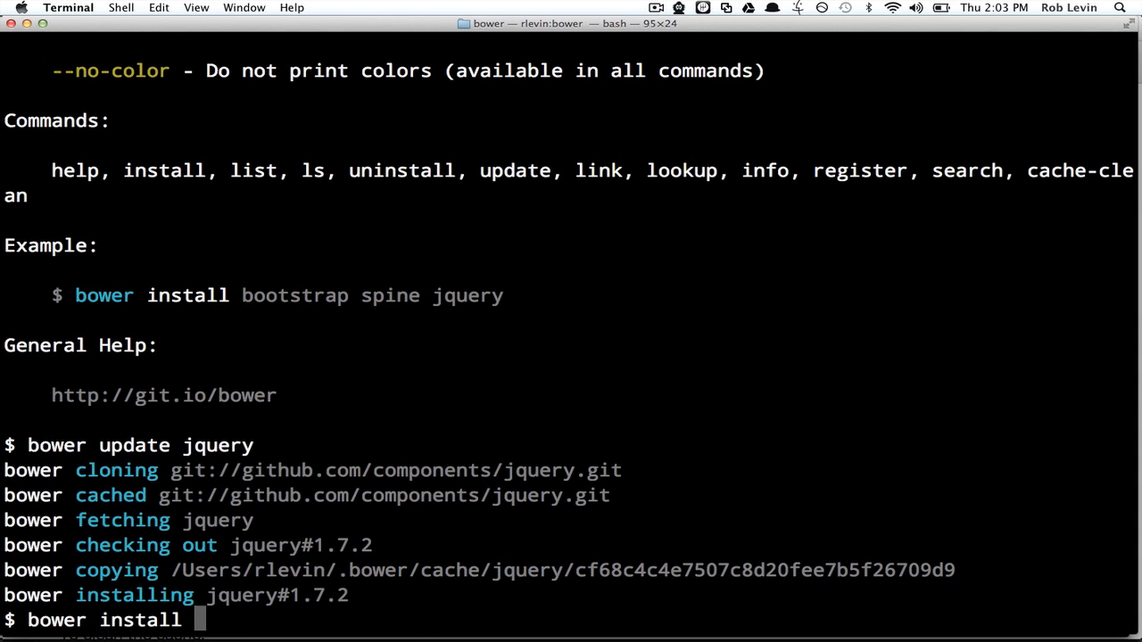
pyautogui.write('jque')
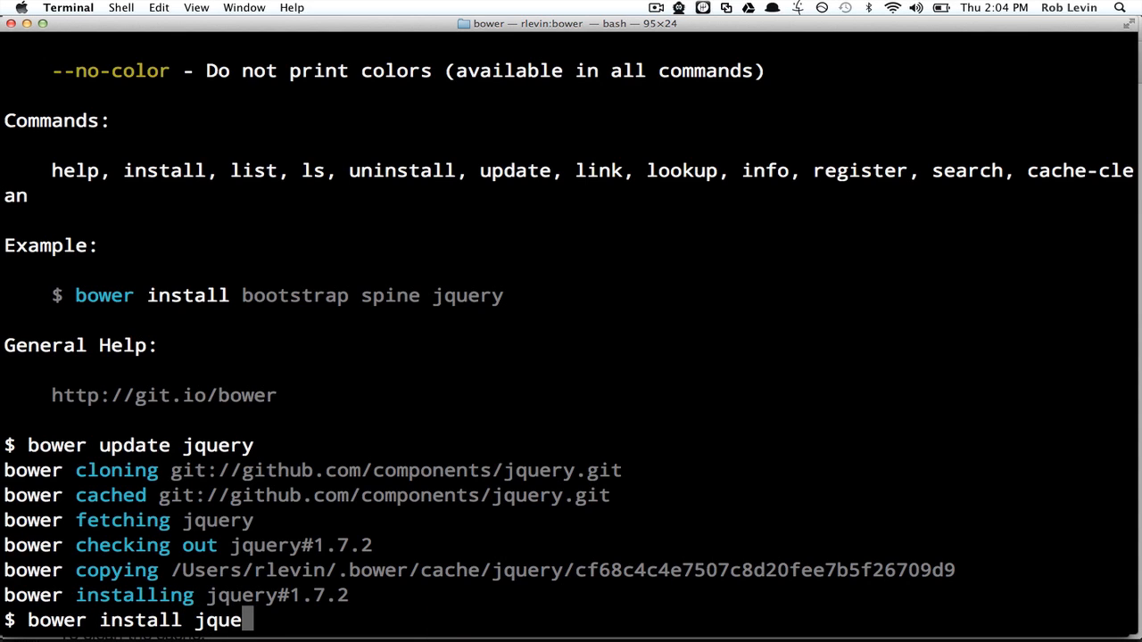
pyautogui.write('ry#1.9')
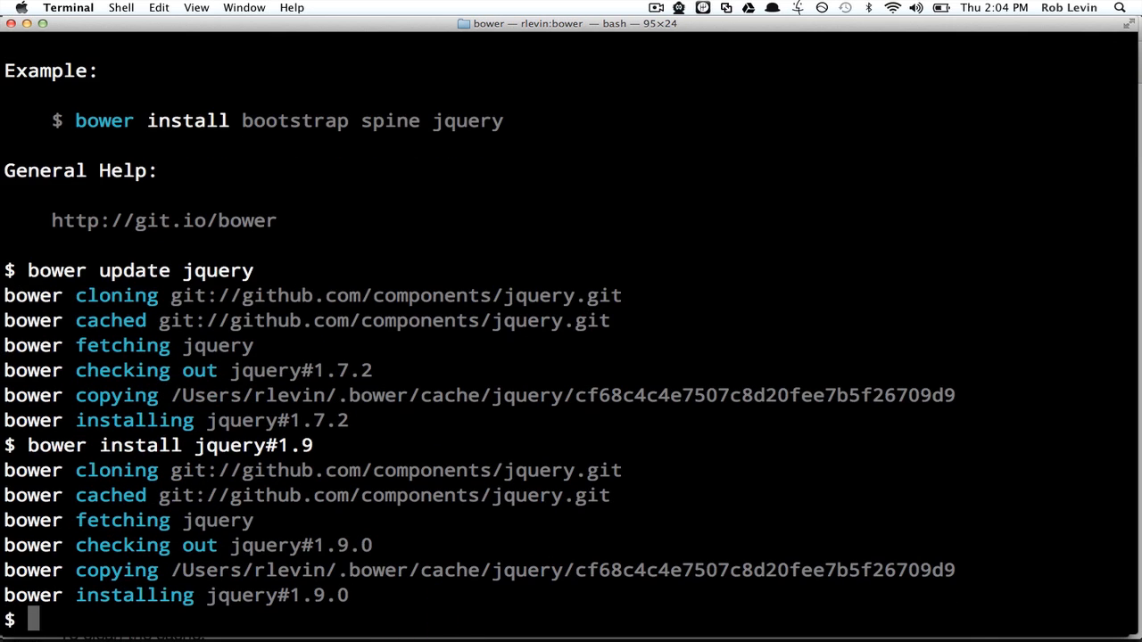
pyautogui.write('l')
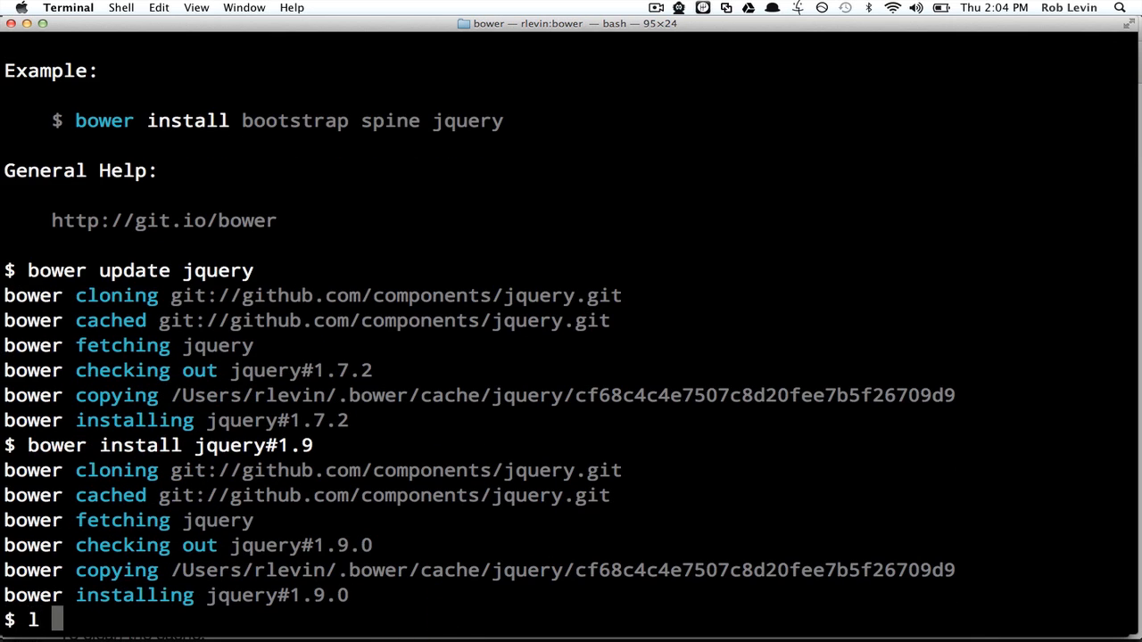
# List the cached jquery hash folder and head both jquery.js copies, confirming jQuery v1.9.0
pyautogui.write('~/.bower/cache/jquery/cf68c4c4e7507c8d20fee7b5f26709d9/')
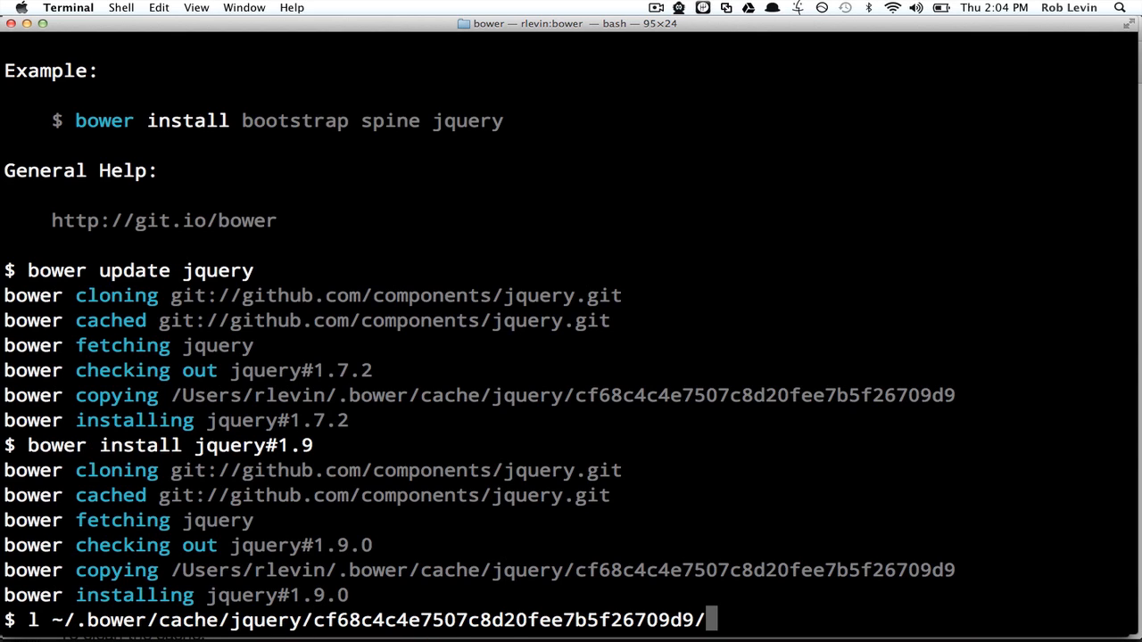
pyautogui.press('Backspace')
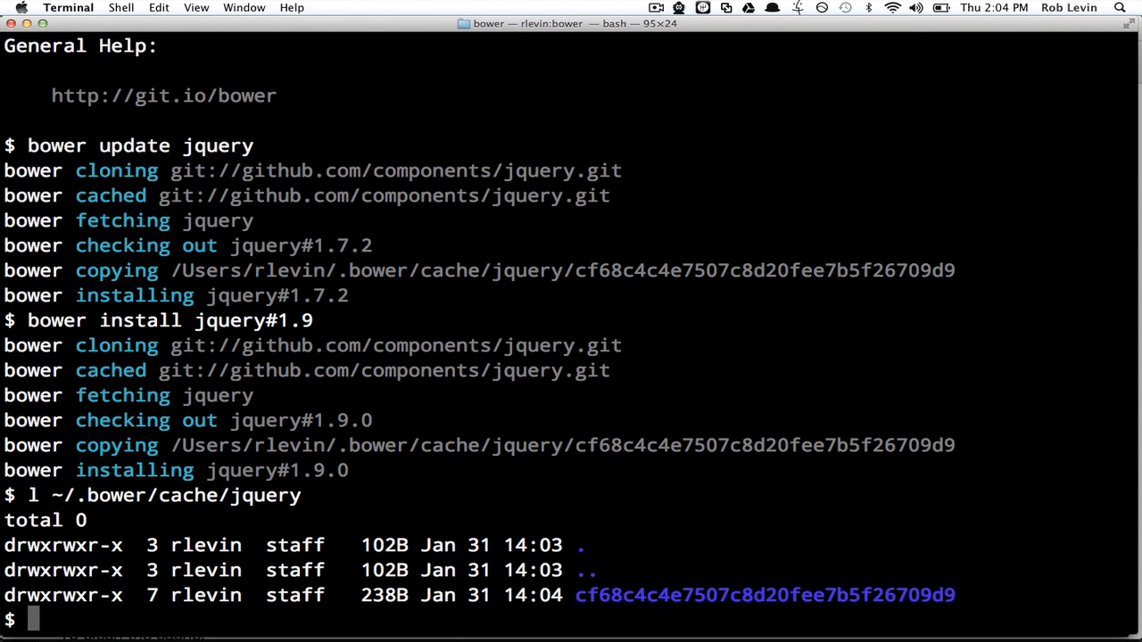
pyautogui.write('l ~/.bower/cache/jquery')
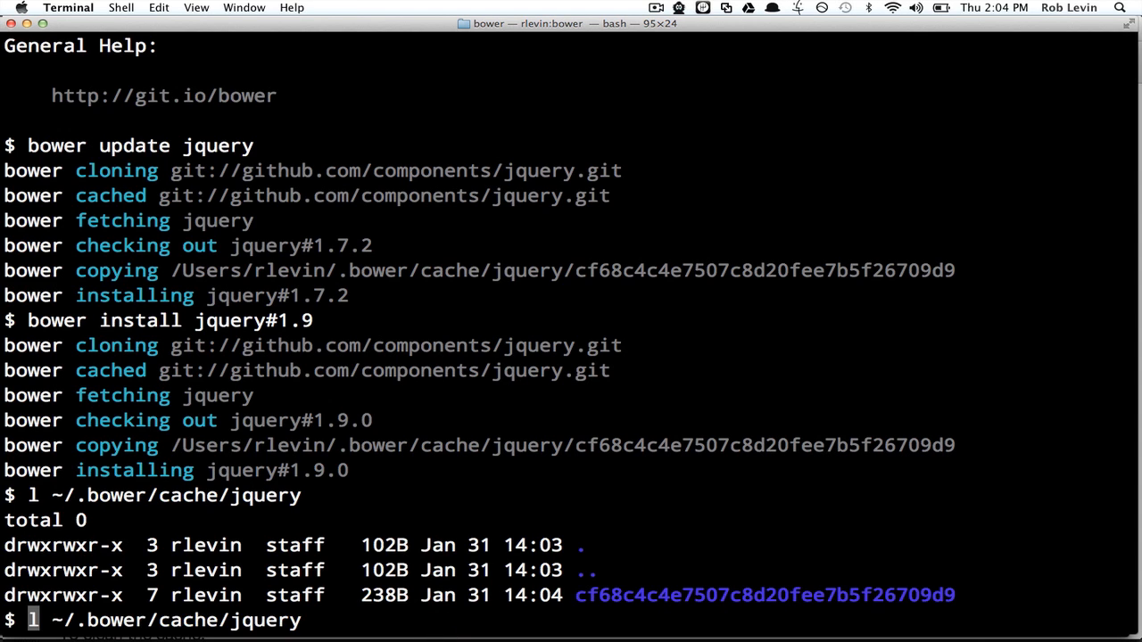
pyautogui.write('cf68c4c4e7507c8d20fee7b5f26709d9/')
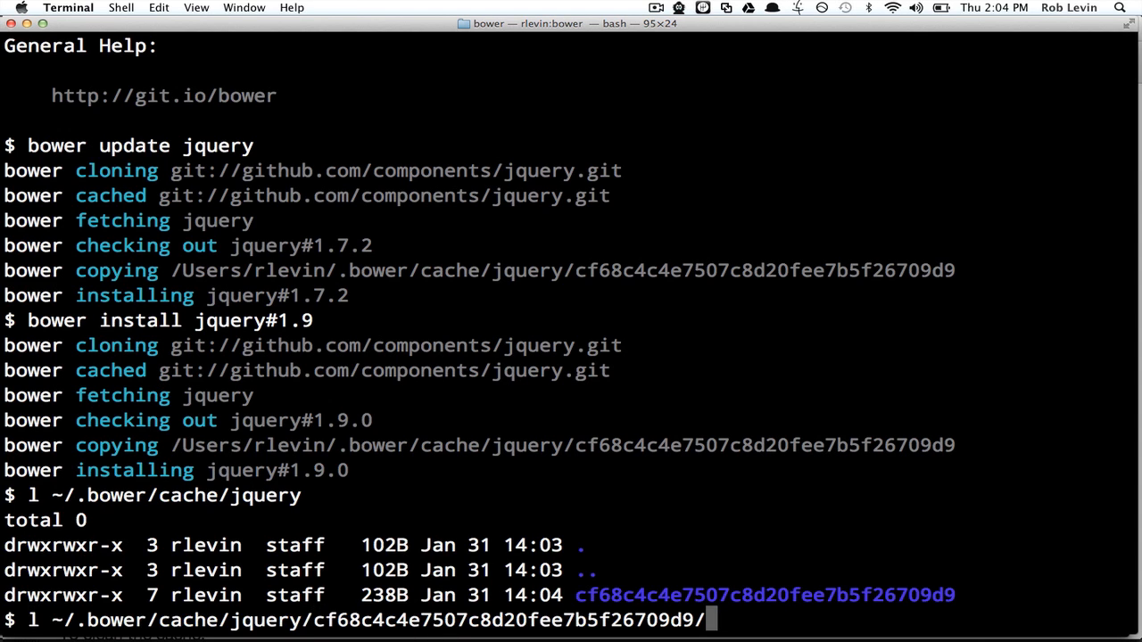
pyautogui.write('jquery.js')
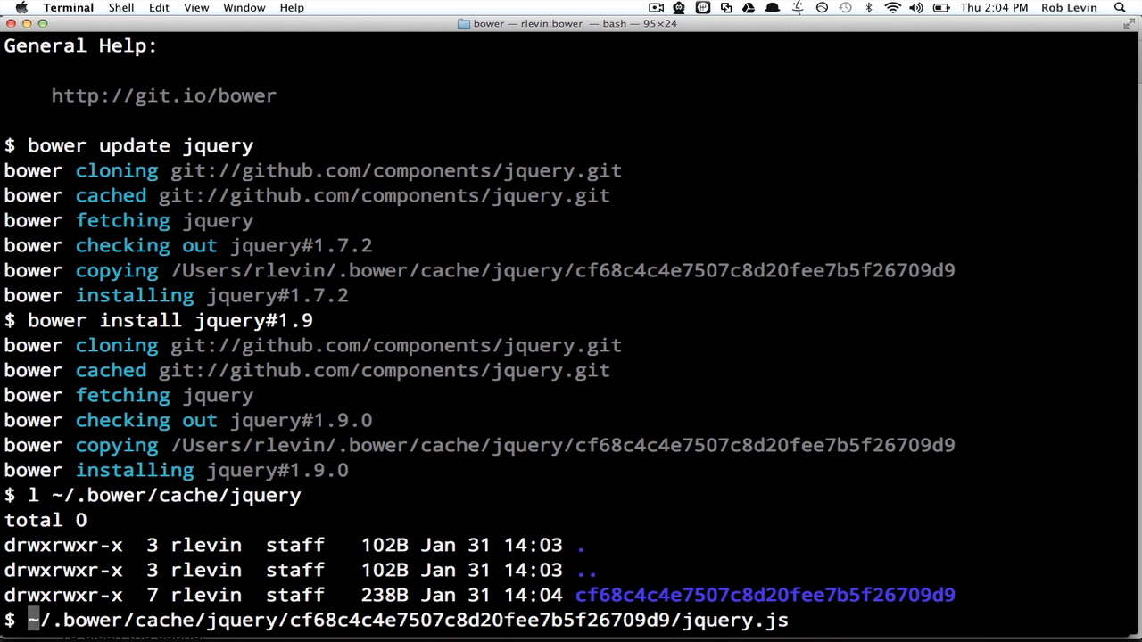
pyautogui.press('Return')
pyautogui.write('l components/')
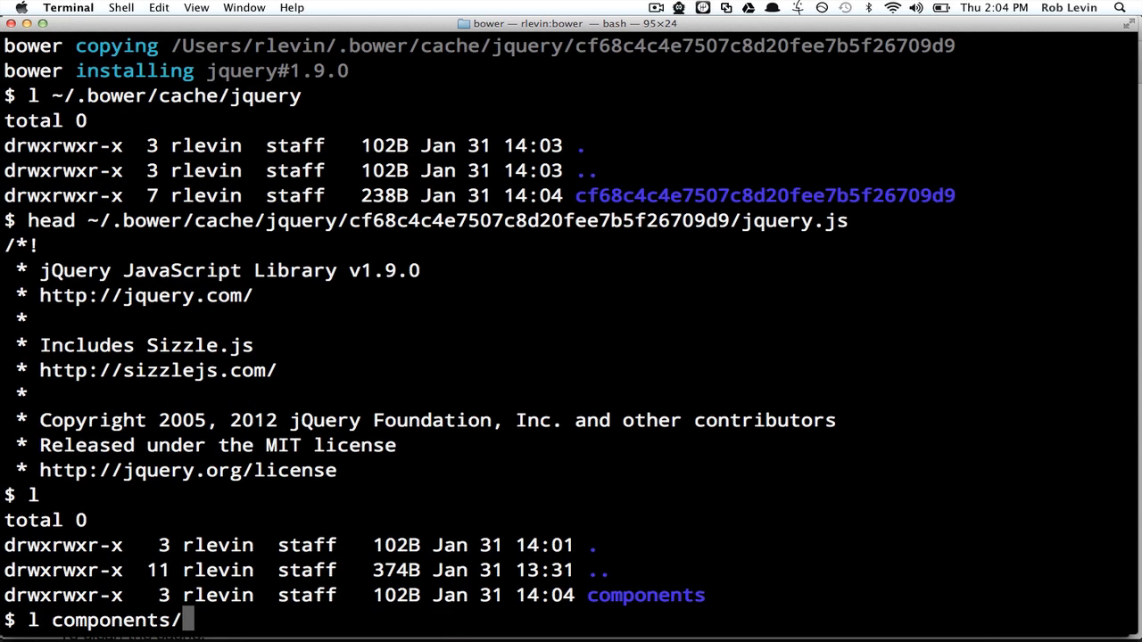
pyautogui.write('jquery/jquery.js')
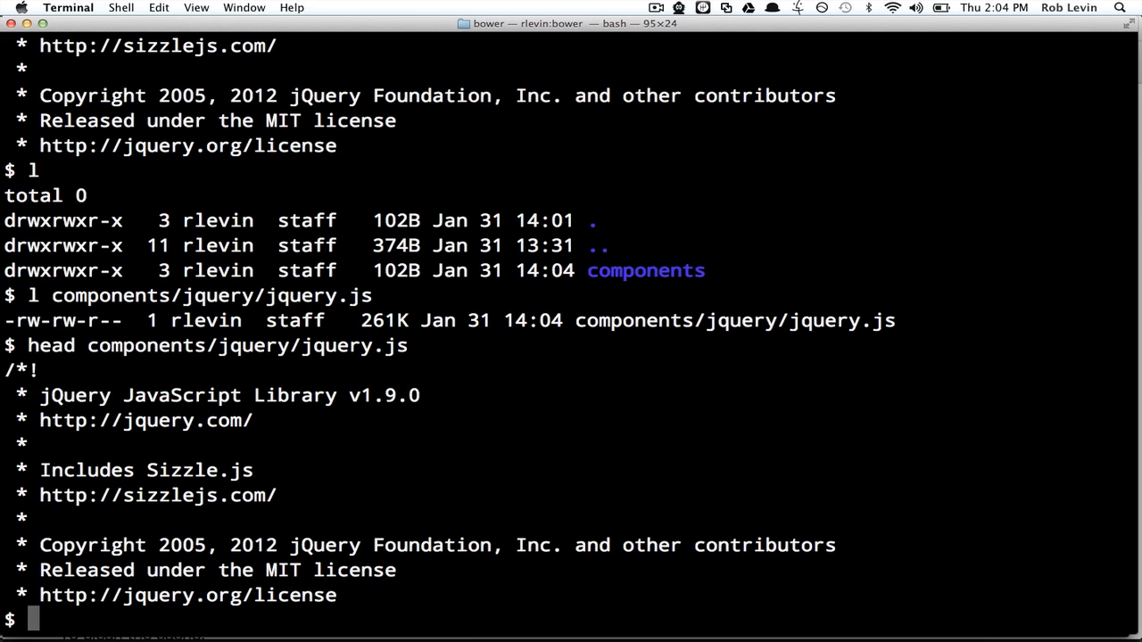
pyautogui.write('bower -h')
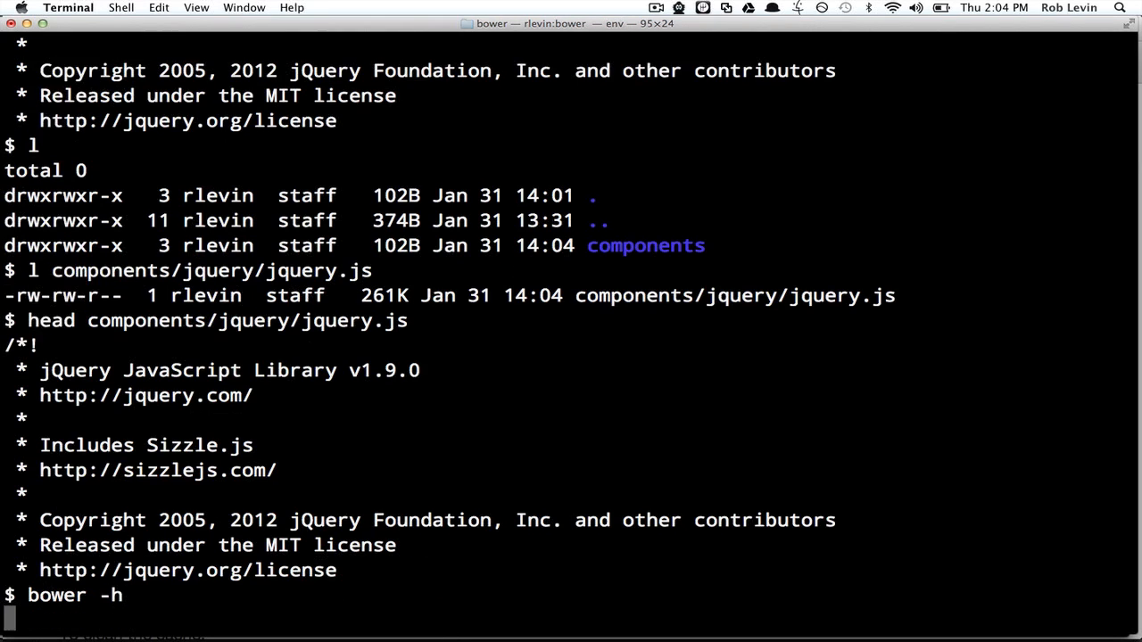
# Show Bower's help with `bower -h`, then list installed packages, reporting jquery#1.9.0
pyautogui.press('Return')
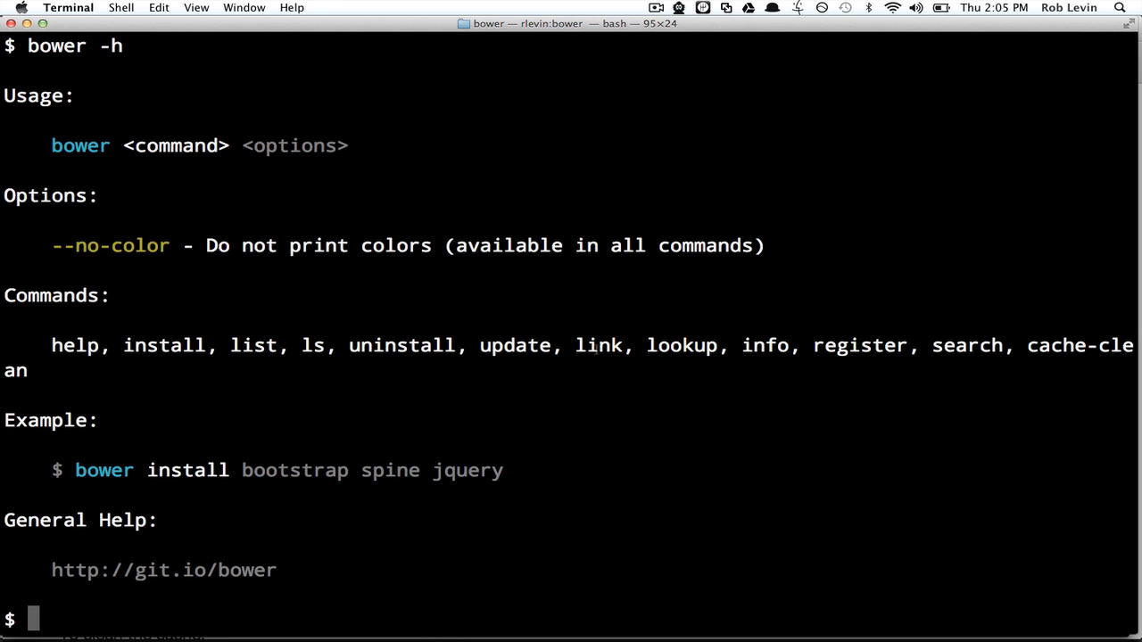
pyautogui.doubleClick(858, 346)
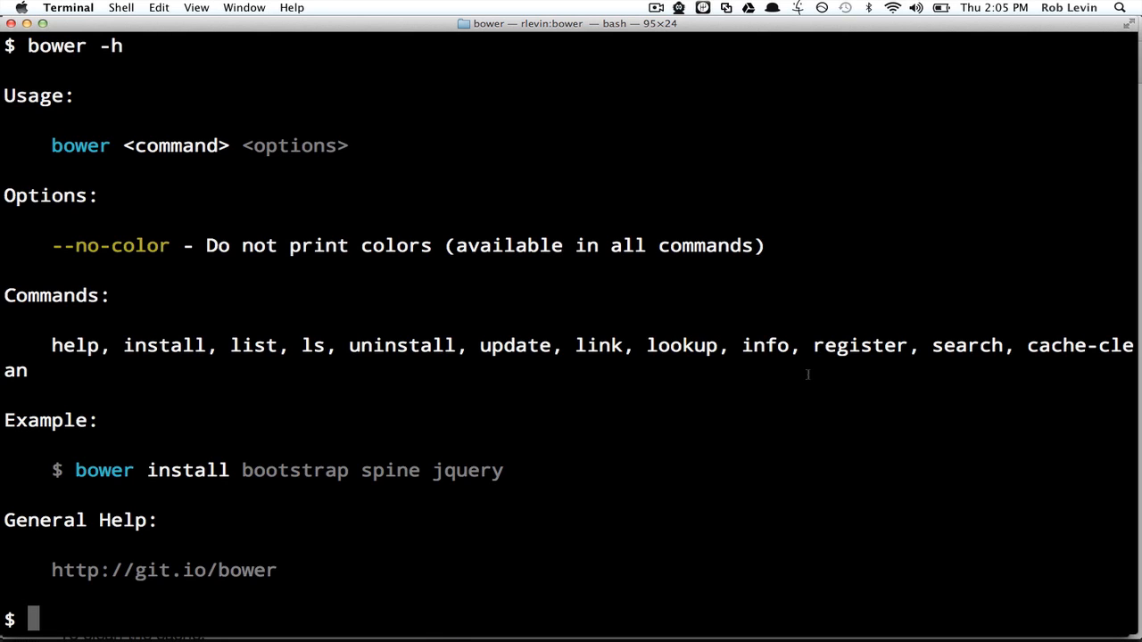
pyautogui.write('bower list')
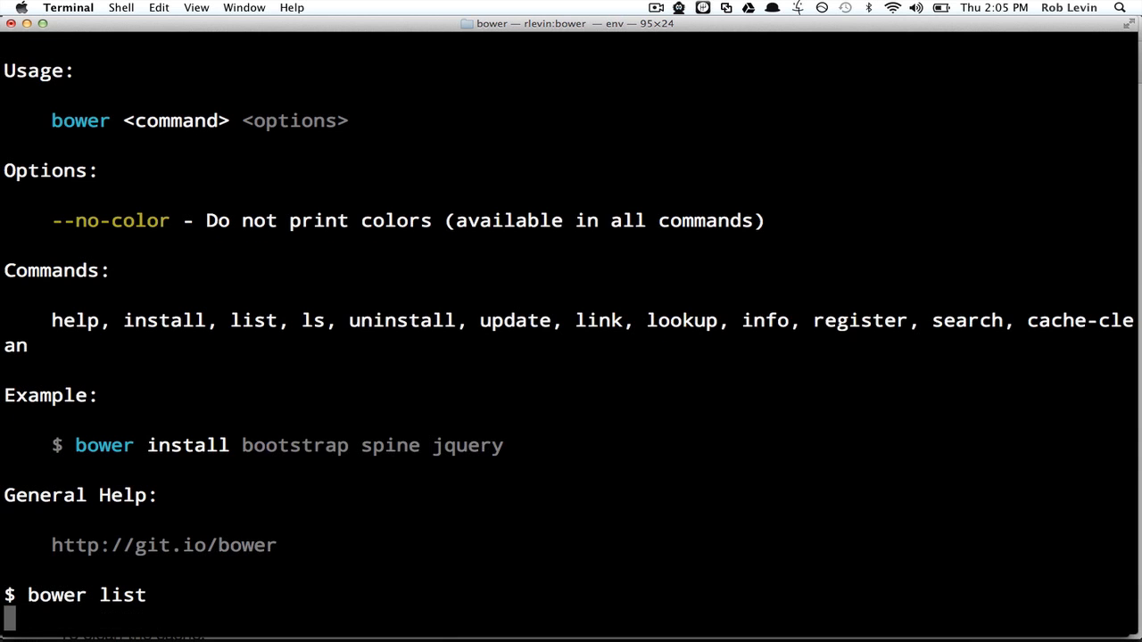
pyautogui.press('Return')
pyautogui.write('bower')
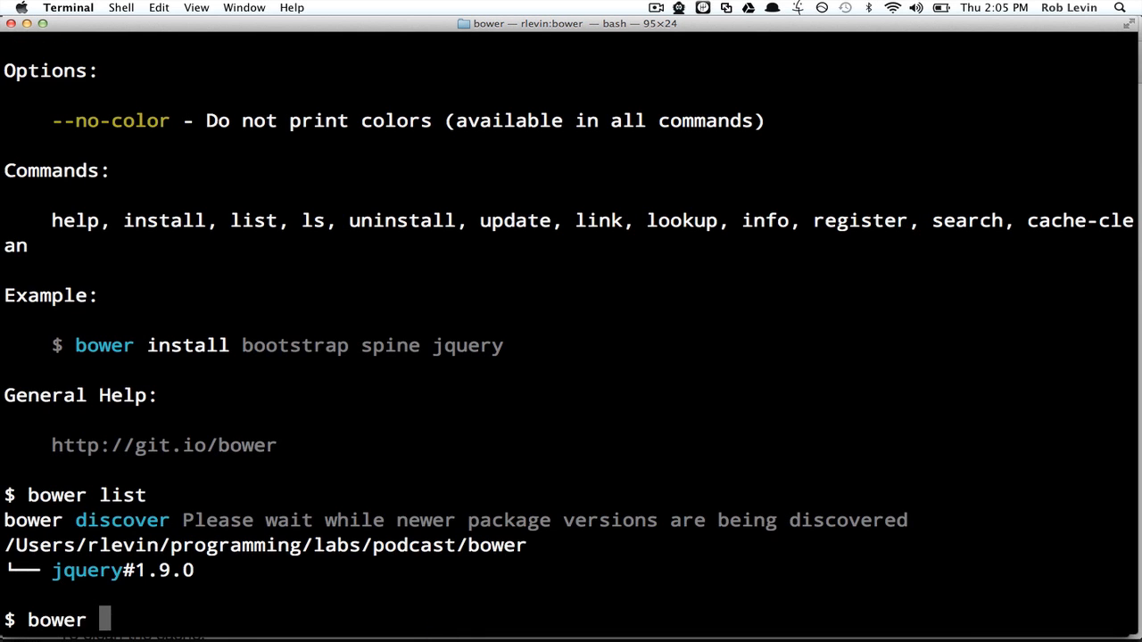
# Install select2 3.2.0 and list packages to show jquery#1.9.0 and select2#3.2.0
pyautogui.write('i')
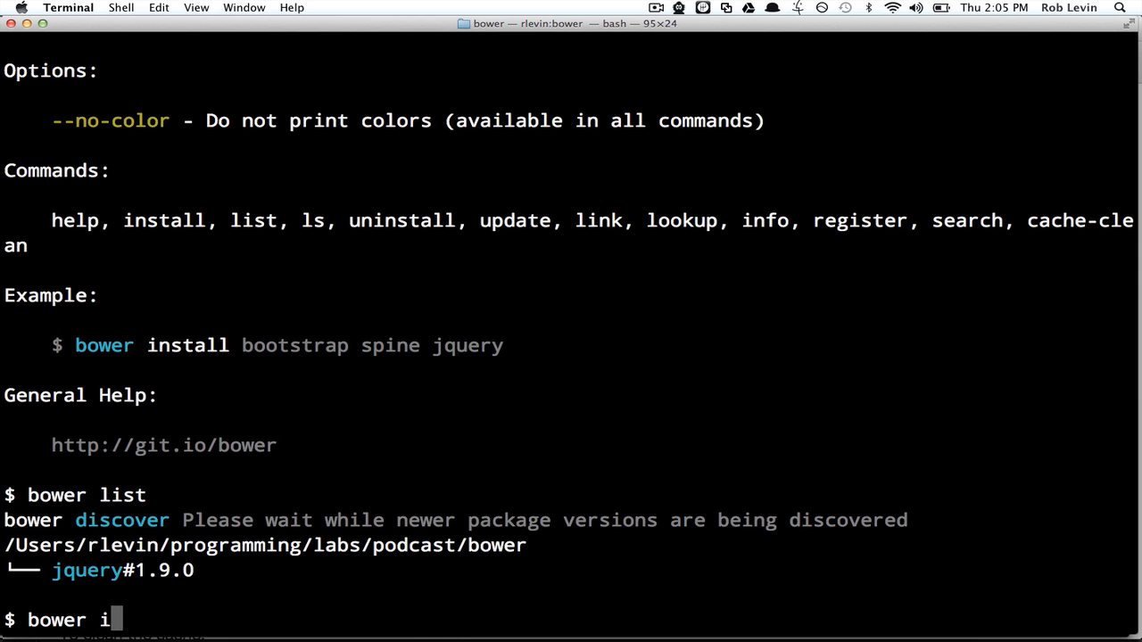
pyautogui.write('nstall select2')
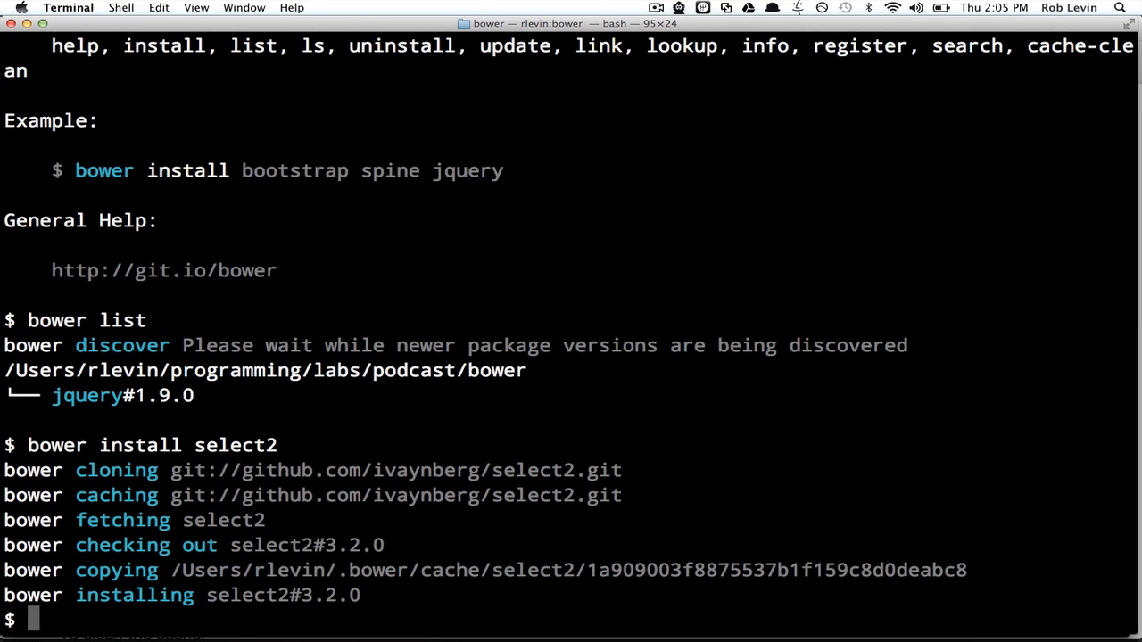
pyautogui.write('bower')
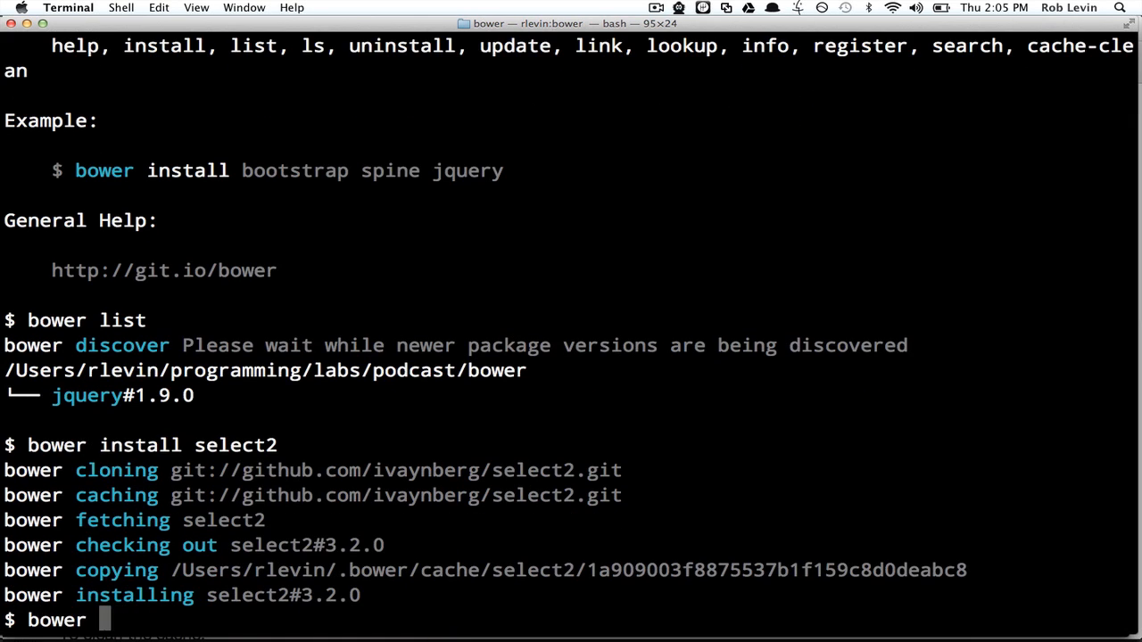
pyautogui.write('list')
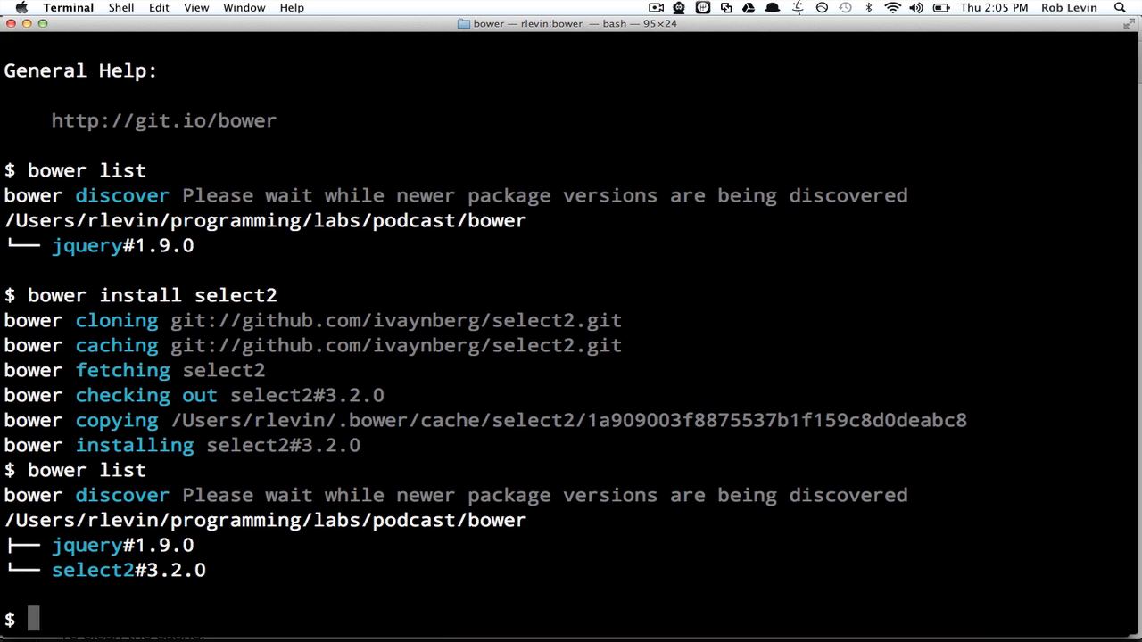
pyautogui.write('l')
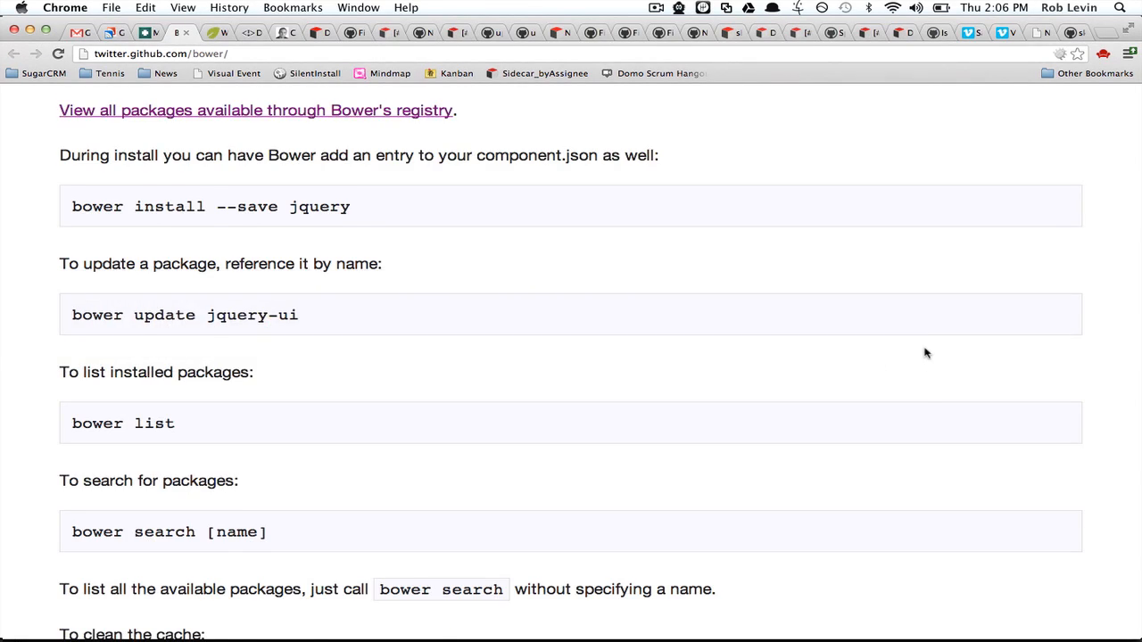
# Scroll the Bower GitHub page down to the Bower Configuration section with the .bowerrc searchpath example
pyautogui.scroll(-3)
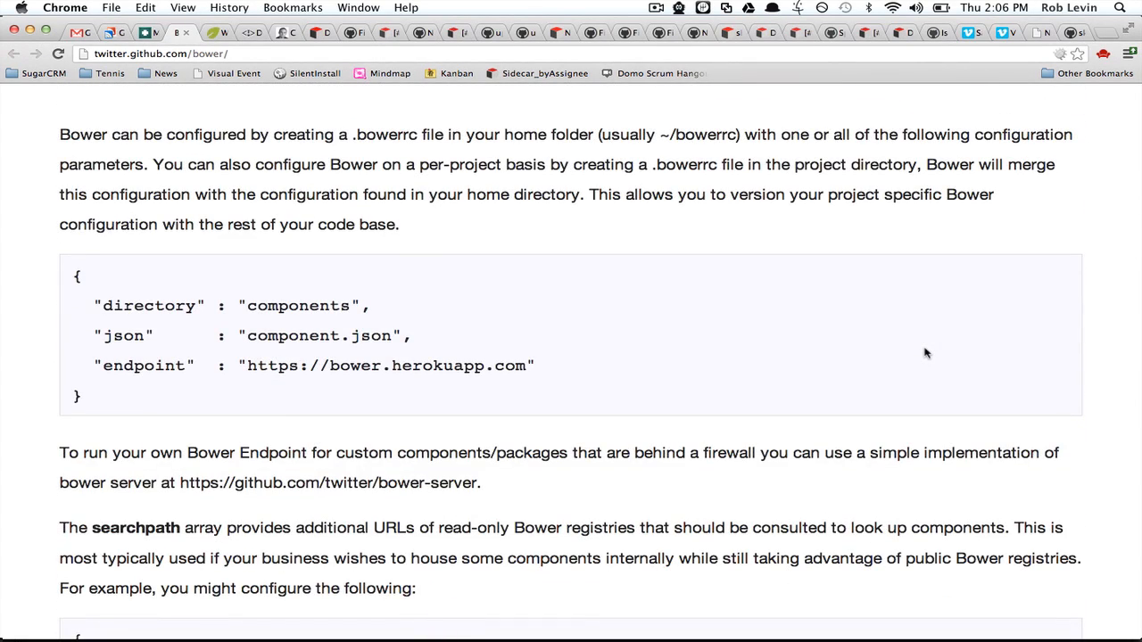
pyautogui.scroll(3)
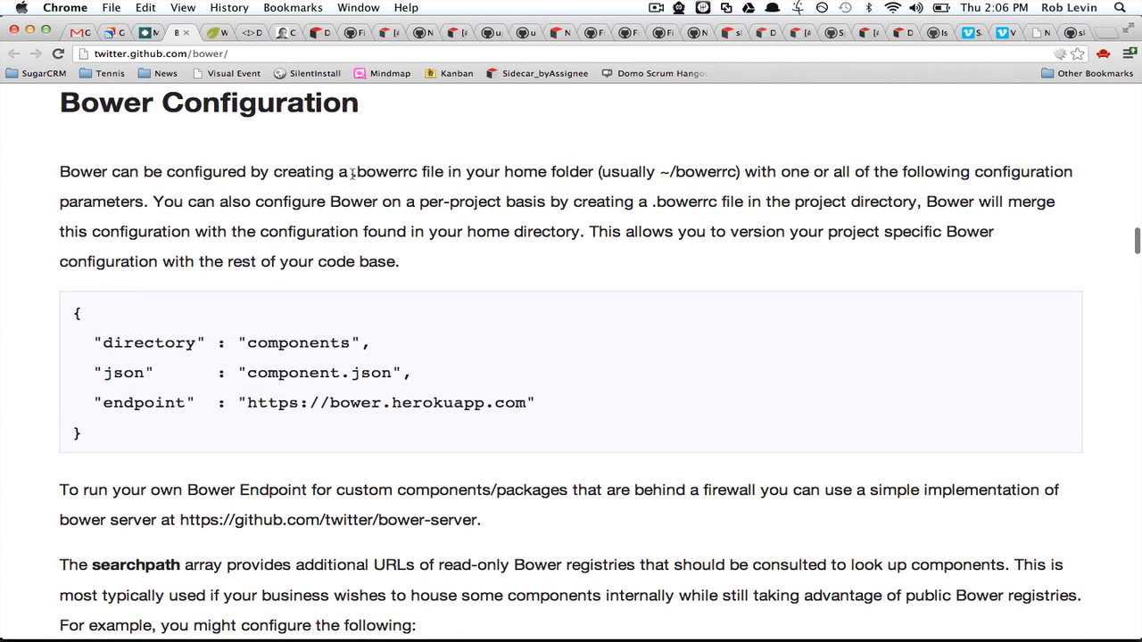
pyautogui.doubleClick(382, 171)
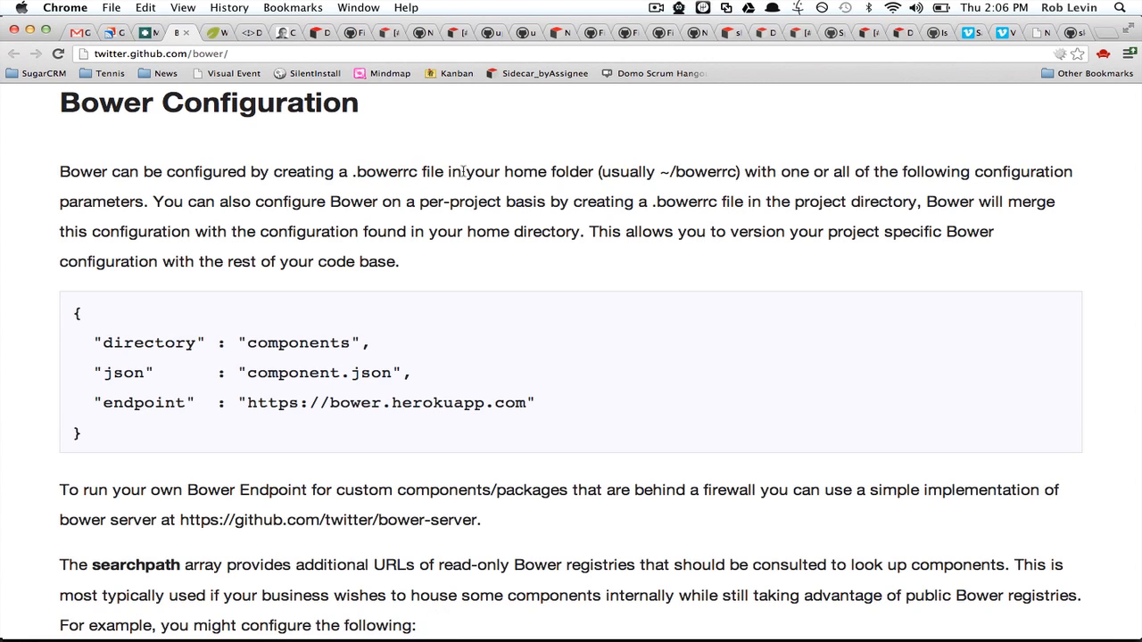
pyautogui.scroll(-3)
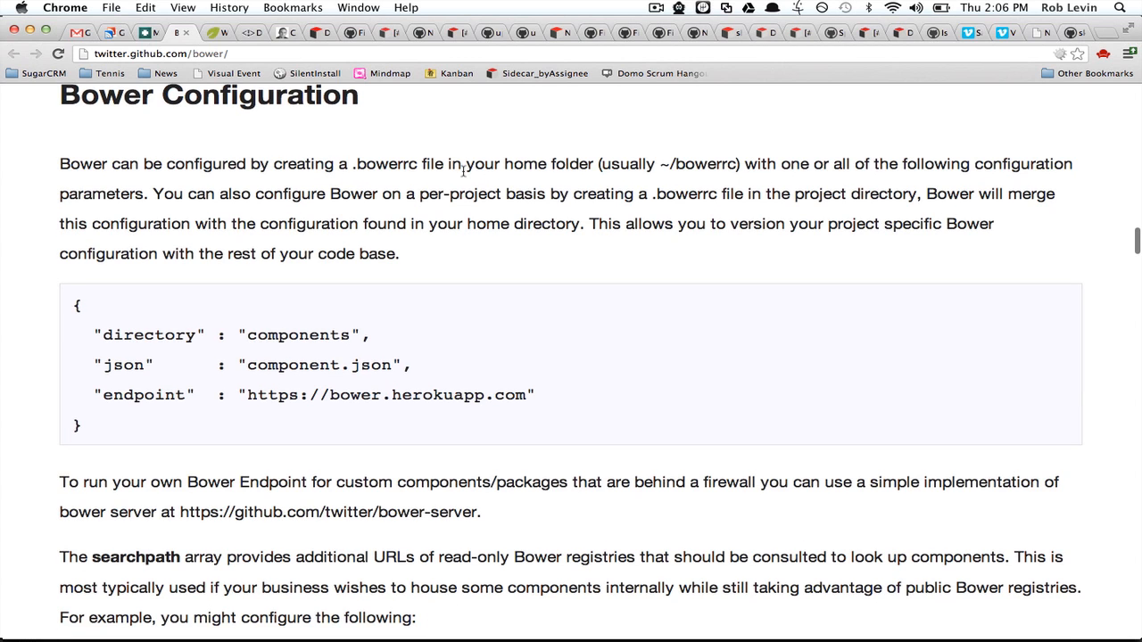
pyautogui.scroll(-3)
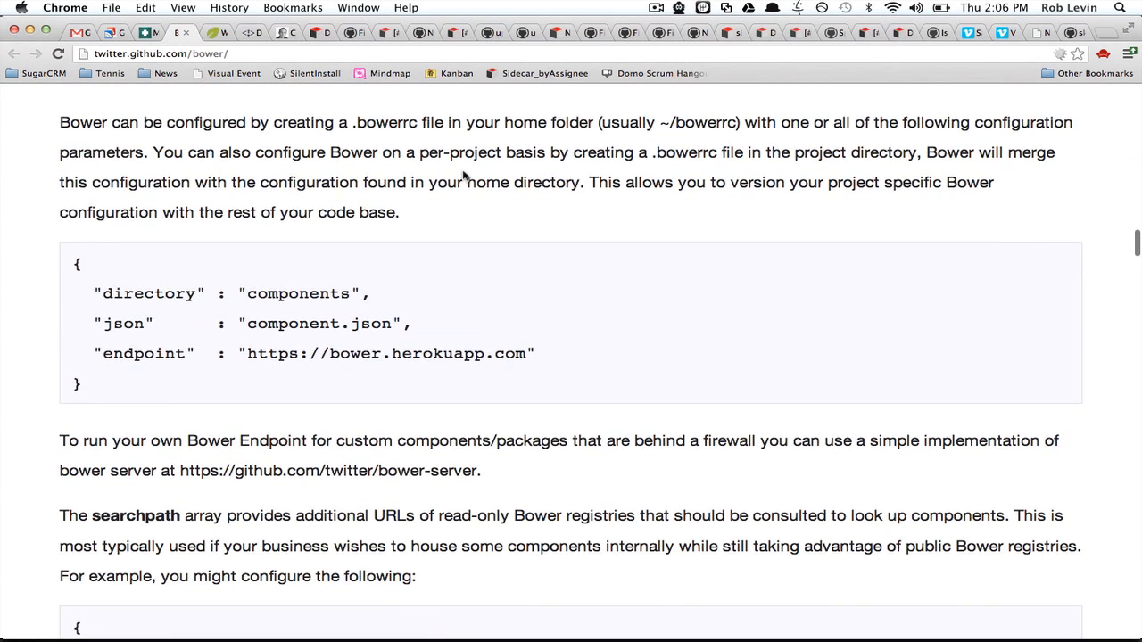
pyautogui.scroll(-3)
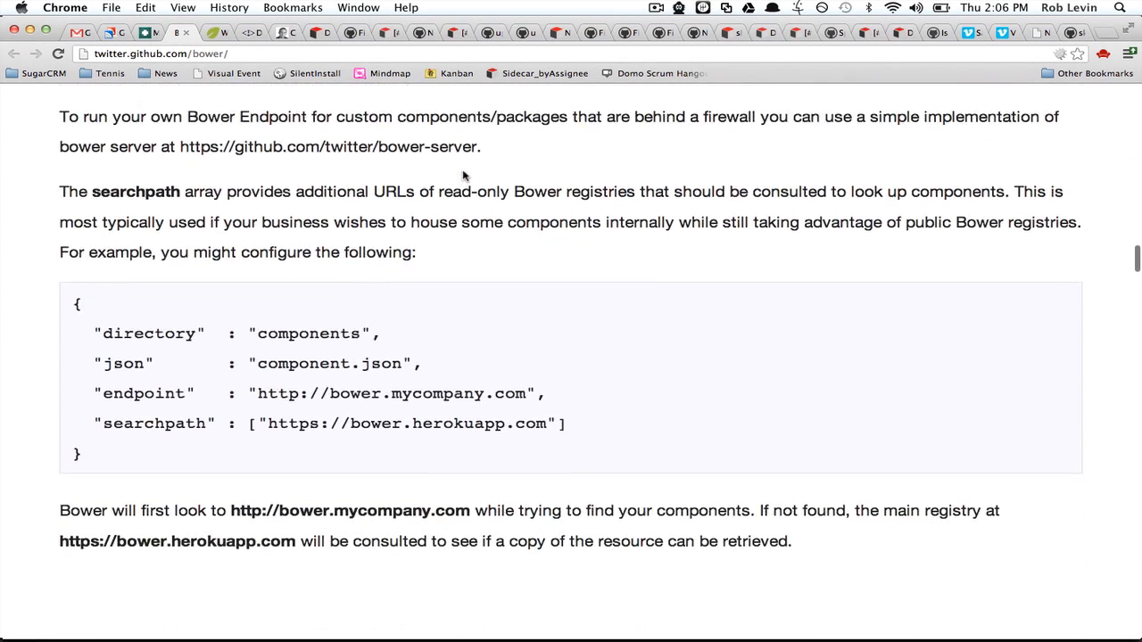
pyautogui.scroll(-3)
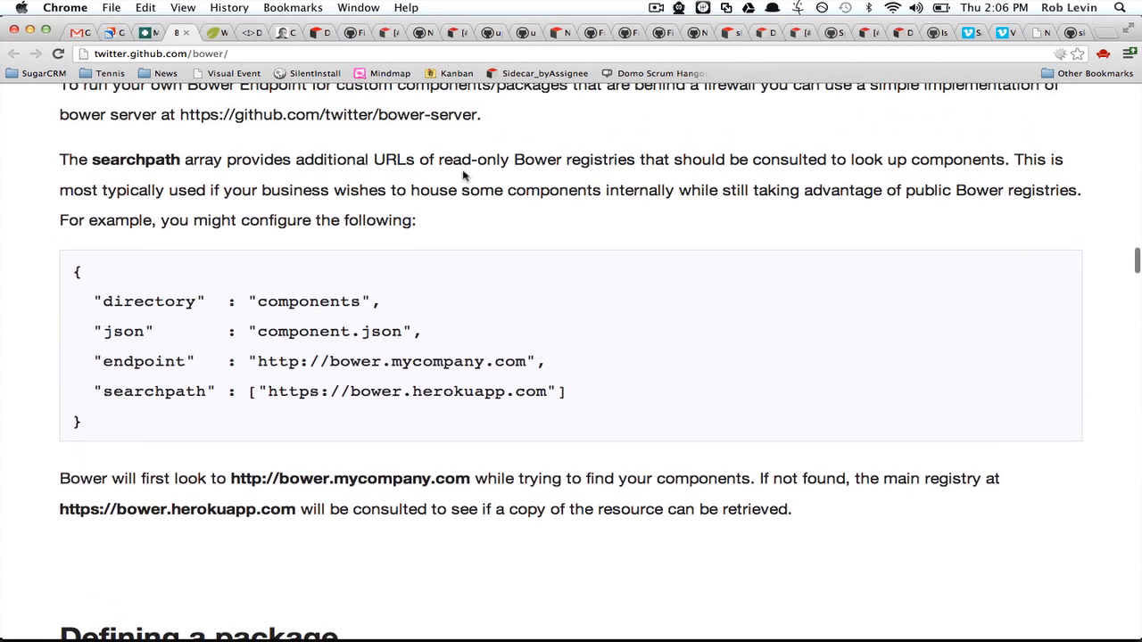
pyautogui.moveTo(175, 301)
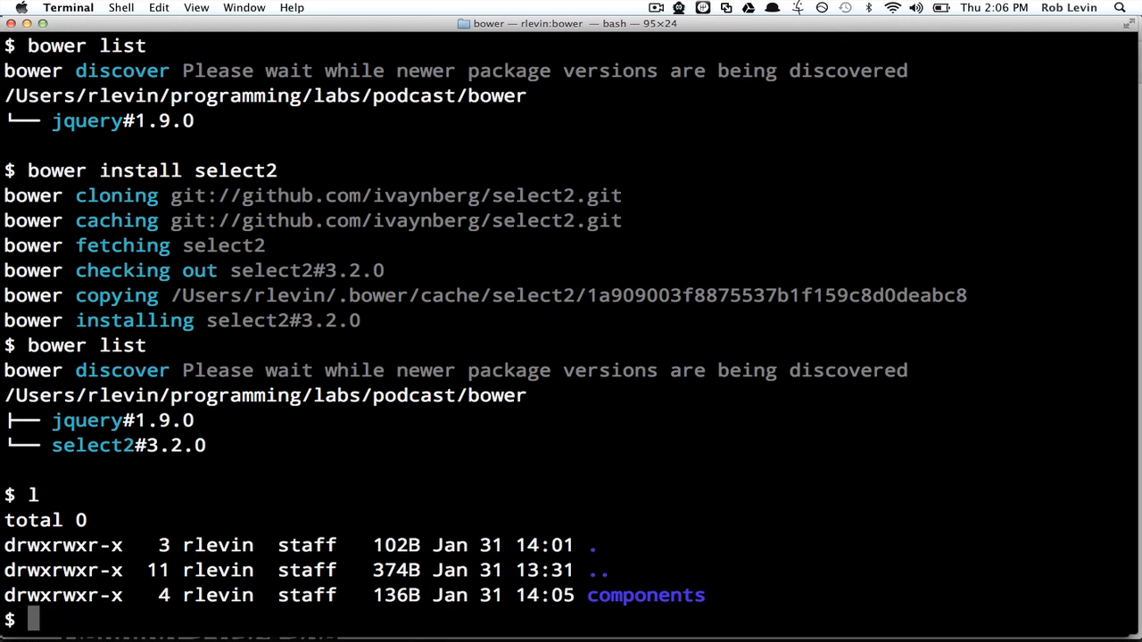
# Remove the components folder and consult Bower's help for its cache and config commands
pyautogui.write('rm .')
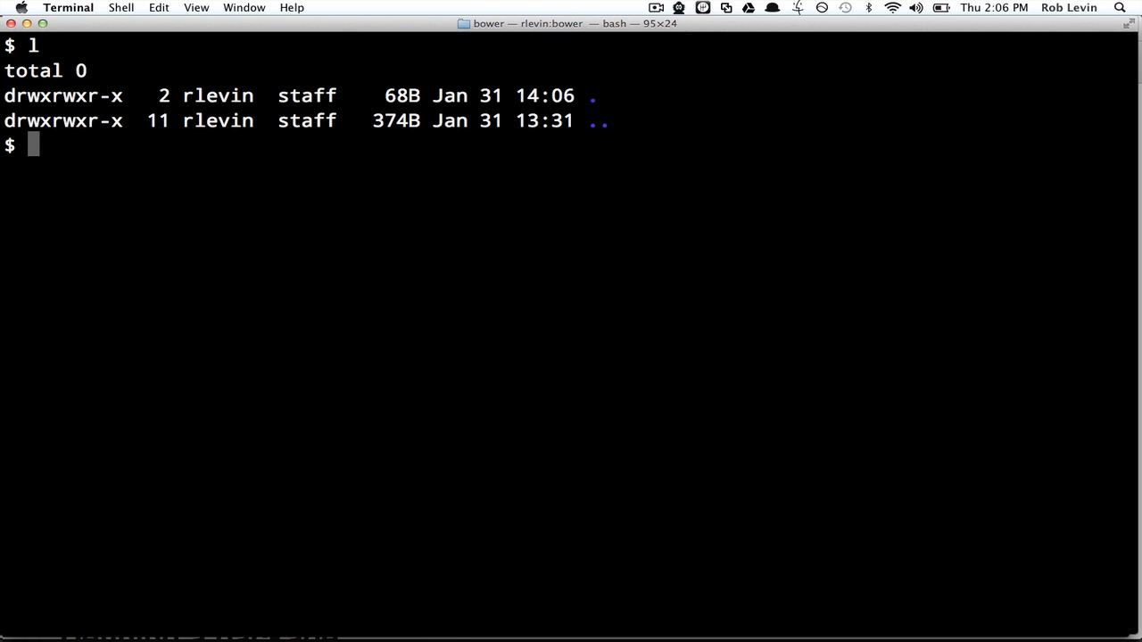
pyautogui.write('bower c')
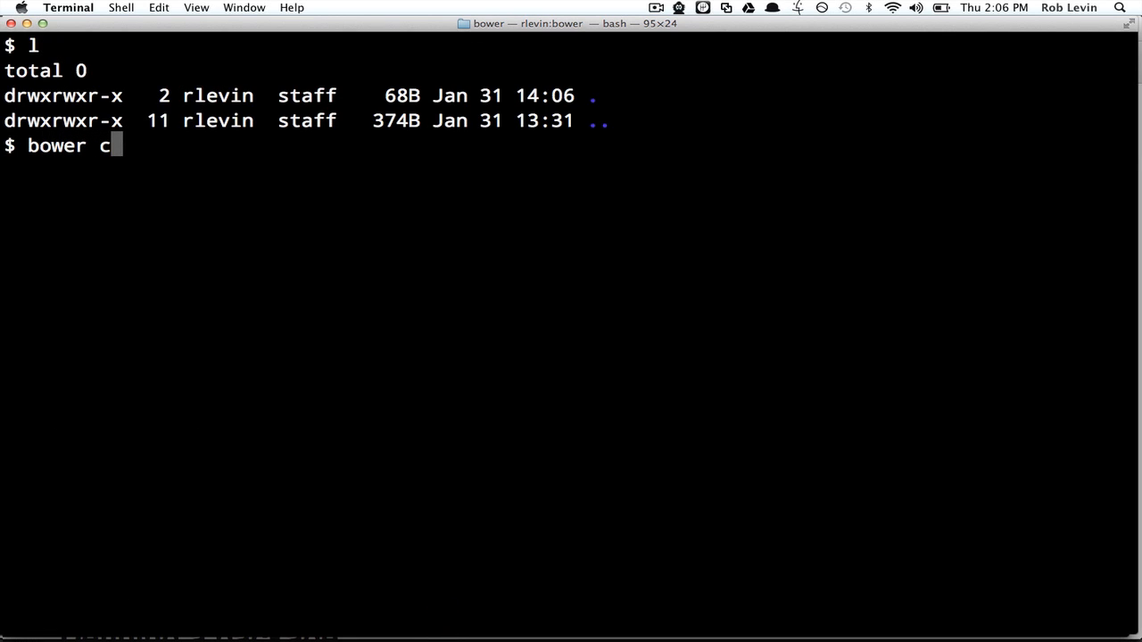
pyautogui.write('-h')
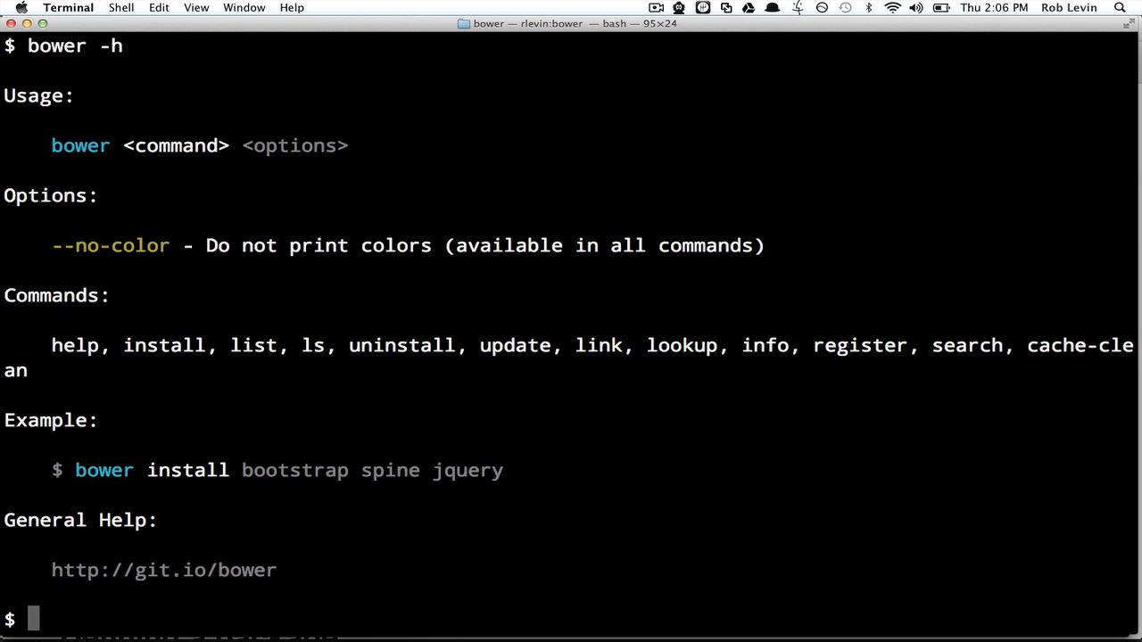
pyautogui.write('bower ca')
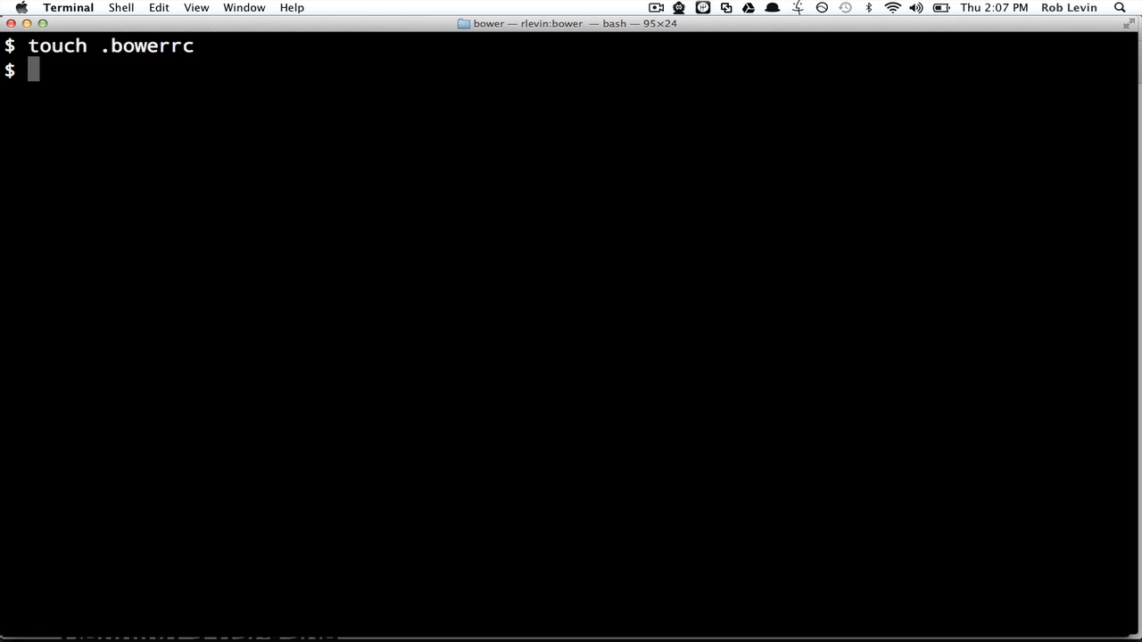
# Open the new .bowerrc in vi with filetype javascript and tabstop 2
pyautogui.write('vi')
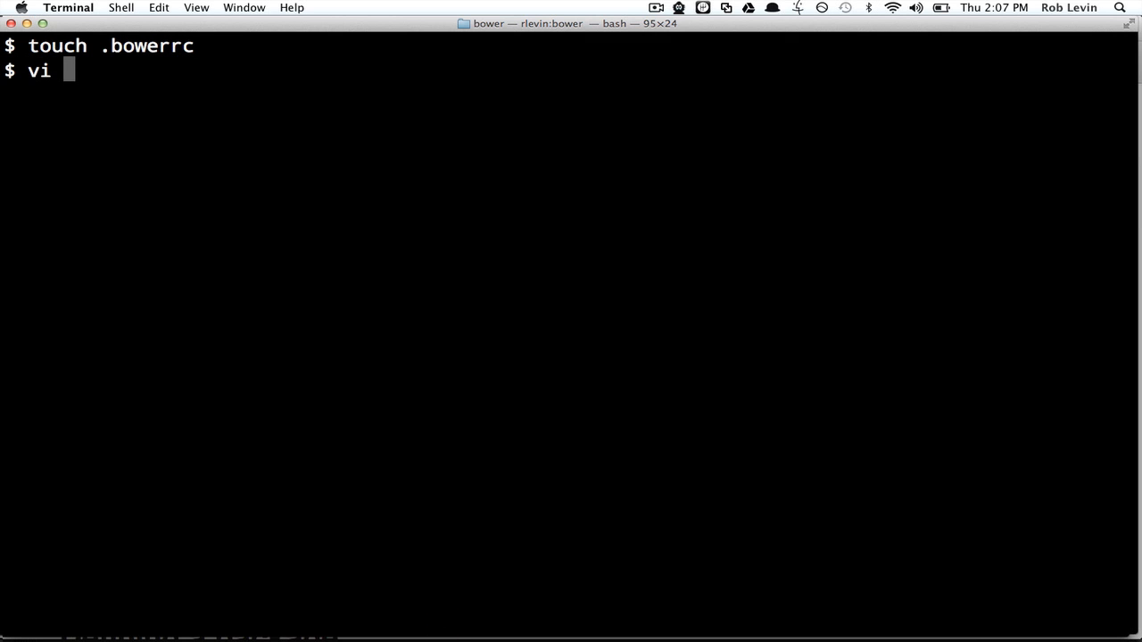
pyautogui.write('.bowerrc')
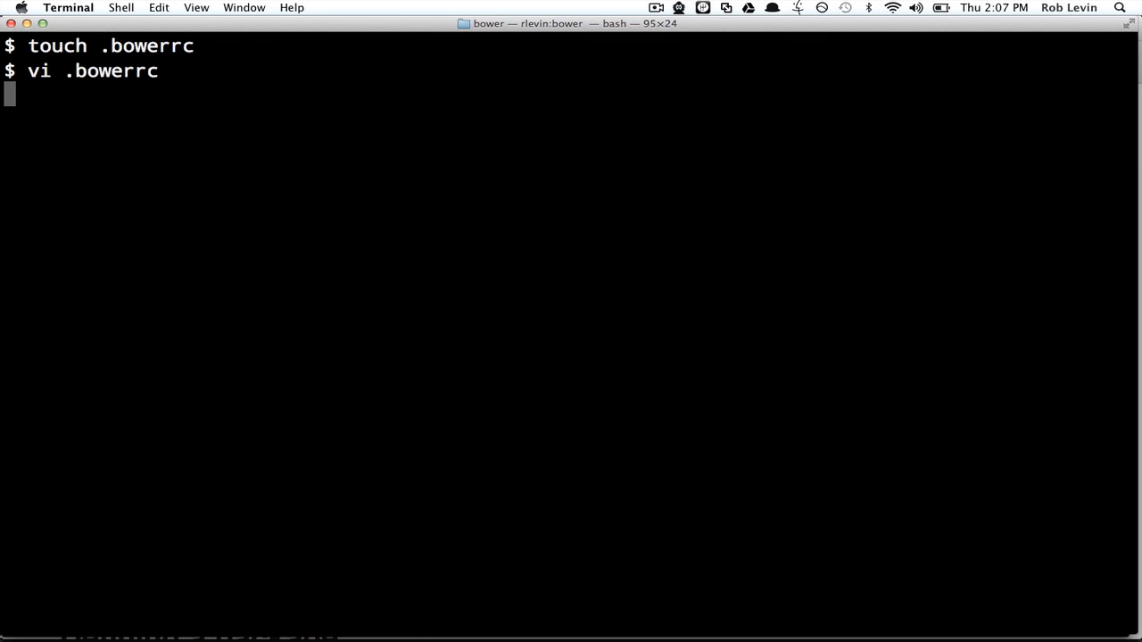
pyautogui.press('Return')
pyautogui.write('{')
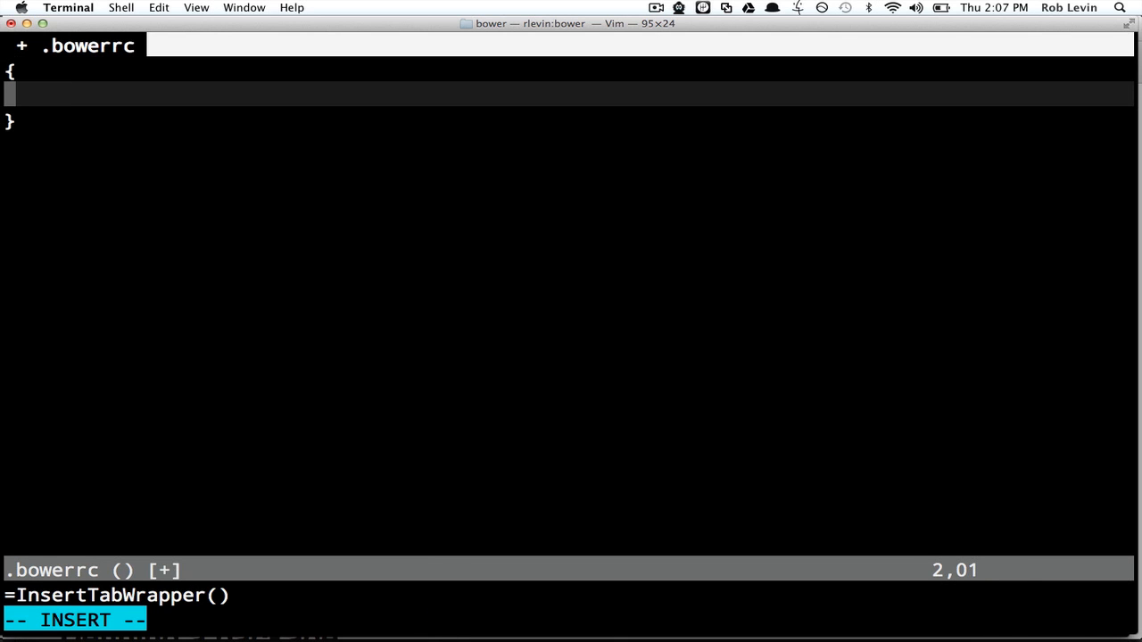
pyautogui.write(':set filetype=javascript')
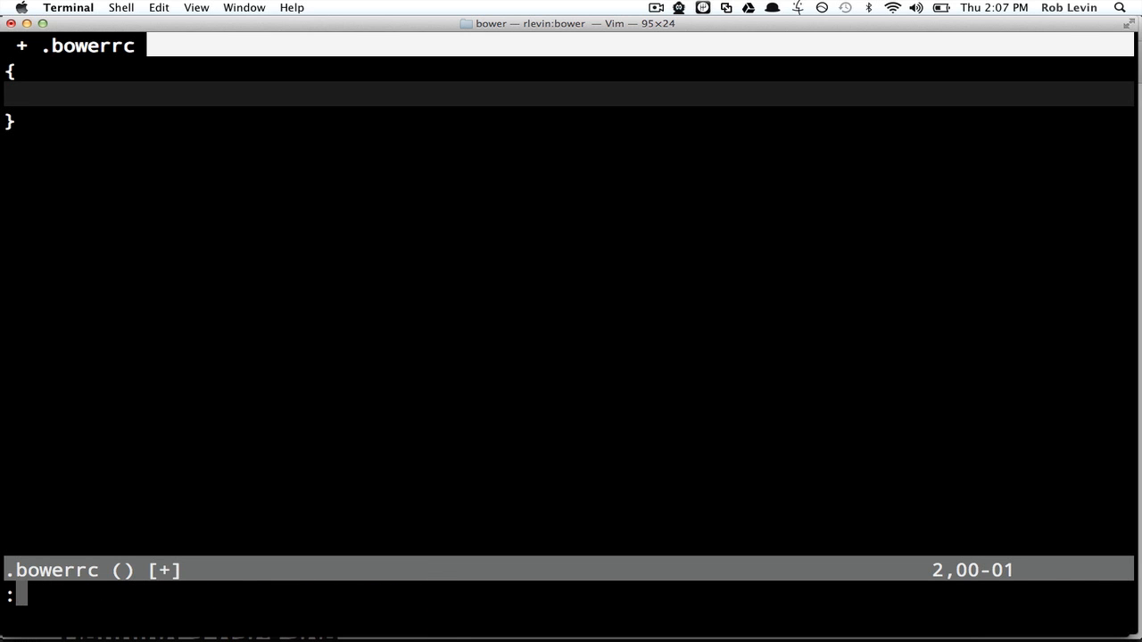
pyautogui.write('set tabstop=2 sof')
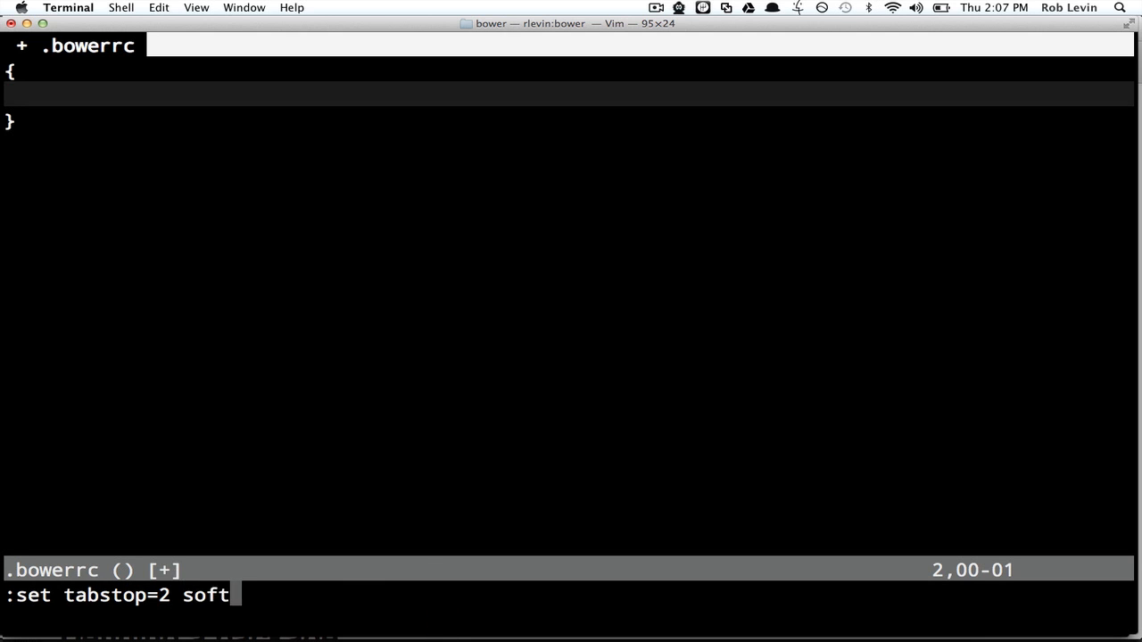
pyautogui.write('tabstop=2')
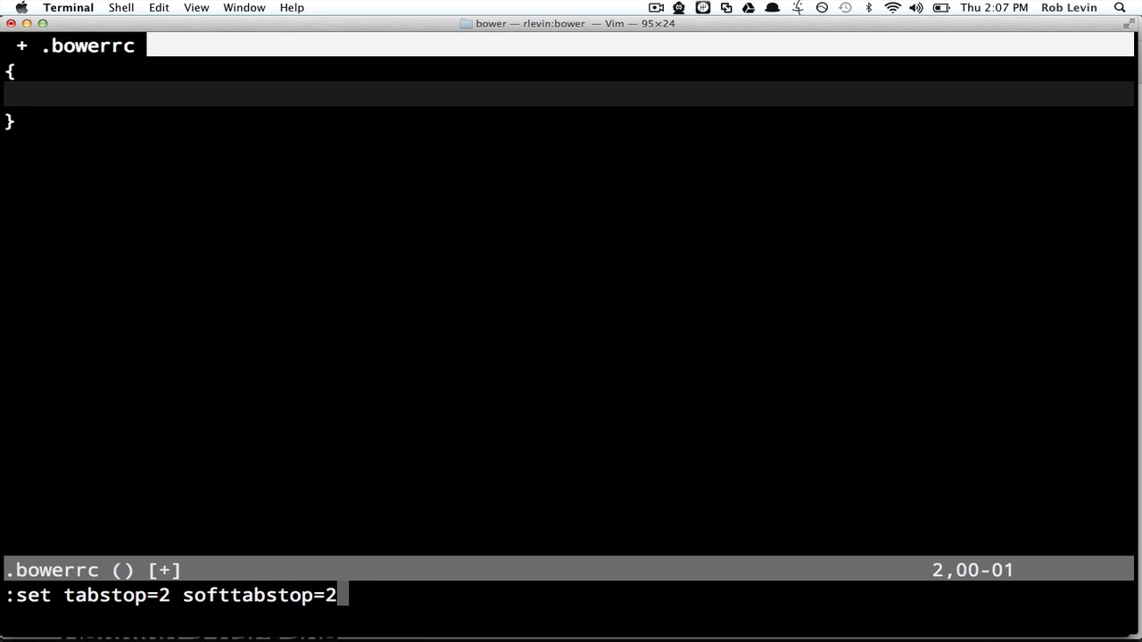
pyautogui.write('exa')
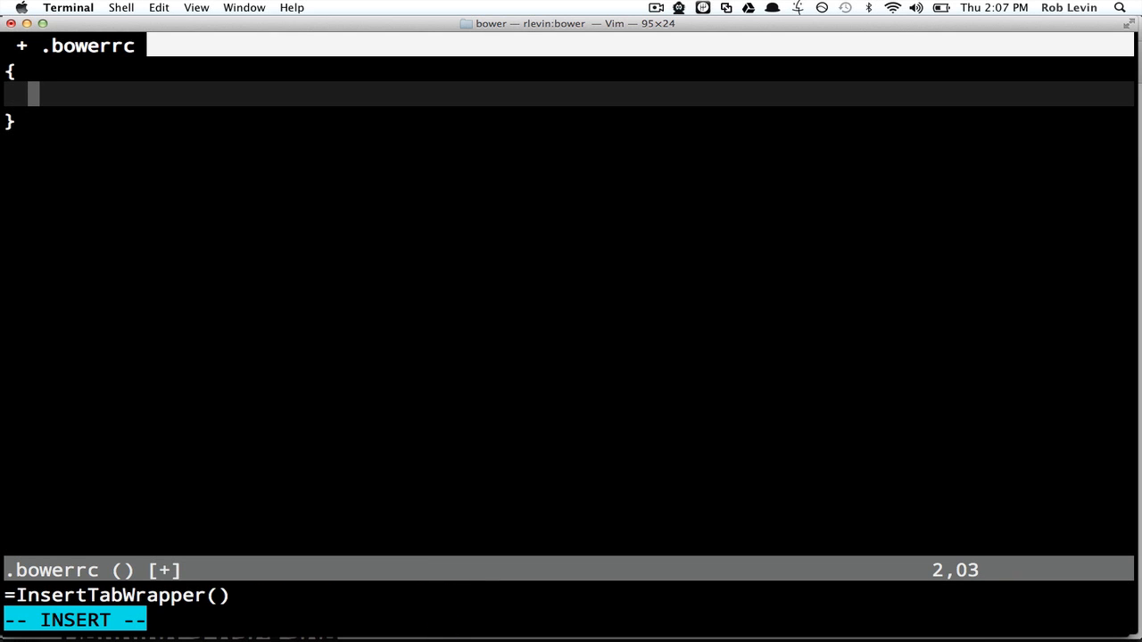
# Enter the JSON object { "directory": "lib" } into .bowerrc
pyautogui.write('"')
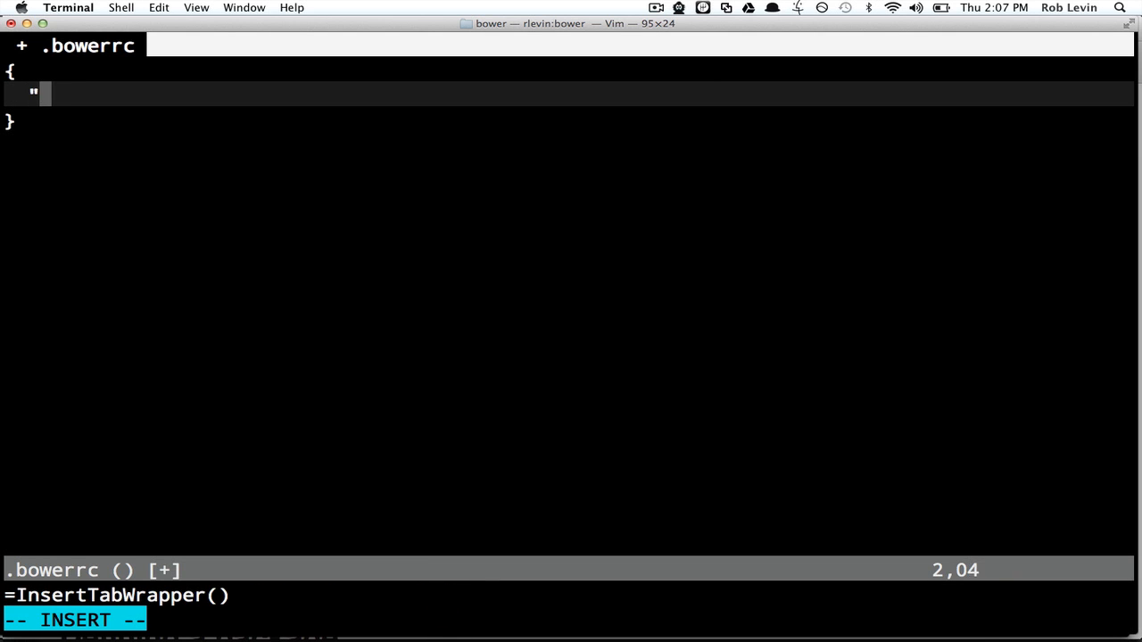
pyautogui.write('directory')
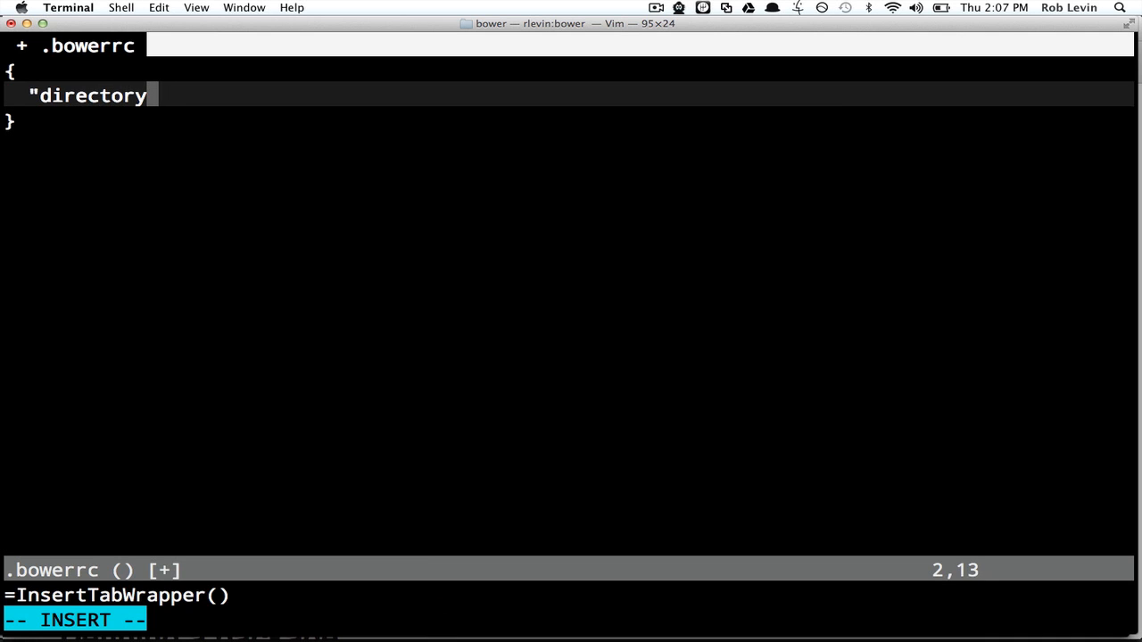
pyautogui.write('":')
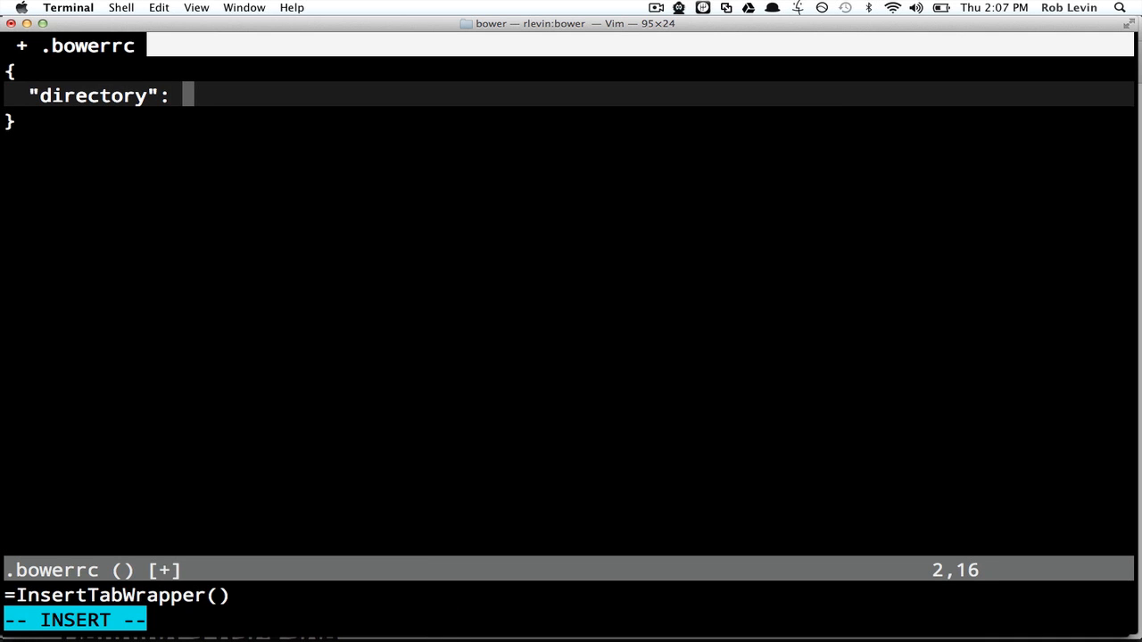
pyautogui.write('"')
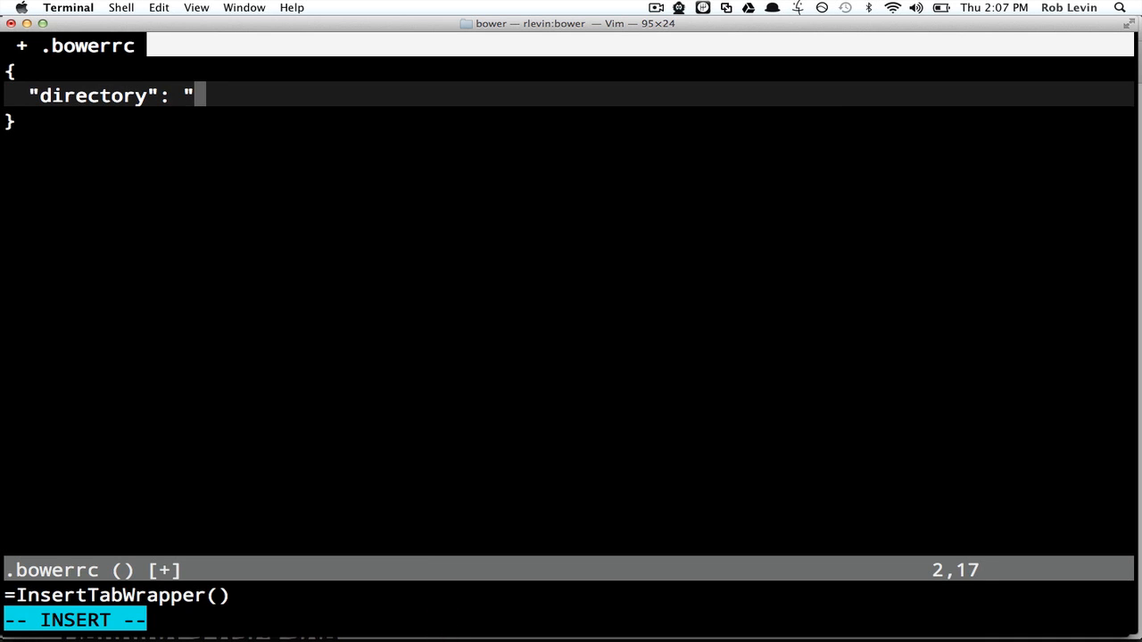
pyautogui.write('lib"')
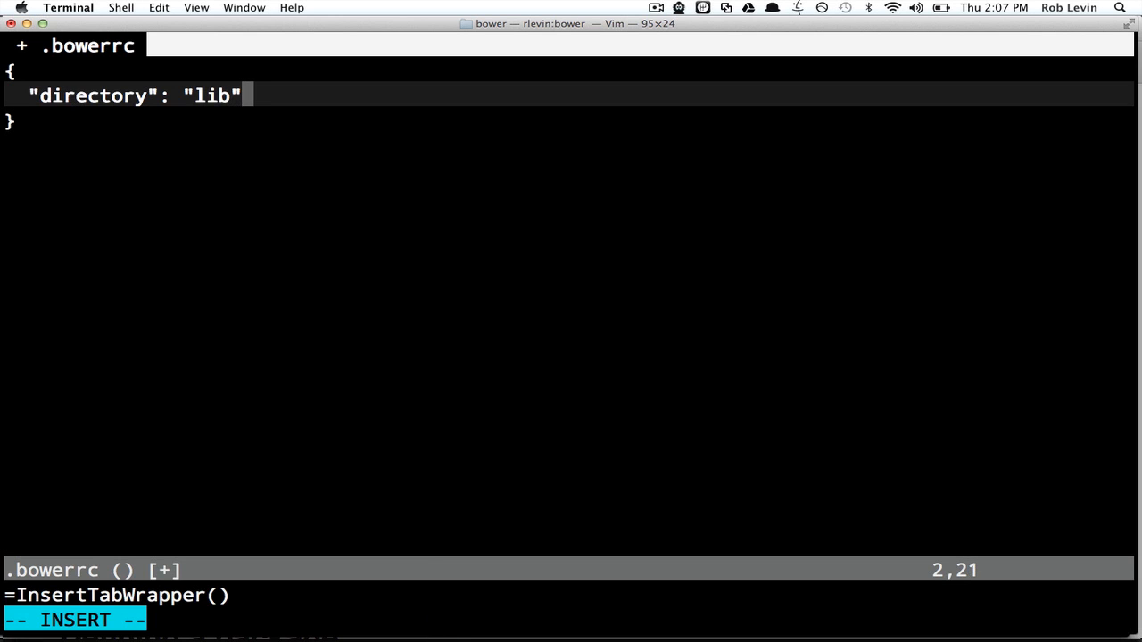
pyautogui.press('Escape')
pyautogui.write('bower ins')
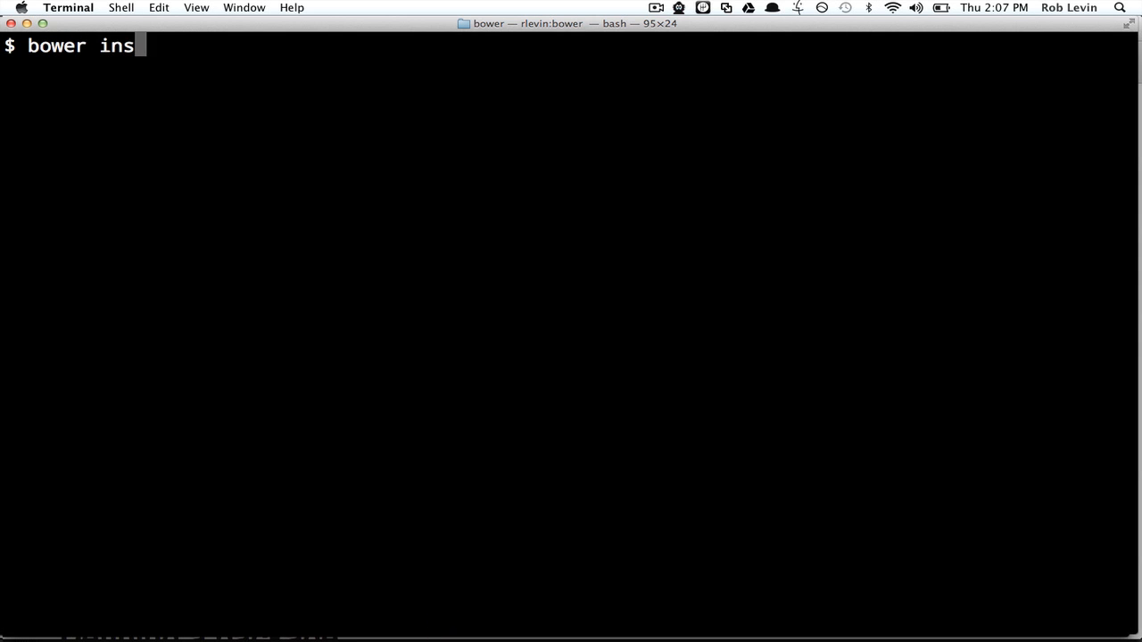
# Install select2 3.2.0 into lib, then list lib/select2/ and Bower's cache folder ~/.bower/cache/
pyautogui.write('tall select2')
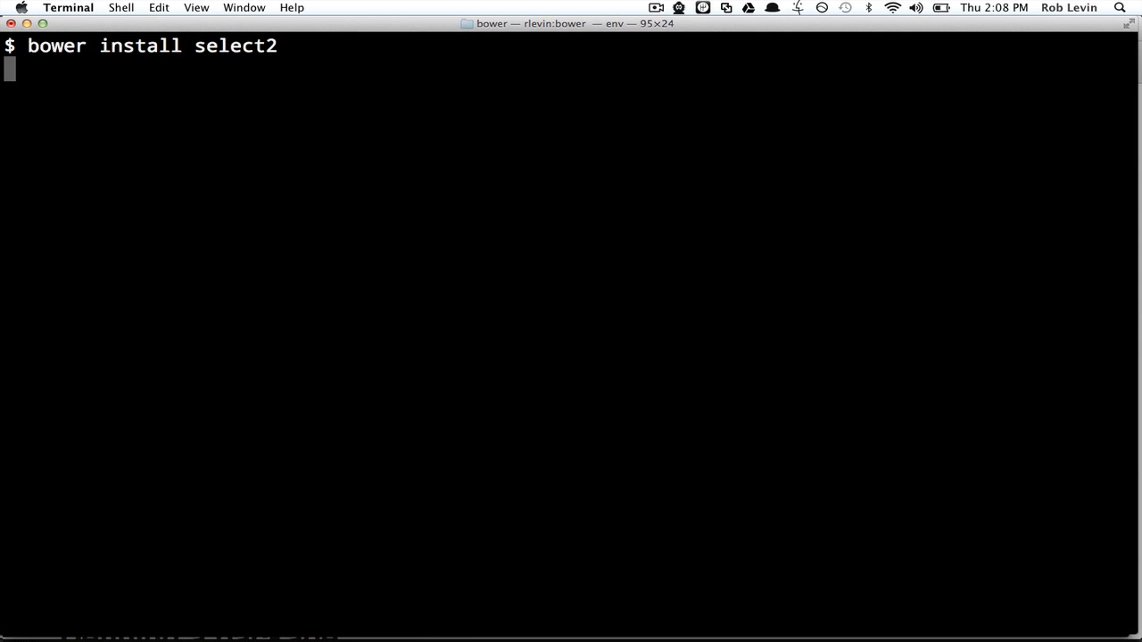
pyautogui.press('Return')
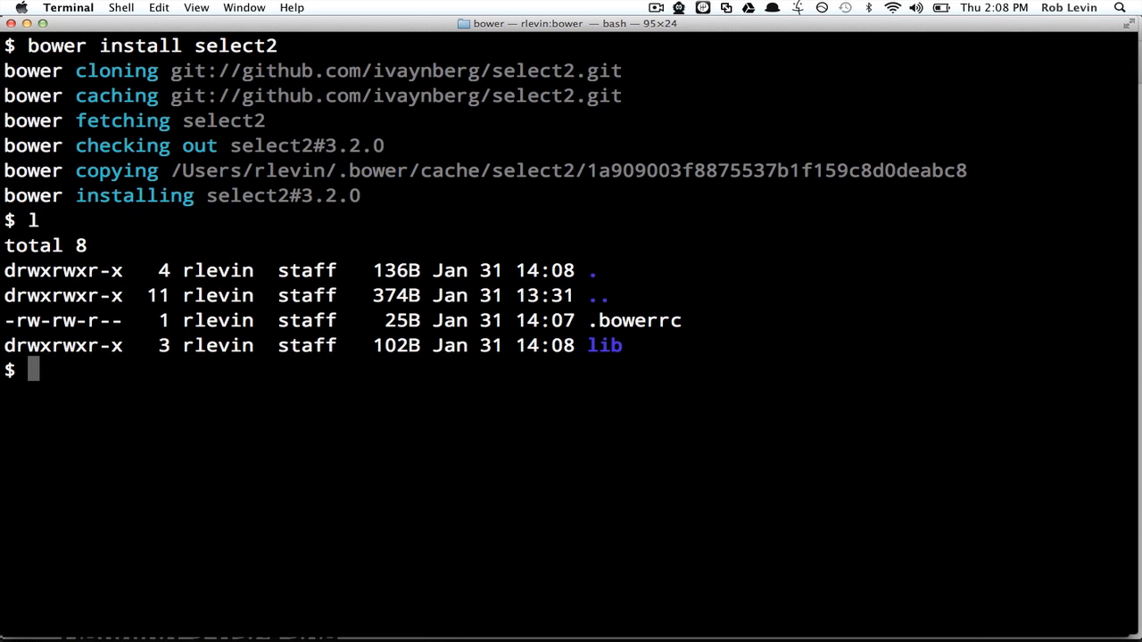
pyautogui.write('l lib/select2/')
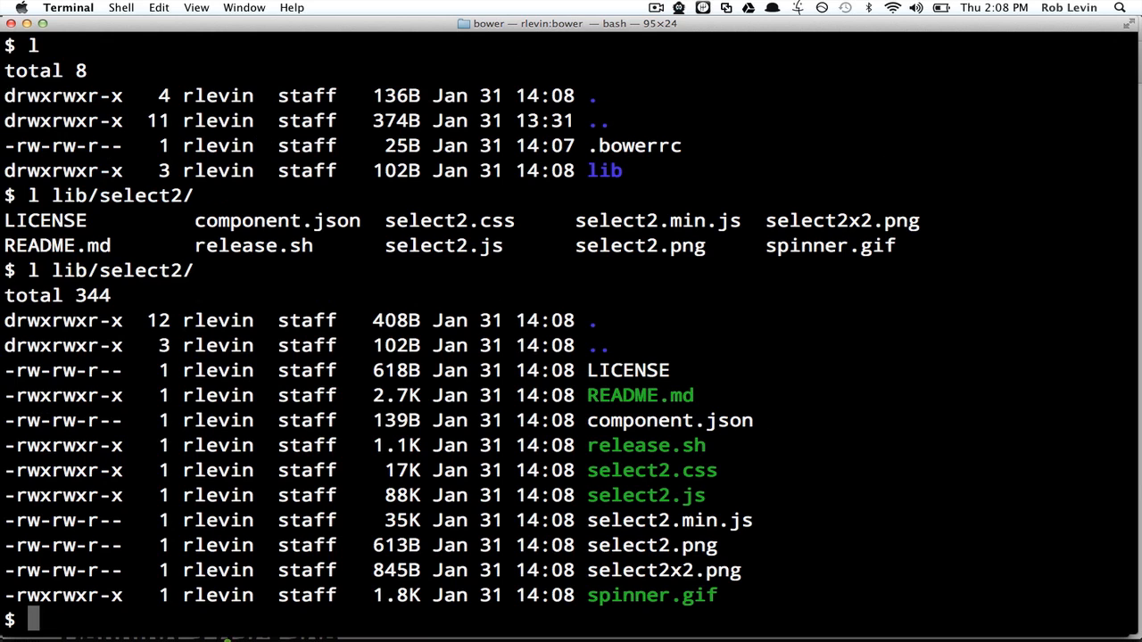
pyautogui.write('l')
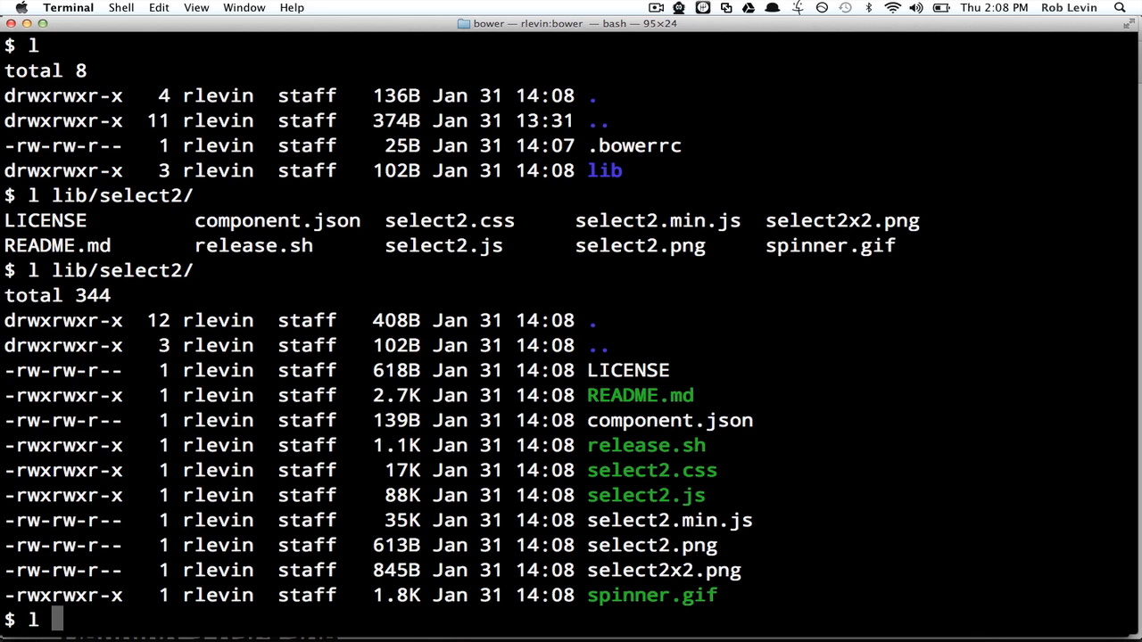
pyautogui.write('~/.bower/cache/')
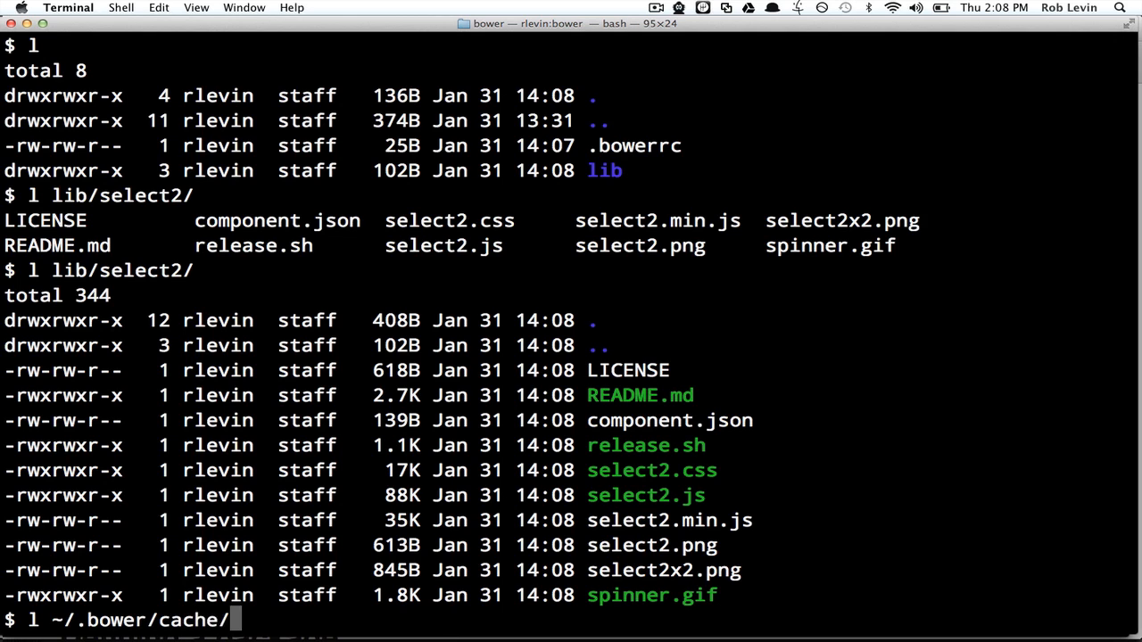
pyautogui.press('Return')
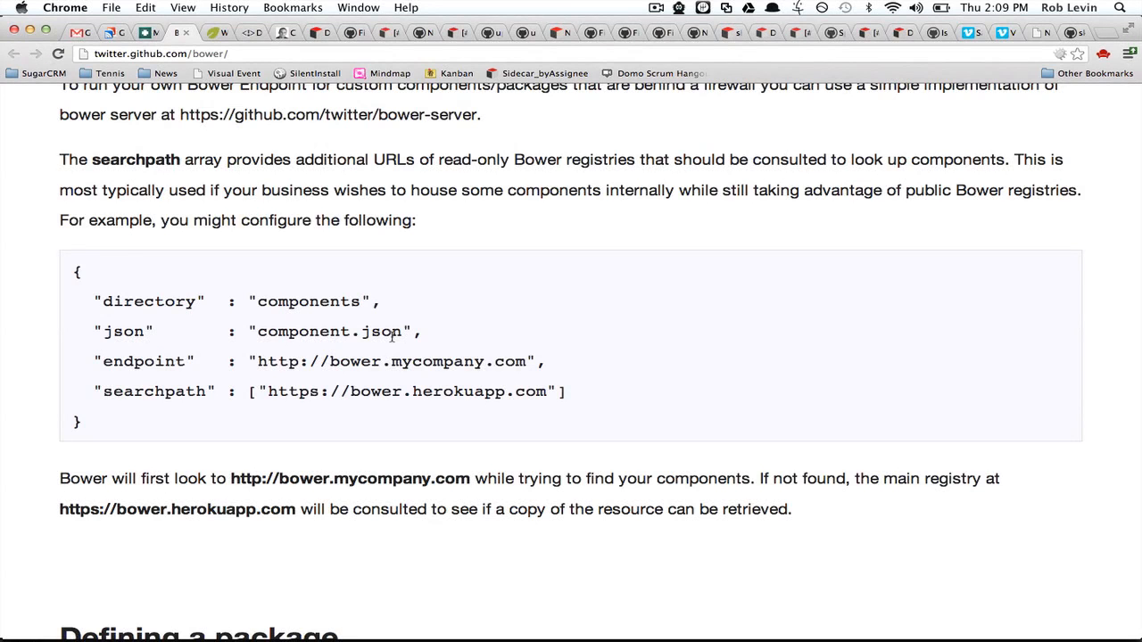
# Scroll the Bower docs to 'Defining a package', highlighting package.json and component.json
pyautogui.scroll(-3)
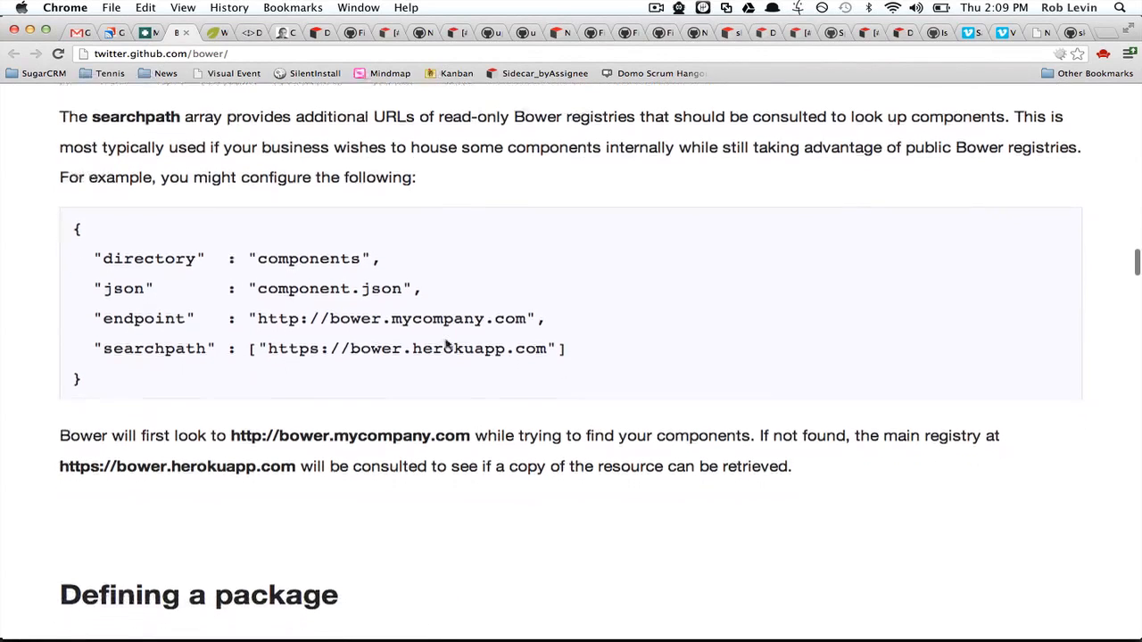
pyautogui.scroll(-3)
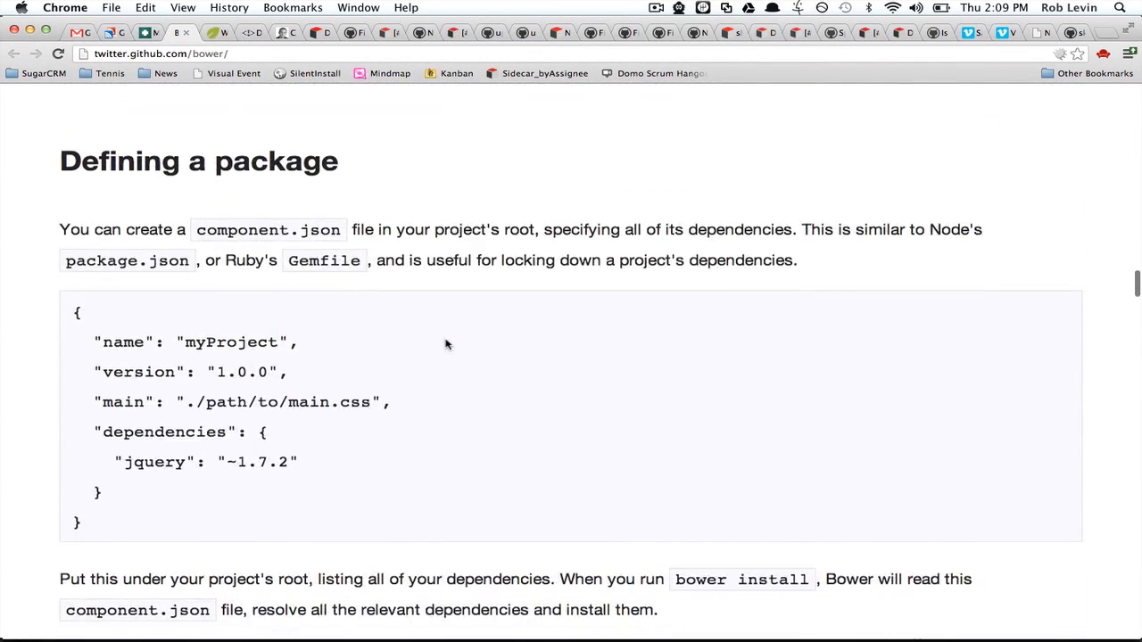
pyautogui.scroll(-3)
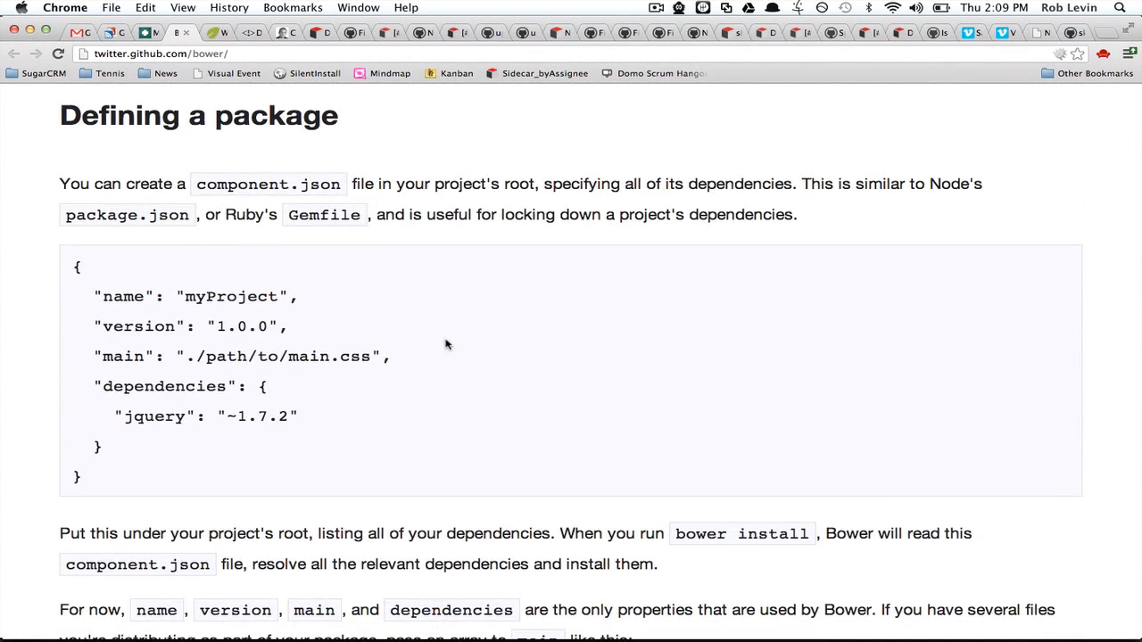
pyautogui.moveTo(70, 219)
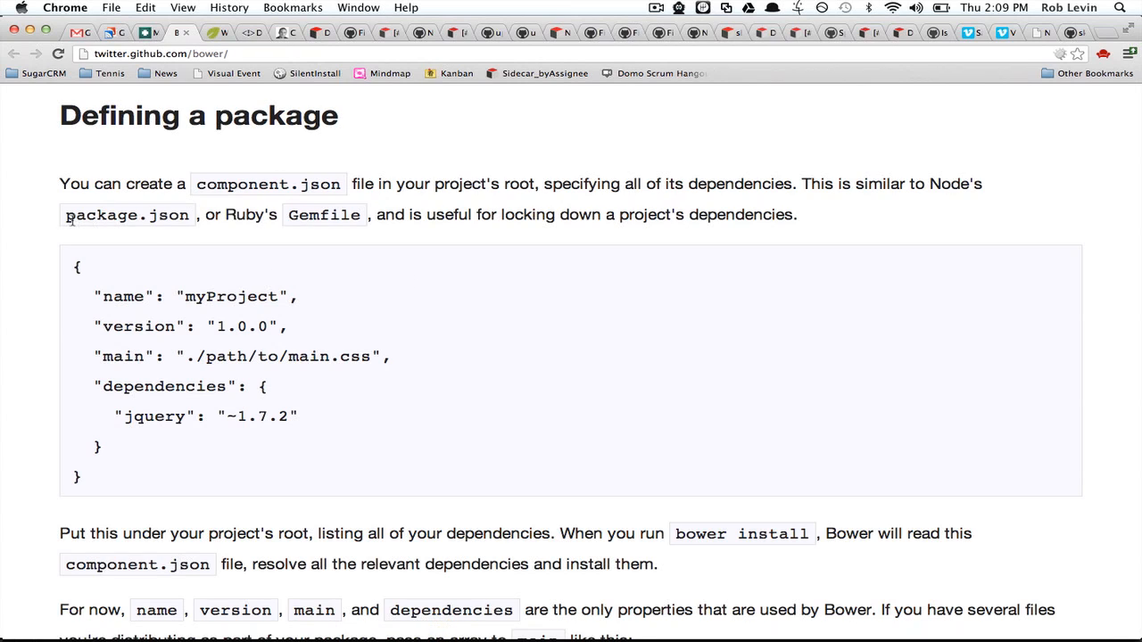
pyautogui.doubleClick(124, 214)
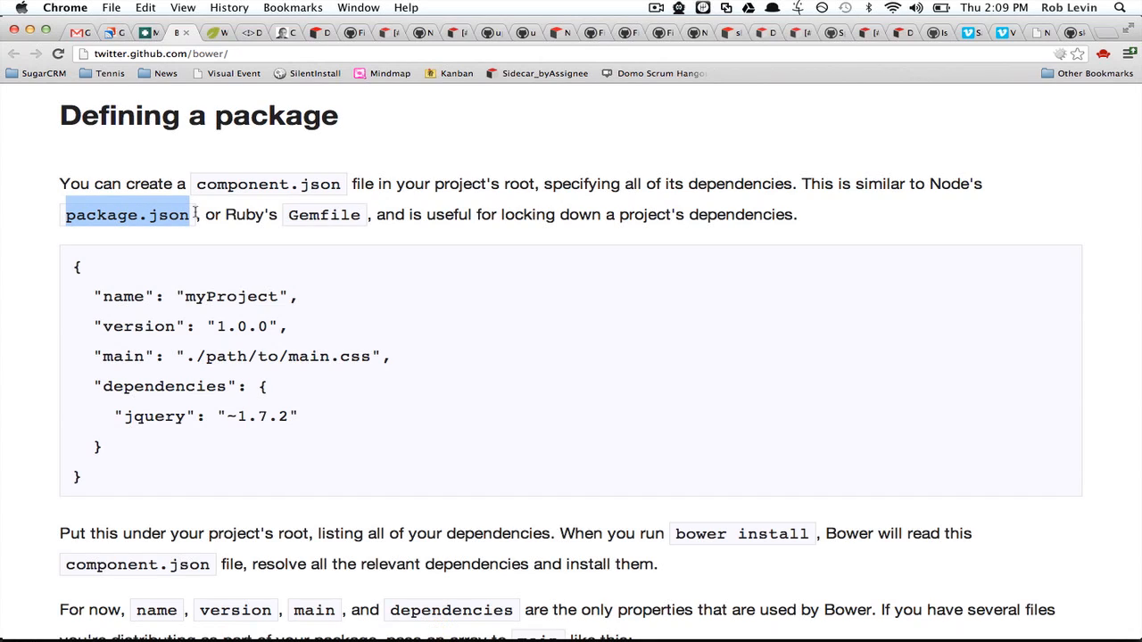
pyautogui.moveTo(221, 221)
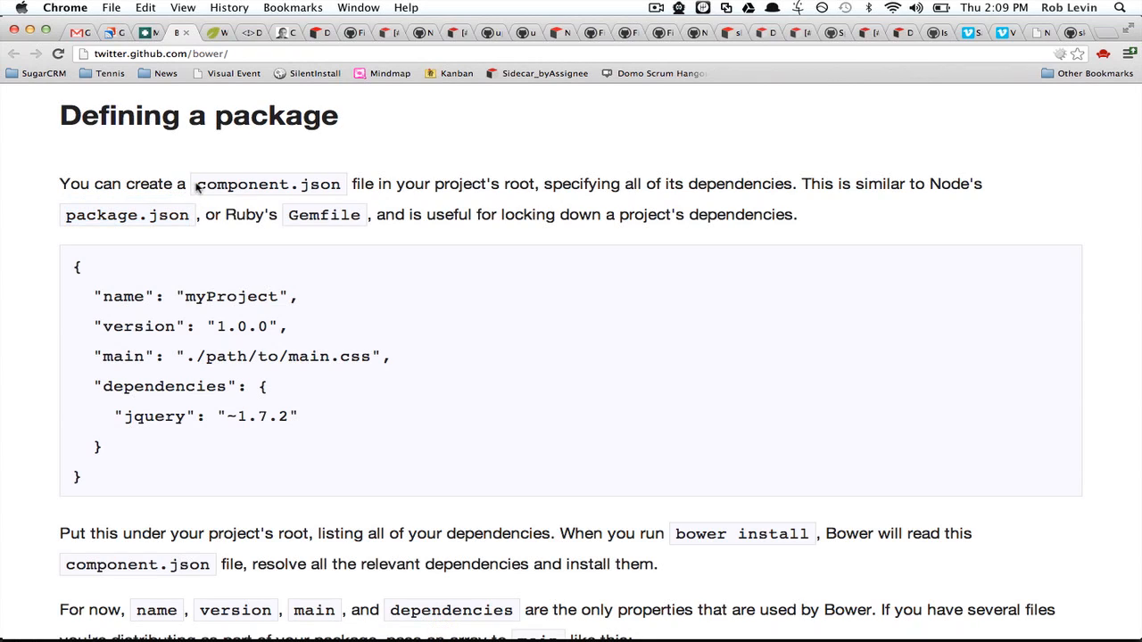
pyautogui.doubleClick(268, 184)
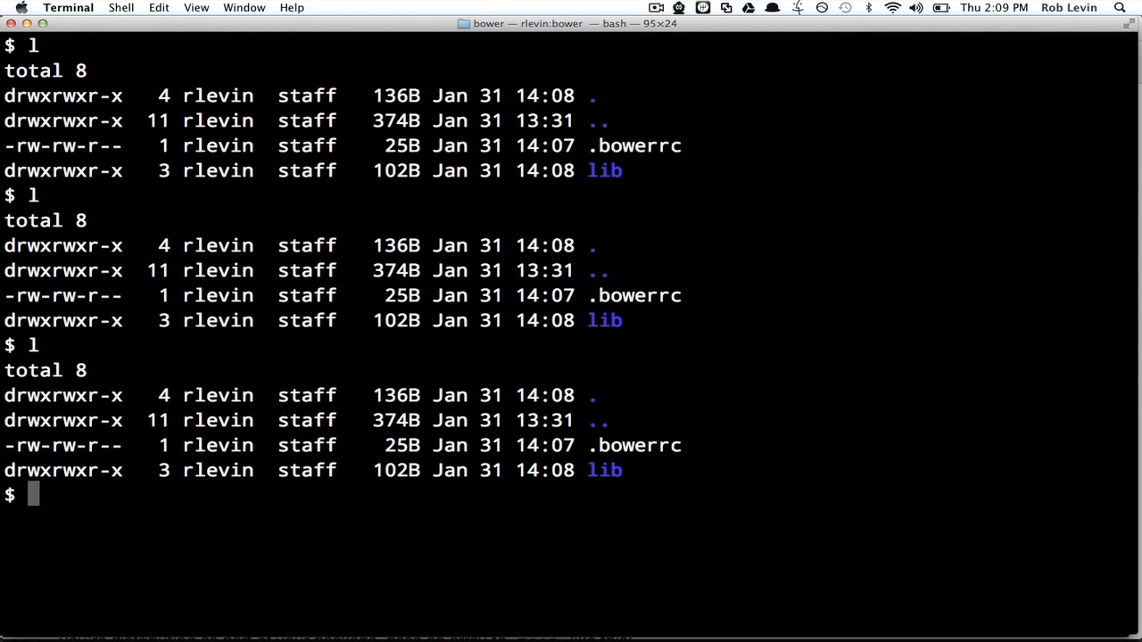
# Create config.json in vi with the pasted myProject manifest declaring jquery ~1.7.2, then list lib/
pyautogui.write('vi config.j')
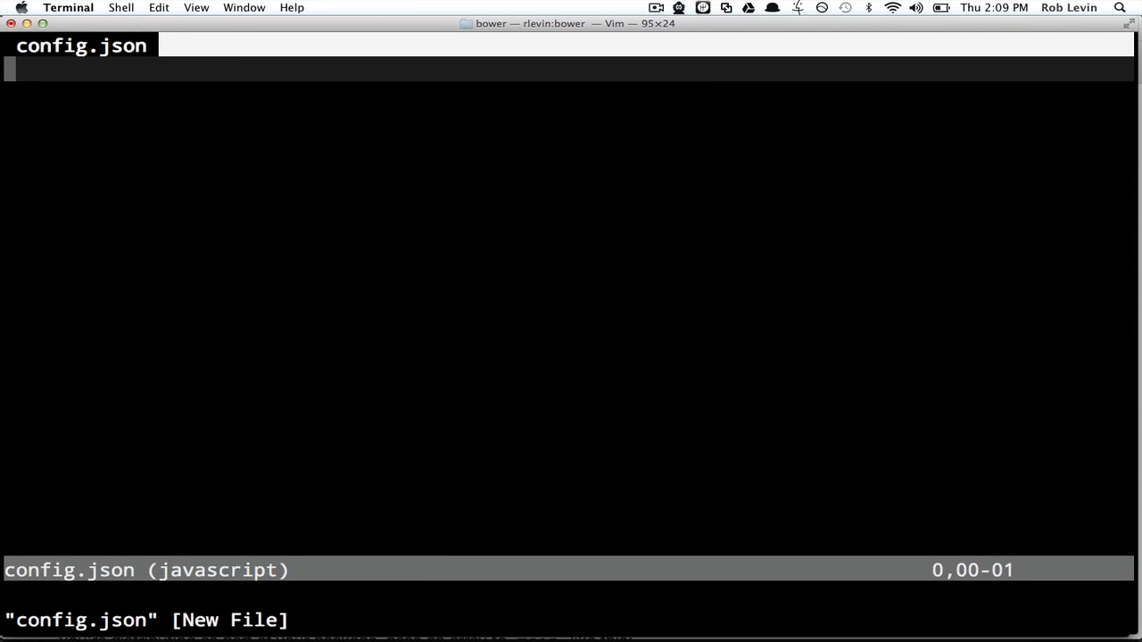
pyautogui.write(':set paste')
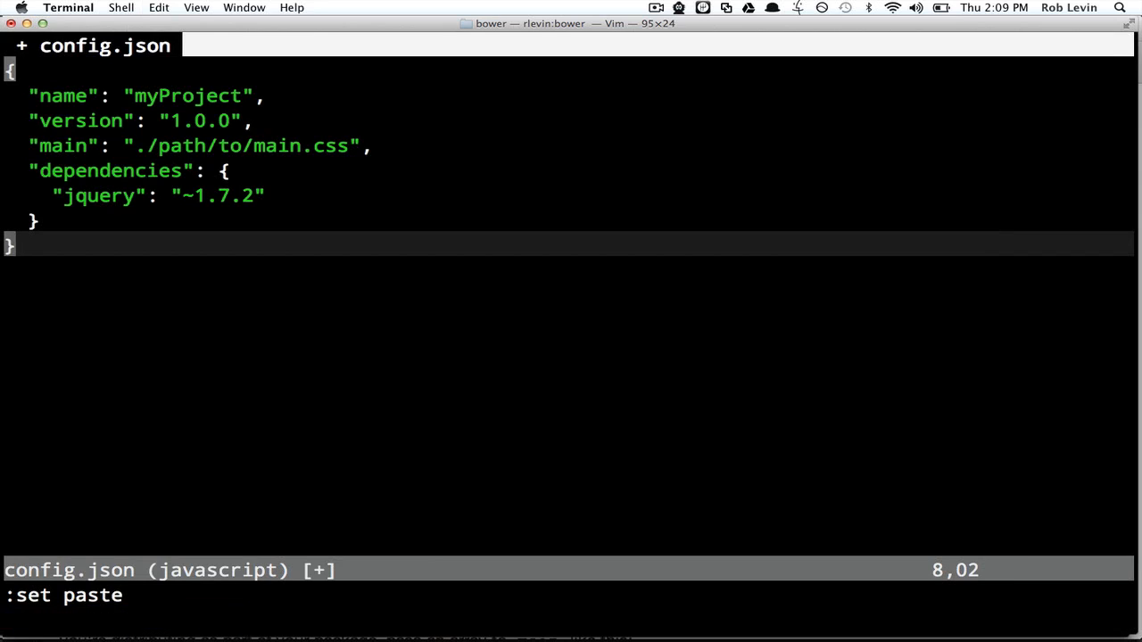
pyautogui.press('Return')
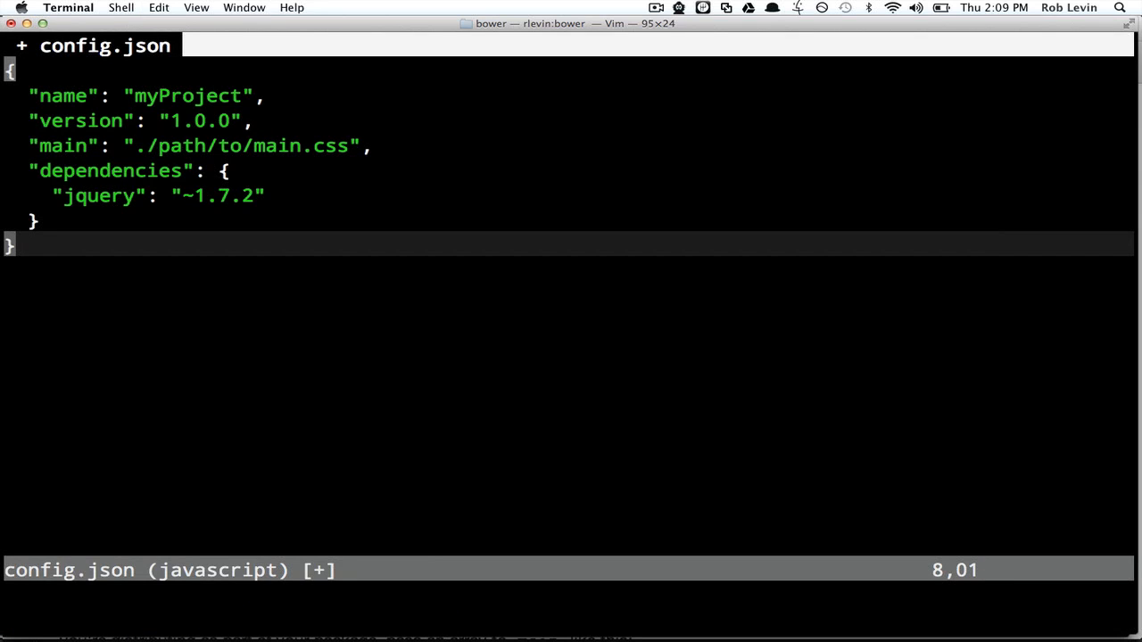
pyautogui.press('k')
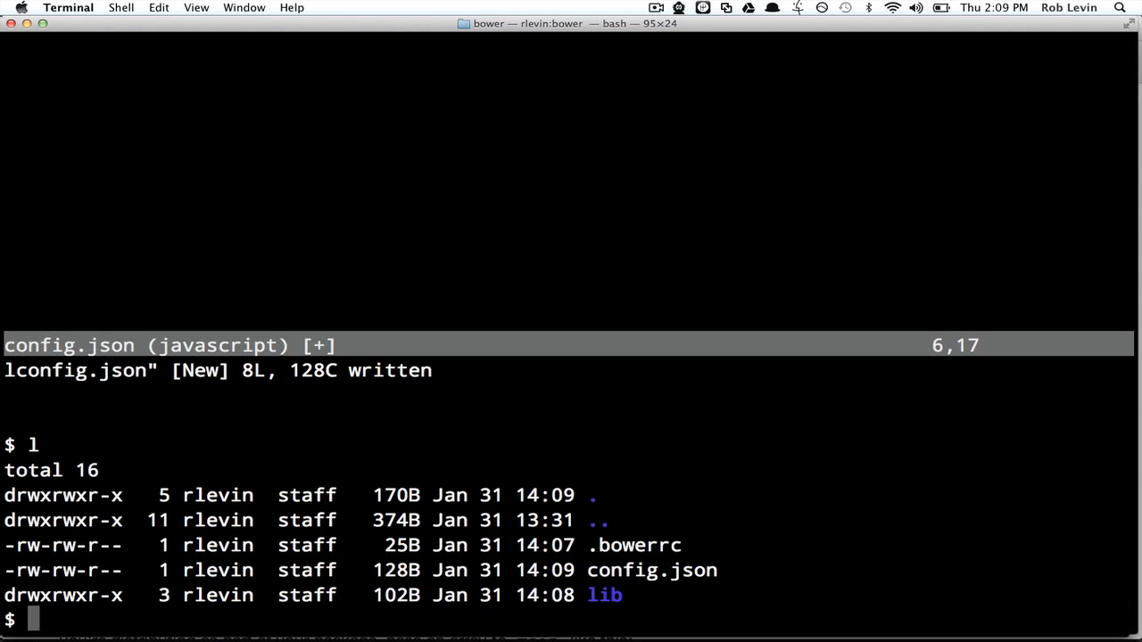
pyautogui.write('l lib/')
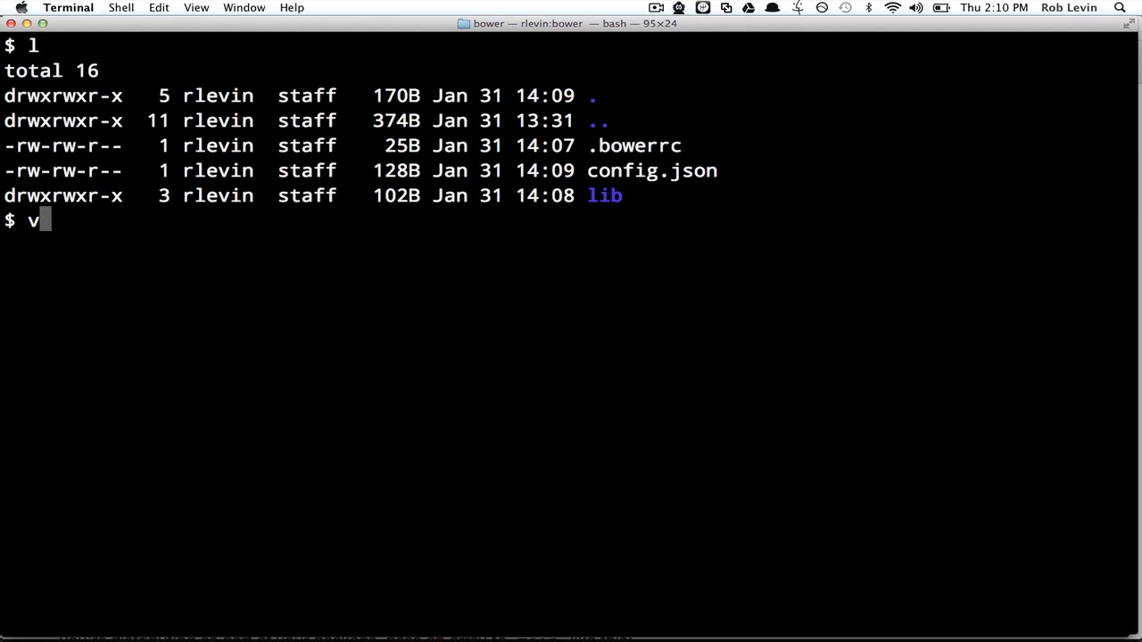
# Add a "json": "config.json" entry after directory in .bowerrc
pyautogui.write('i .bowerrc')
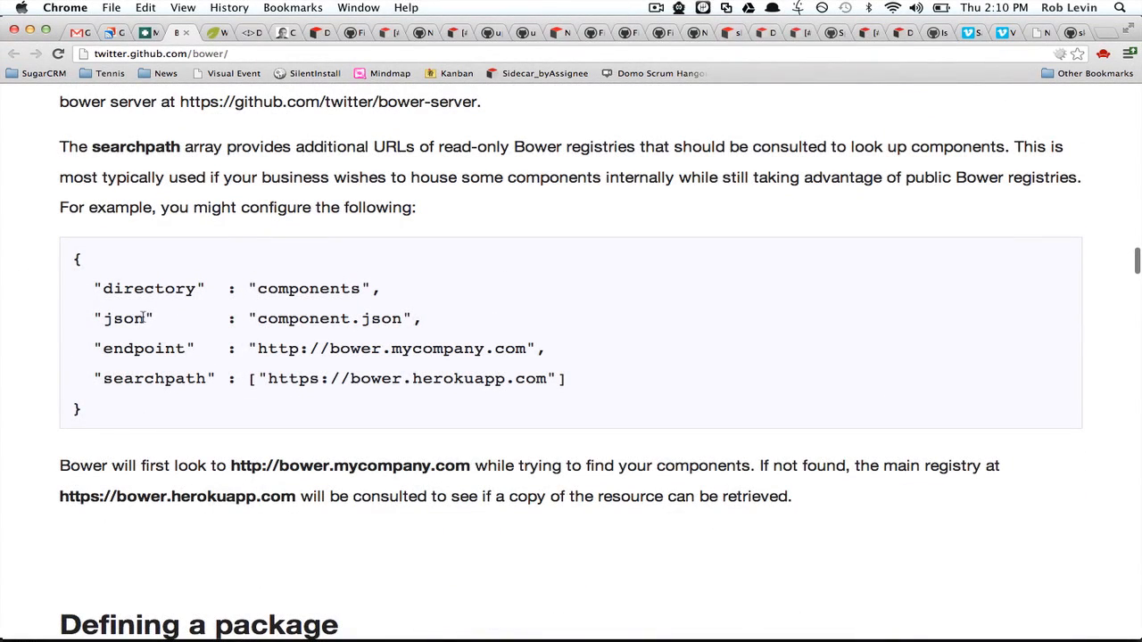
pyautogui.moveTo(321, 323)
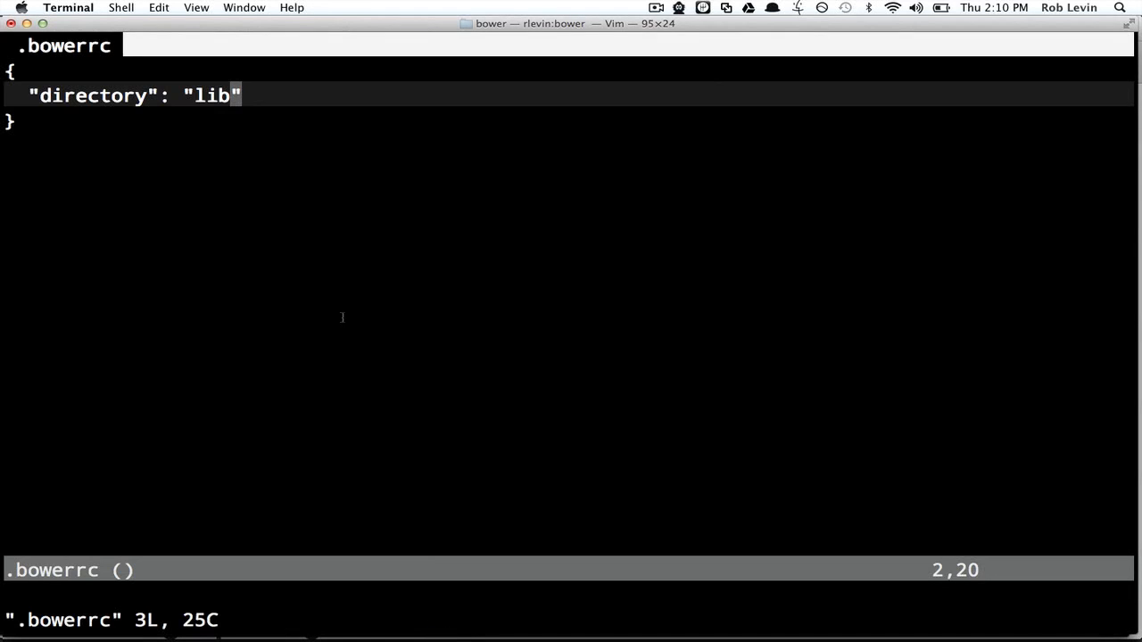
pyautogui.write(',')
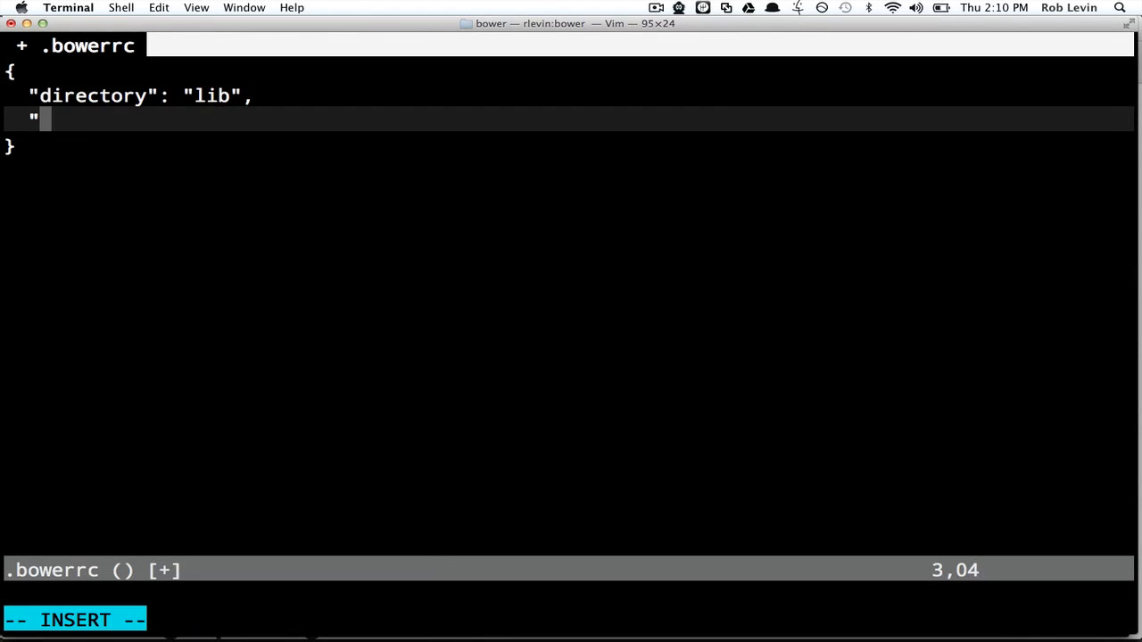
pyautogui.write('json"')
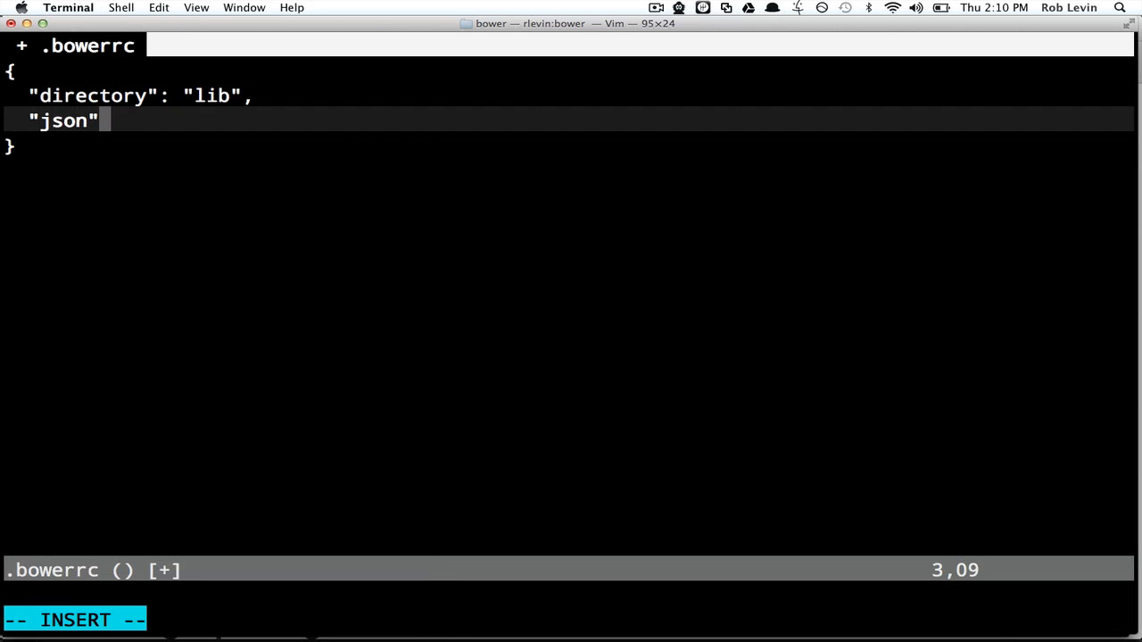
pyautogui.write(': "con')
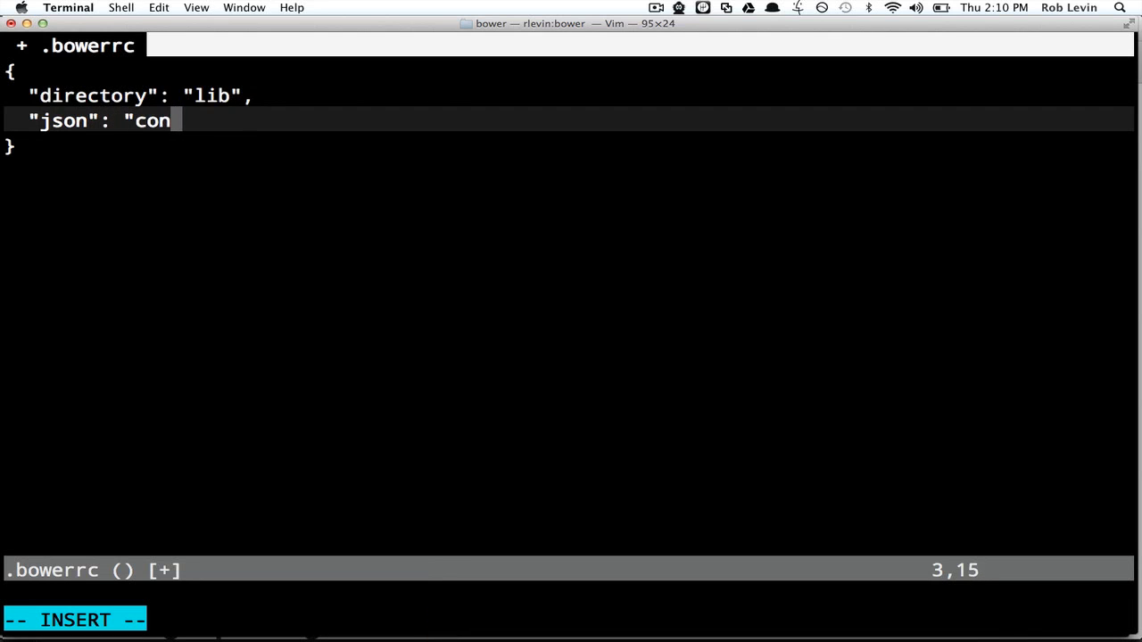
pyautogui.write('fig.json')
pyautogui.write('bower')
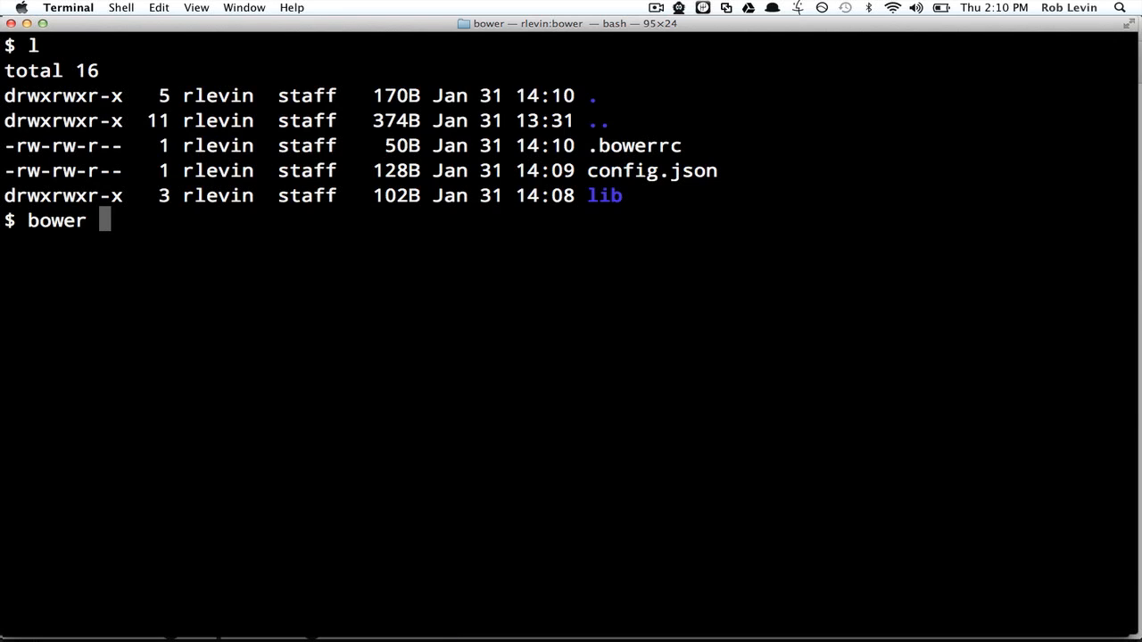
# Start a bower install command naming underscore at the bash prompt
pyautogui.write('install')
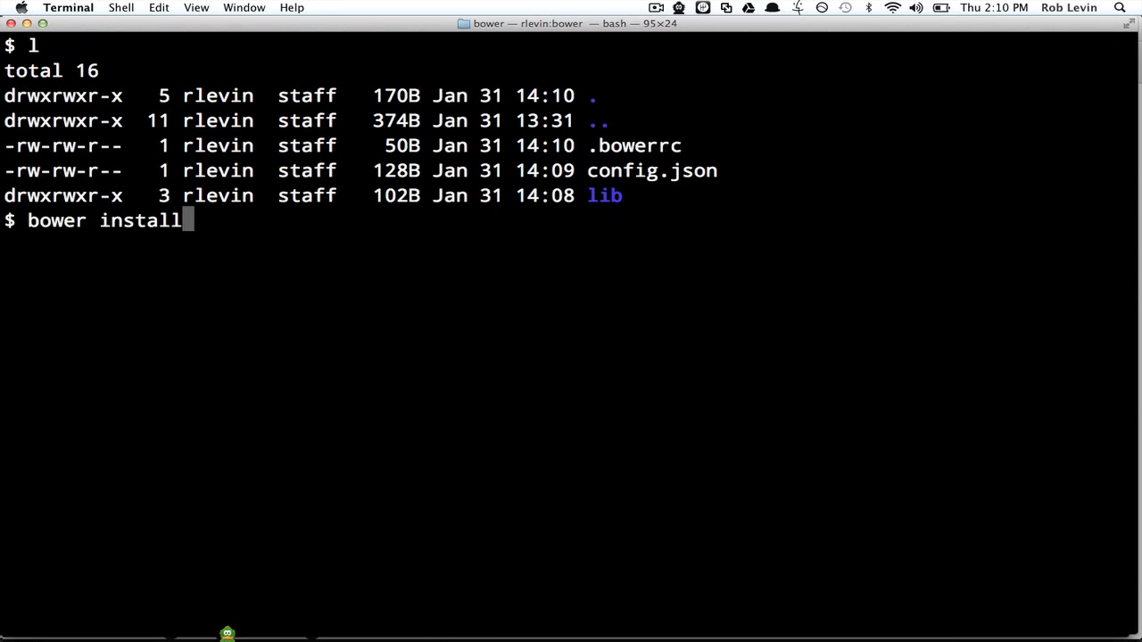
pyautogui.write('underscore')
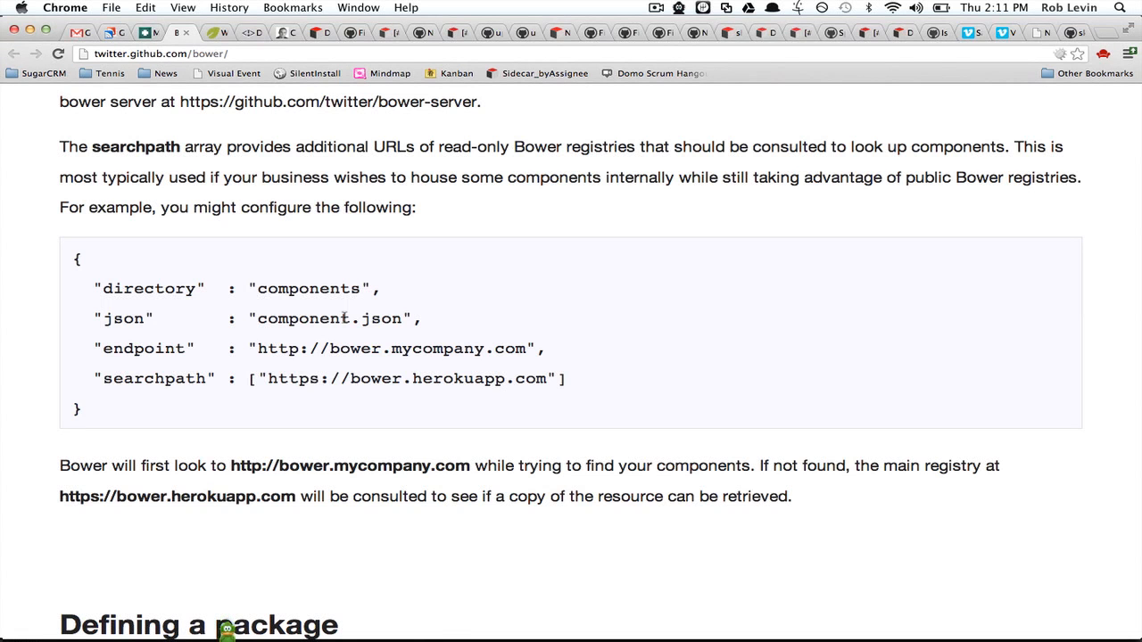
pyautogui.scroll(-3)
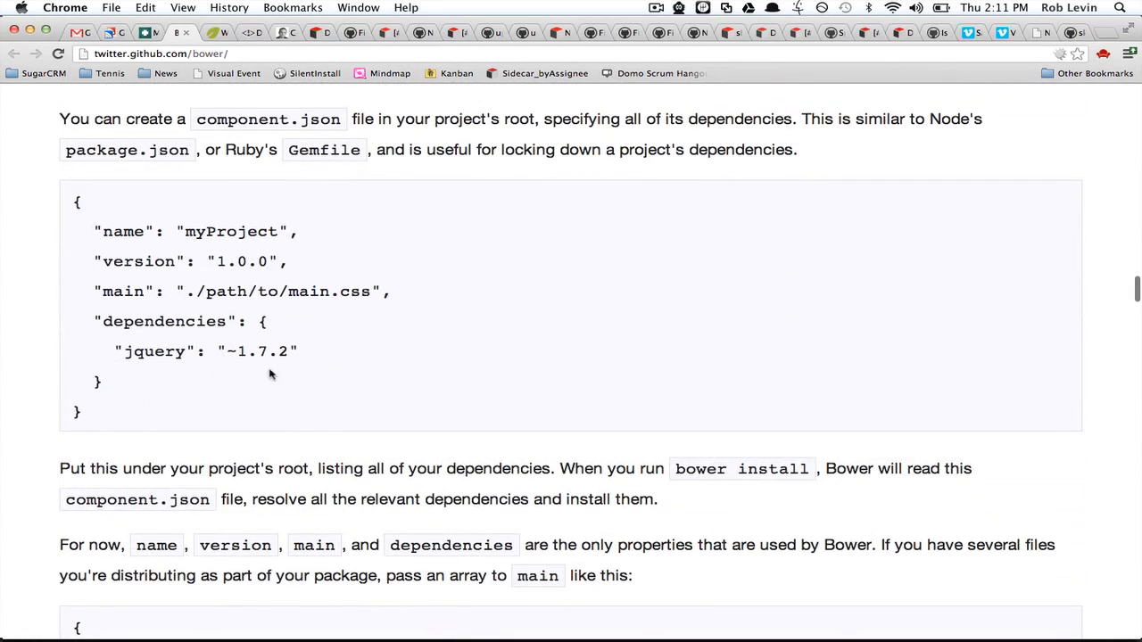
pyautogui.moveTo(223, 352)
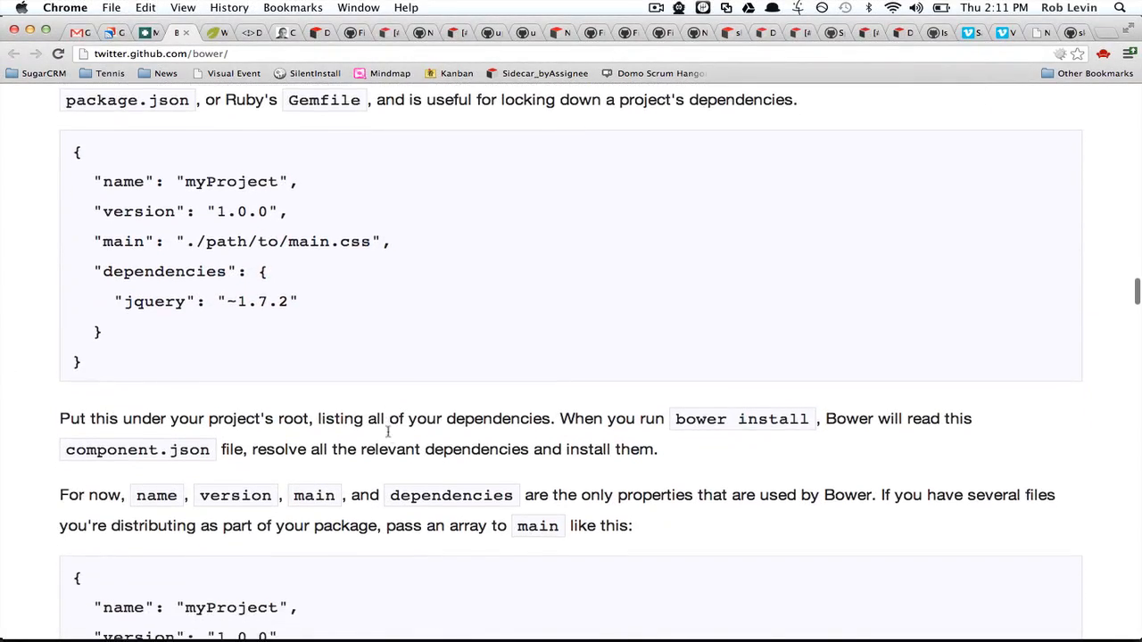
pyautogui.scroll(-3)
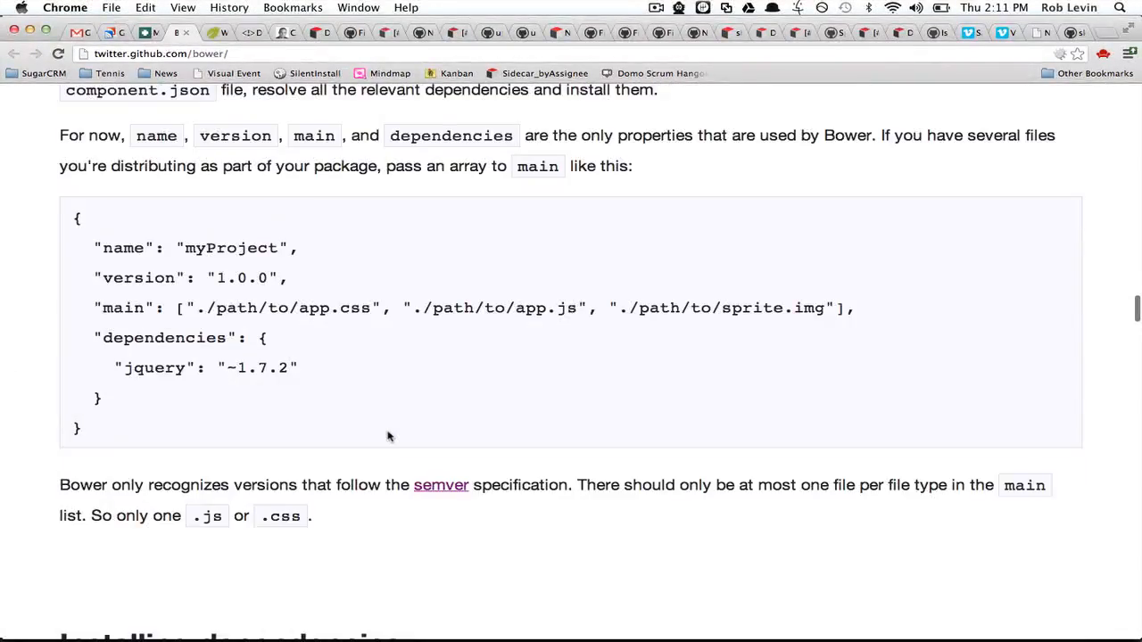
pyautogui.scroll(-3)
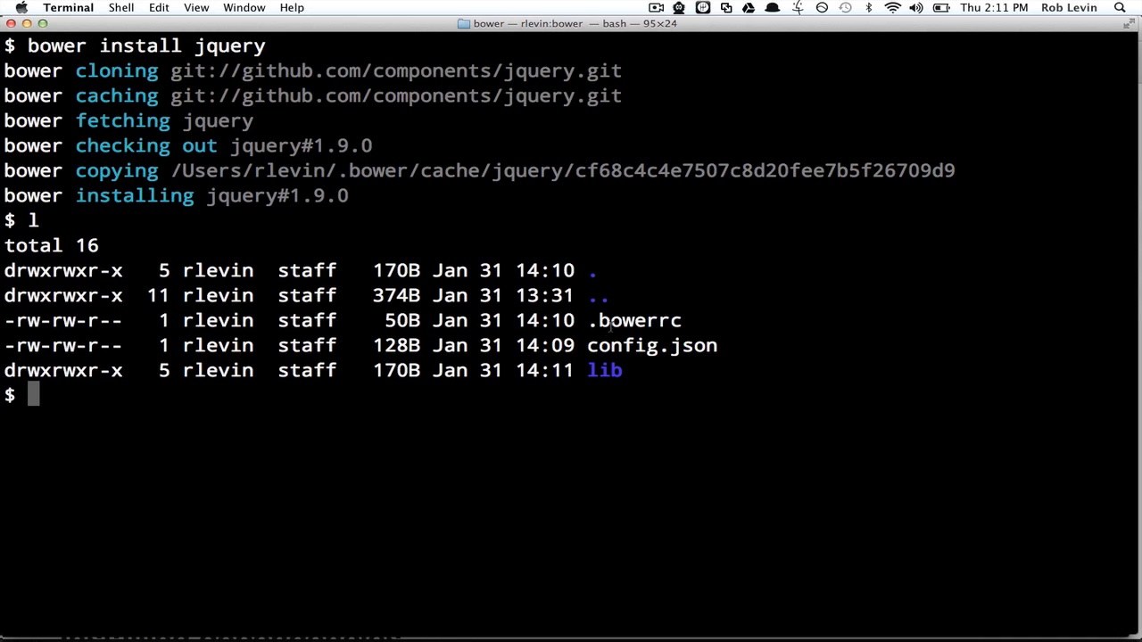
pyautogui.doubleClick(638, 322)
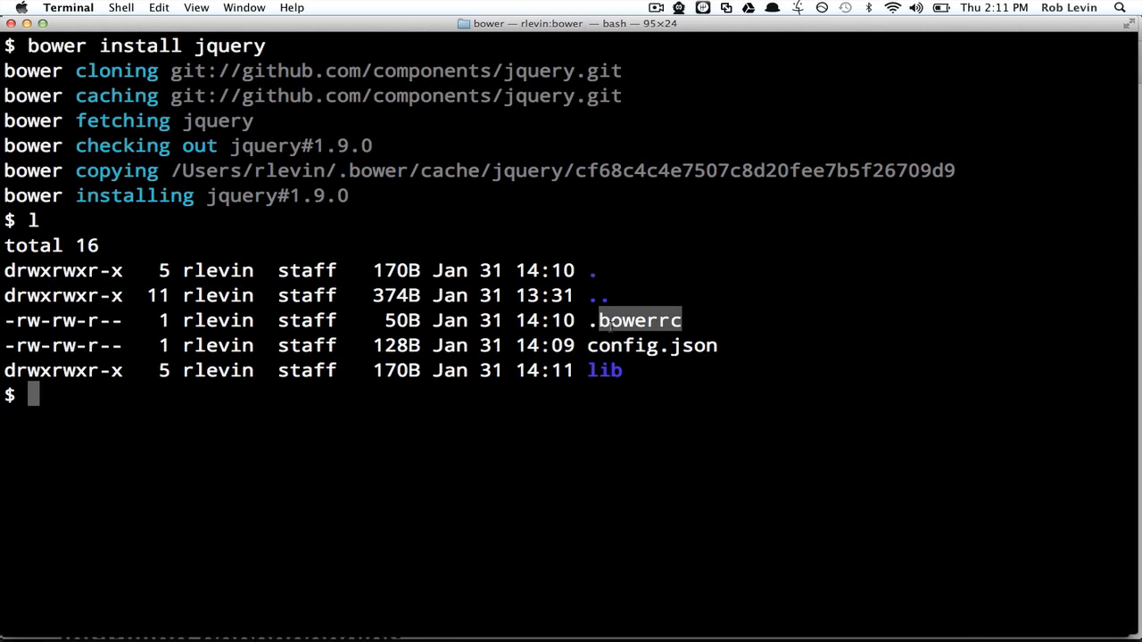
pyautogui.write('cat .bo')
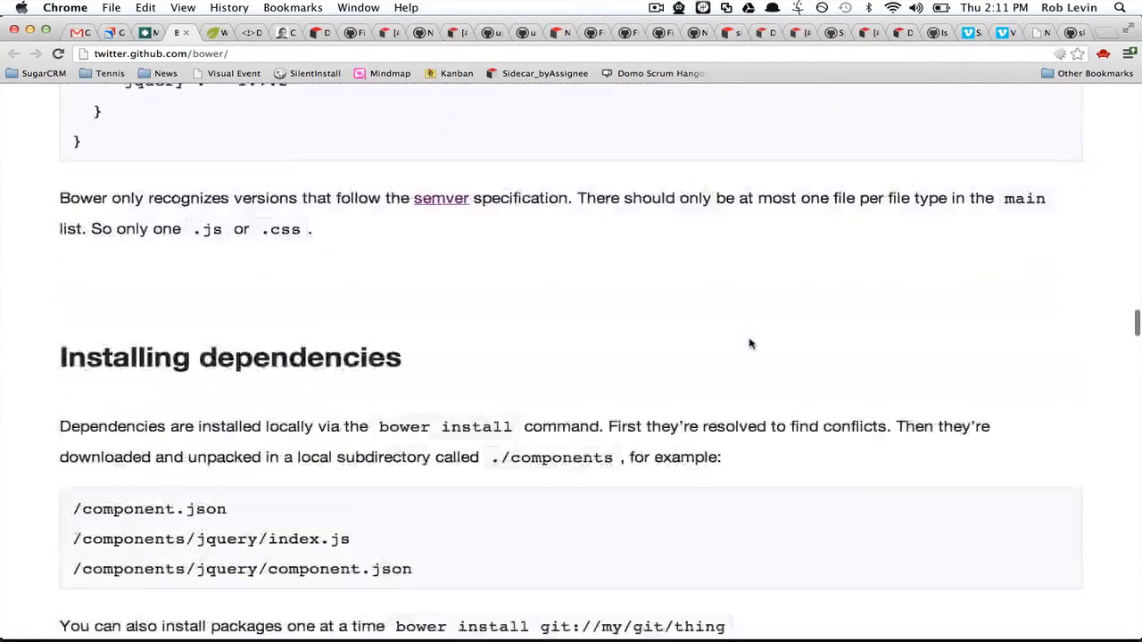
pyautogui.scroll(-3)
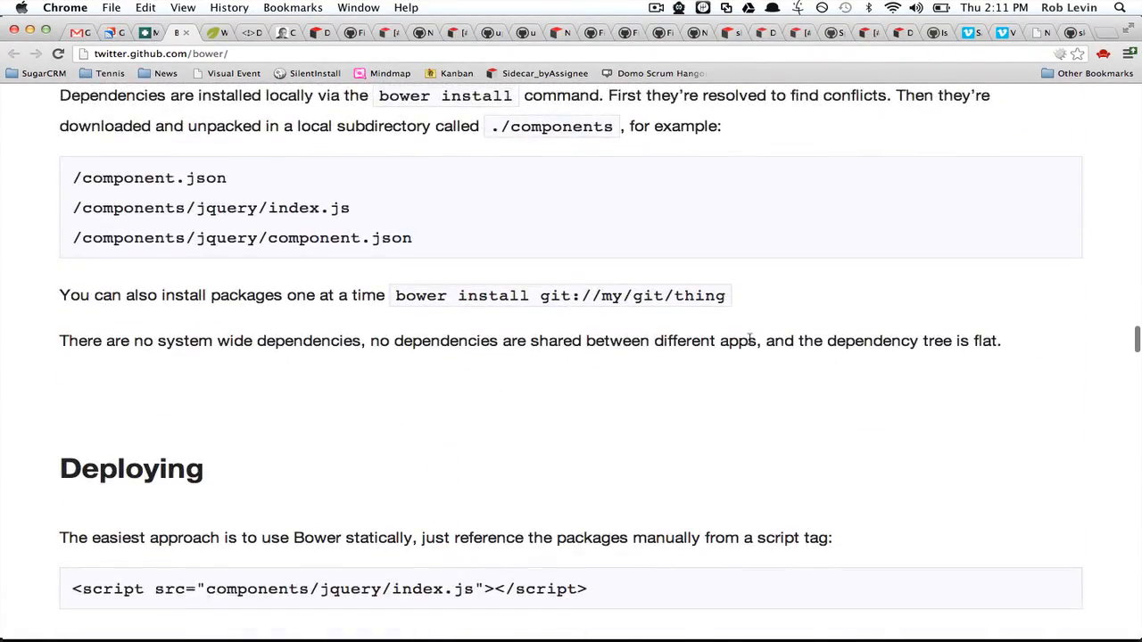
pyautogui.scroll(-3)
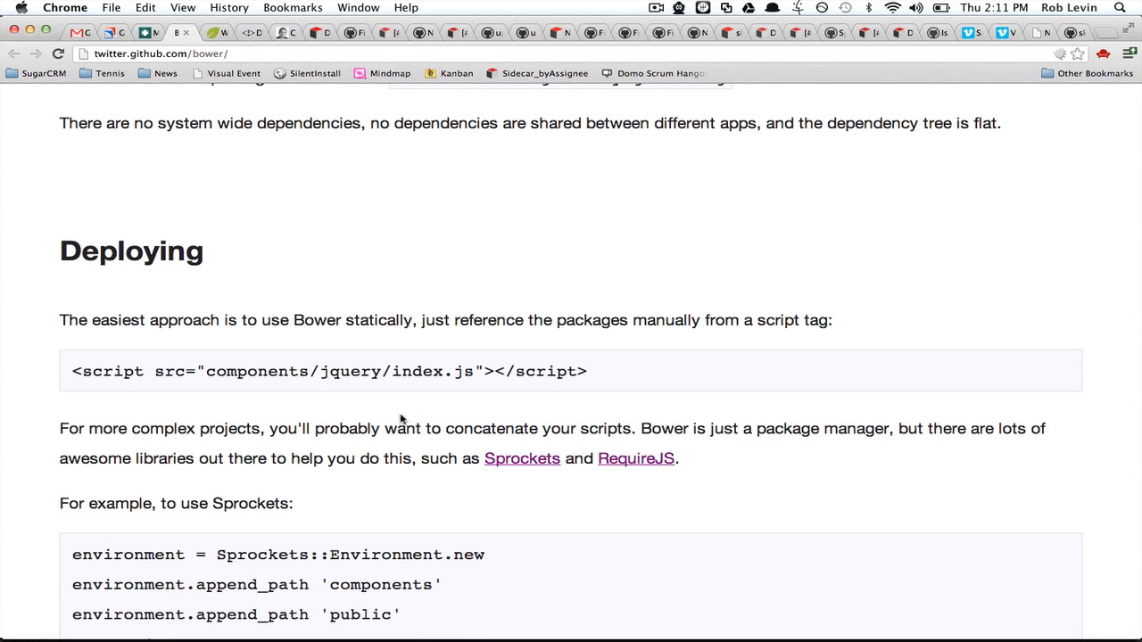
pyautogui.tripleClick(330, 373)
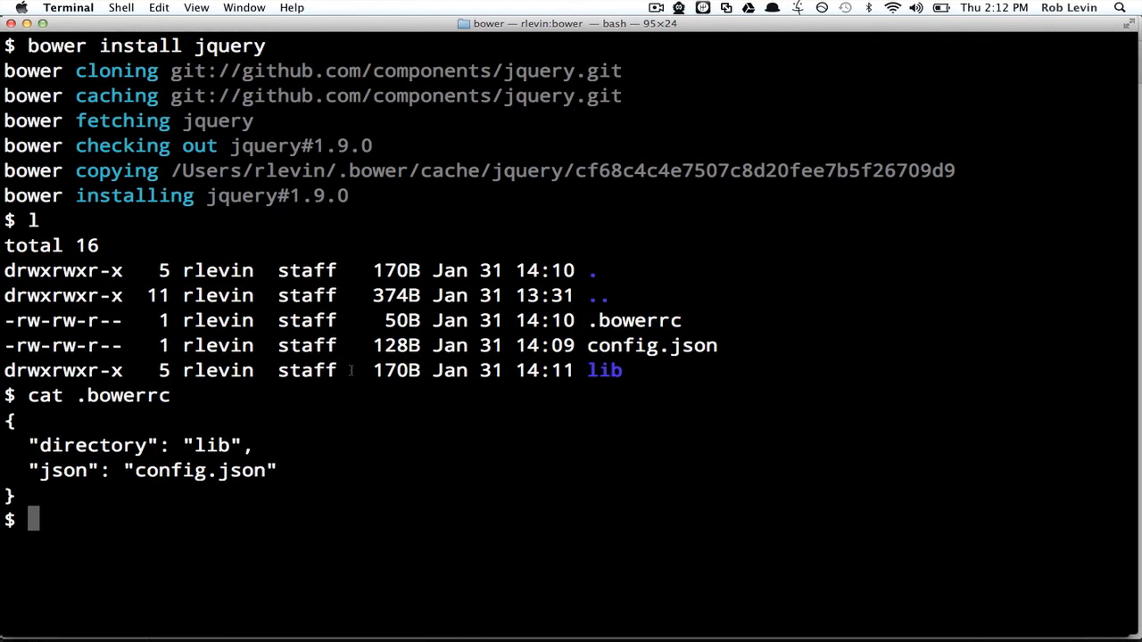
# Begin a bower command to bring up Bower's help output again
pyautogui.write('bower -h')
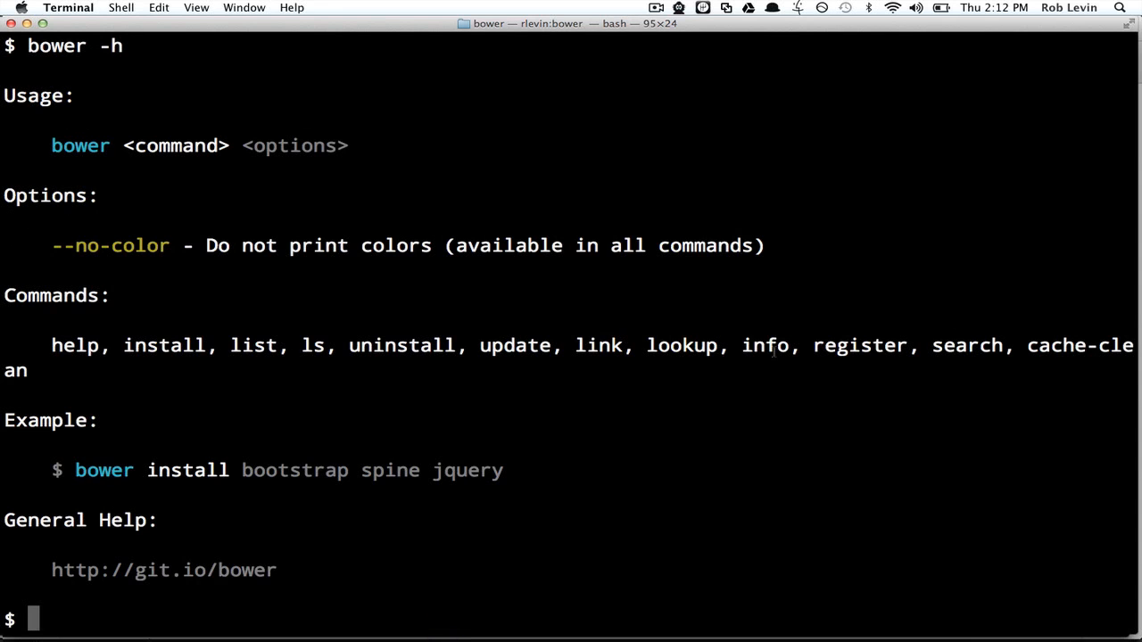
# Run bower info jquery and scroll through the version list from 1.9.0 down to 1.2.3
pyautogui.write('bower')
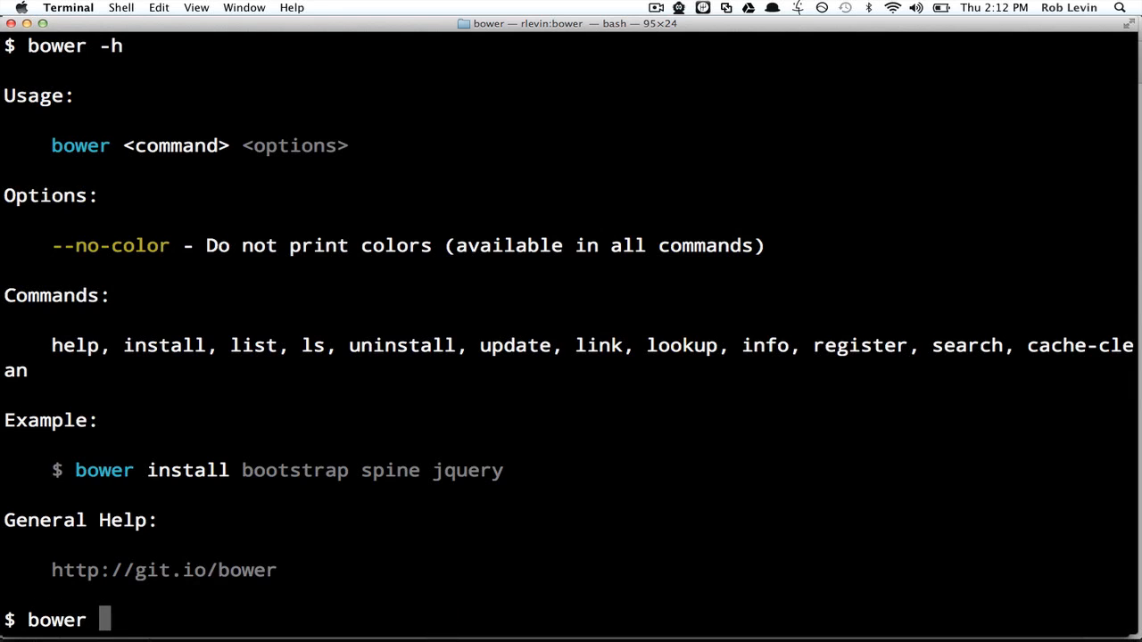
pyautogui.write('info')
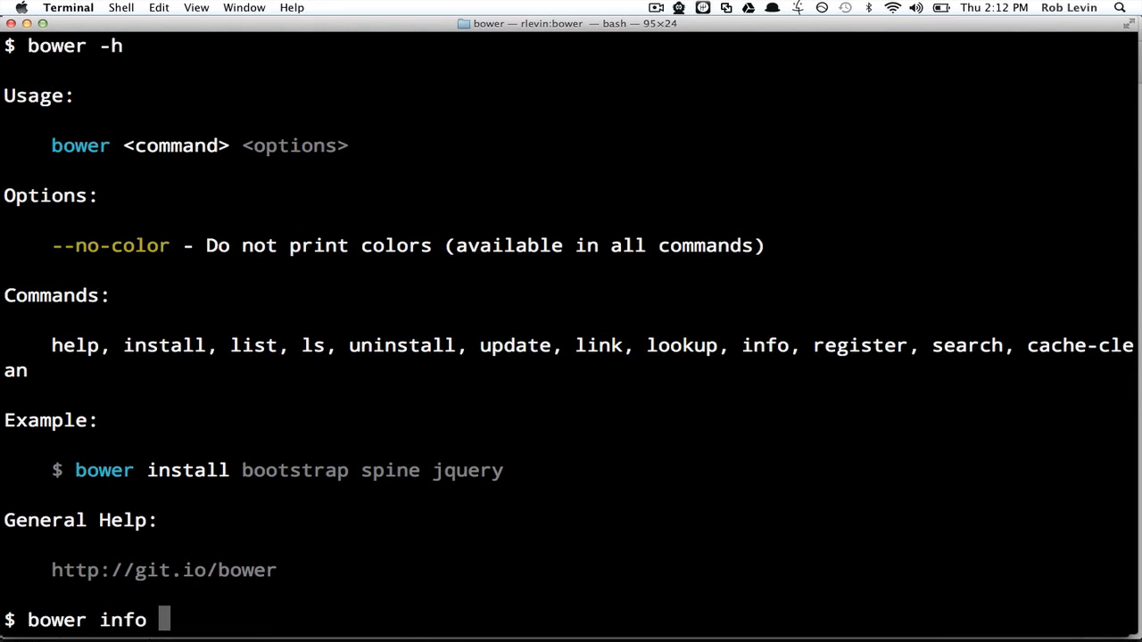
pyautogui.write('jquery')
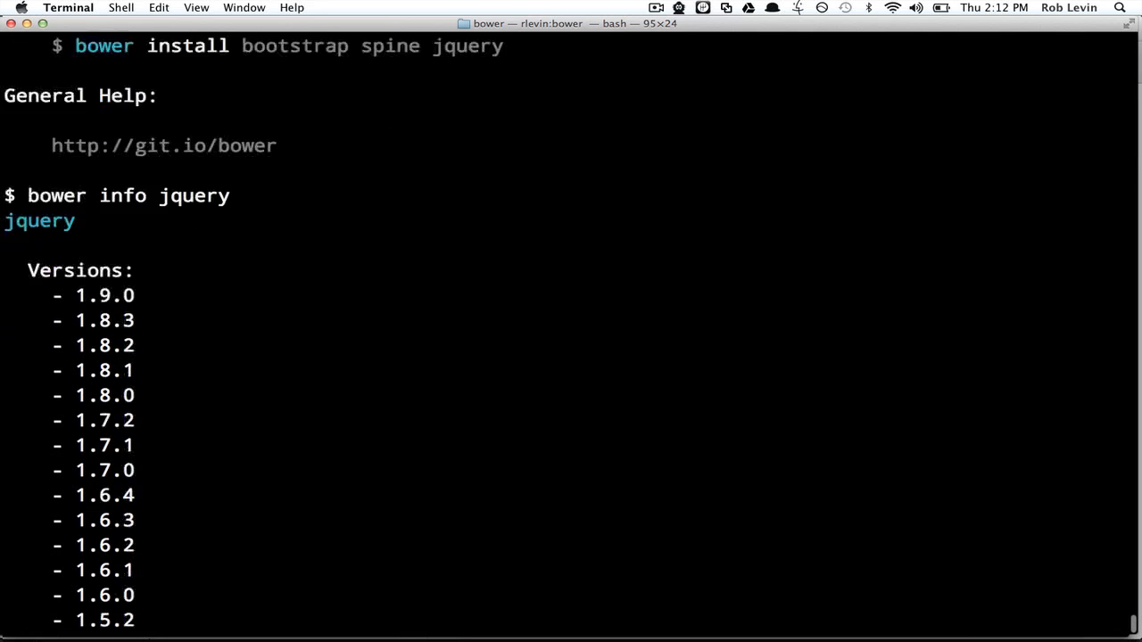
pyautogui.scroll(-3)
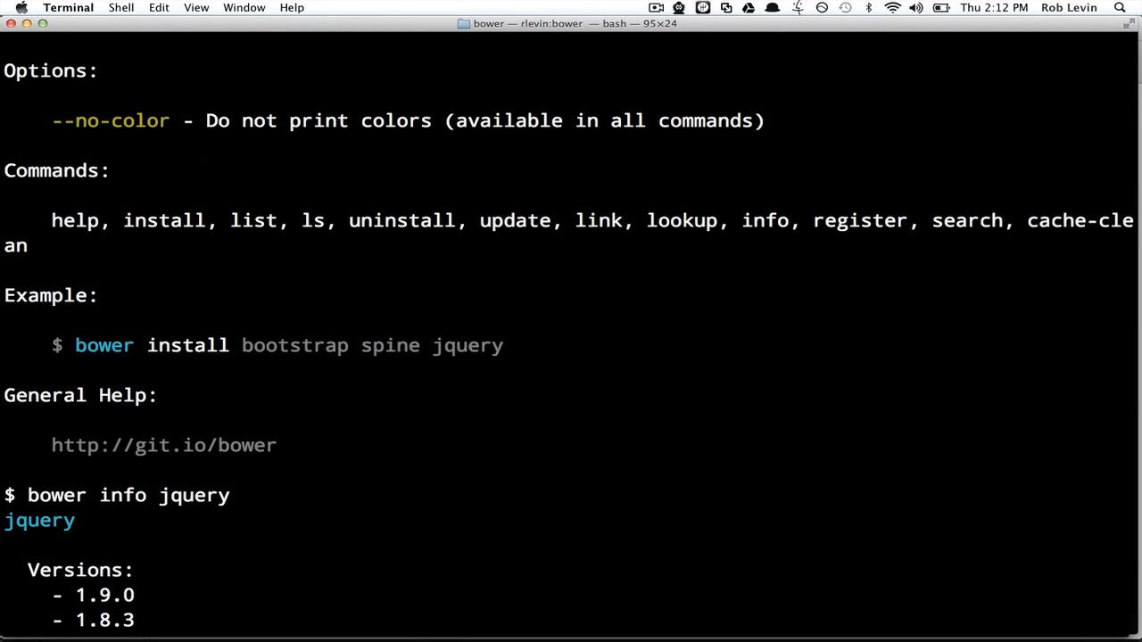
pyautogui.moveTo(599, 207)
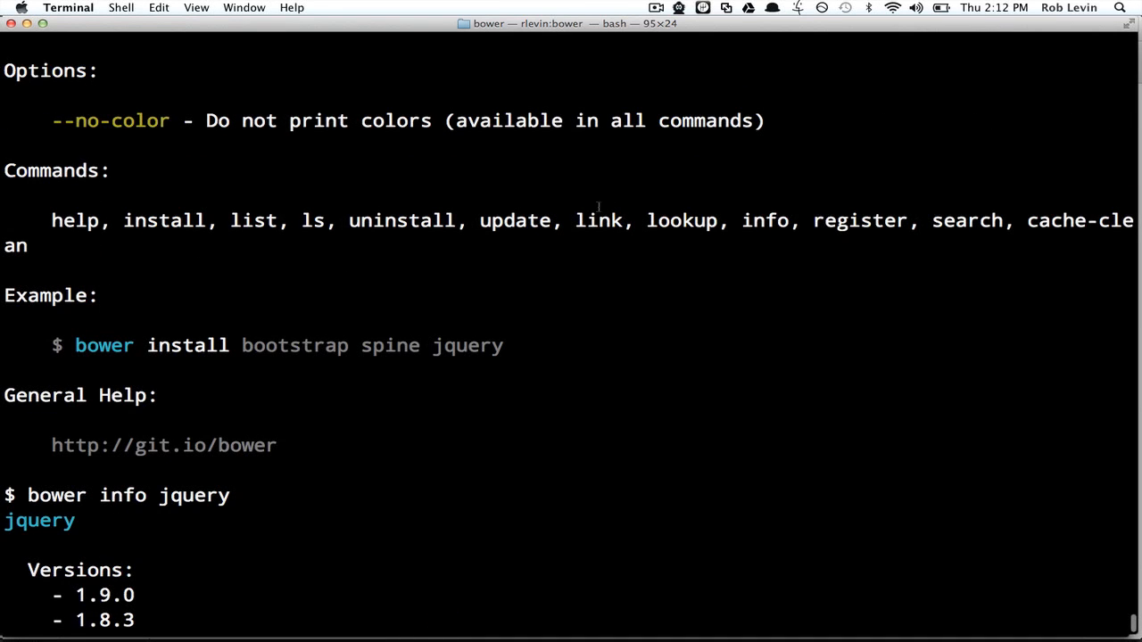
pyautogui.moveTo(776, 260)
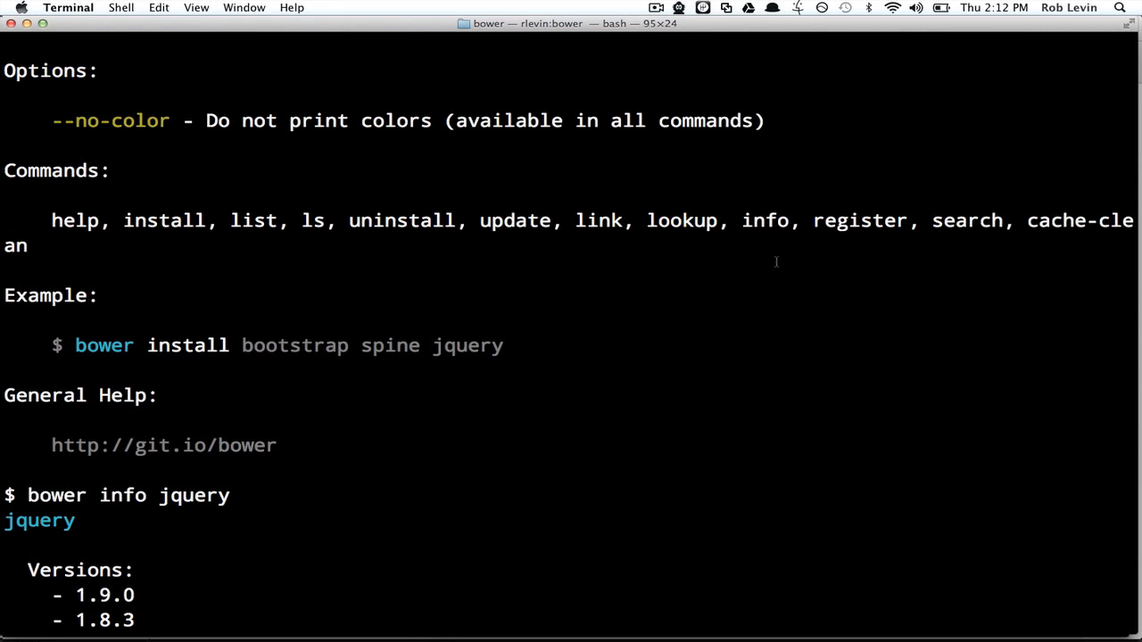
pyautogui.scroll(-3)
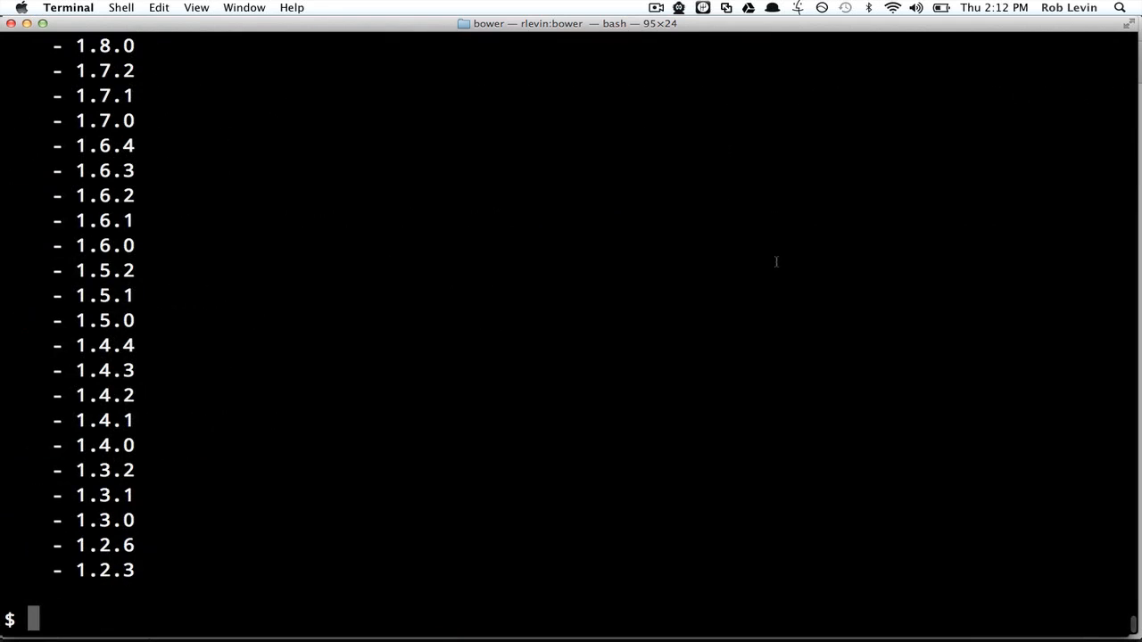